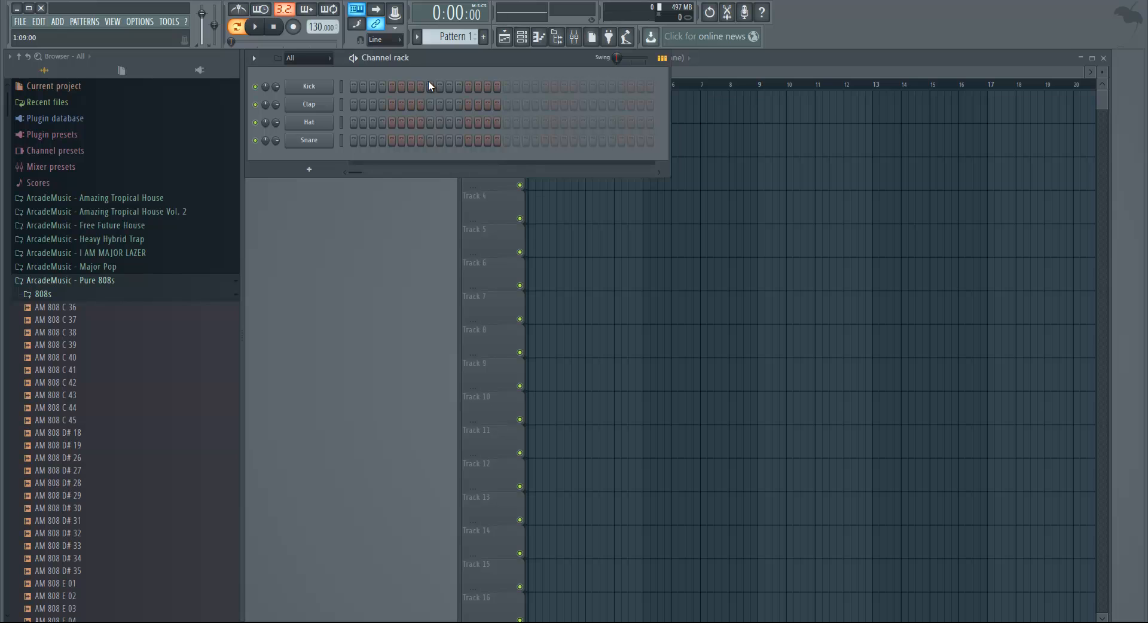
mouse_move(435, 69)
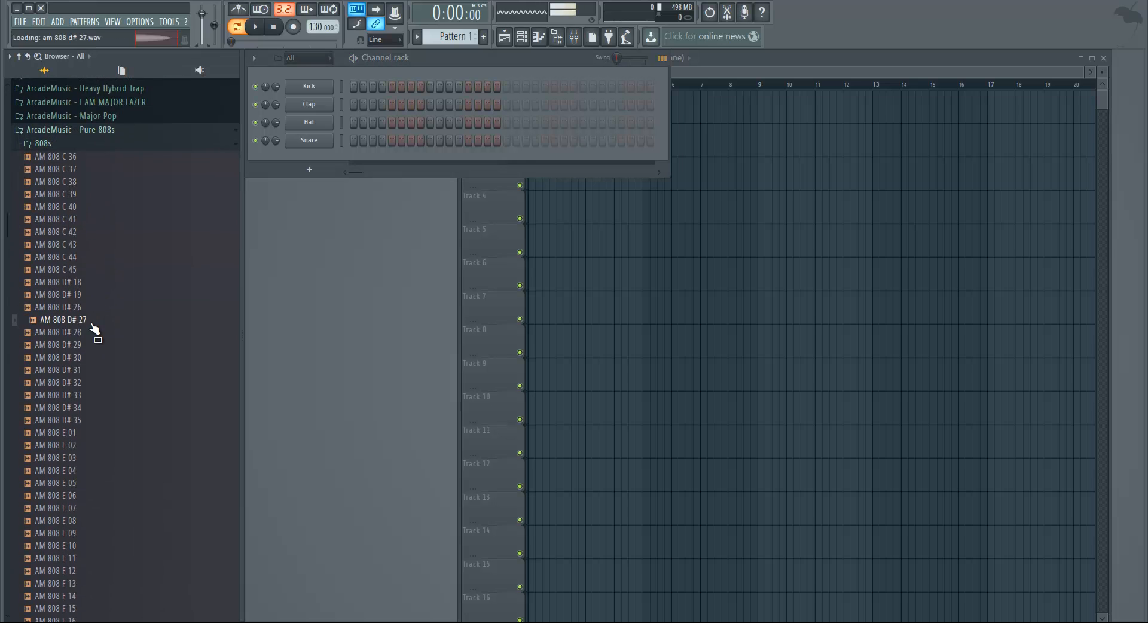
Preview 808 samples from the Pure 808s pack, then stop the preview playback.
scroll("down", 3)
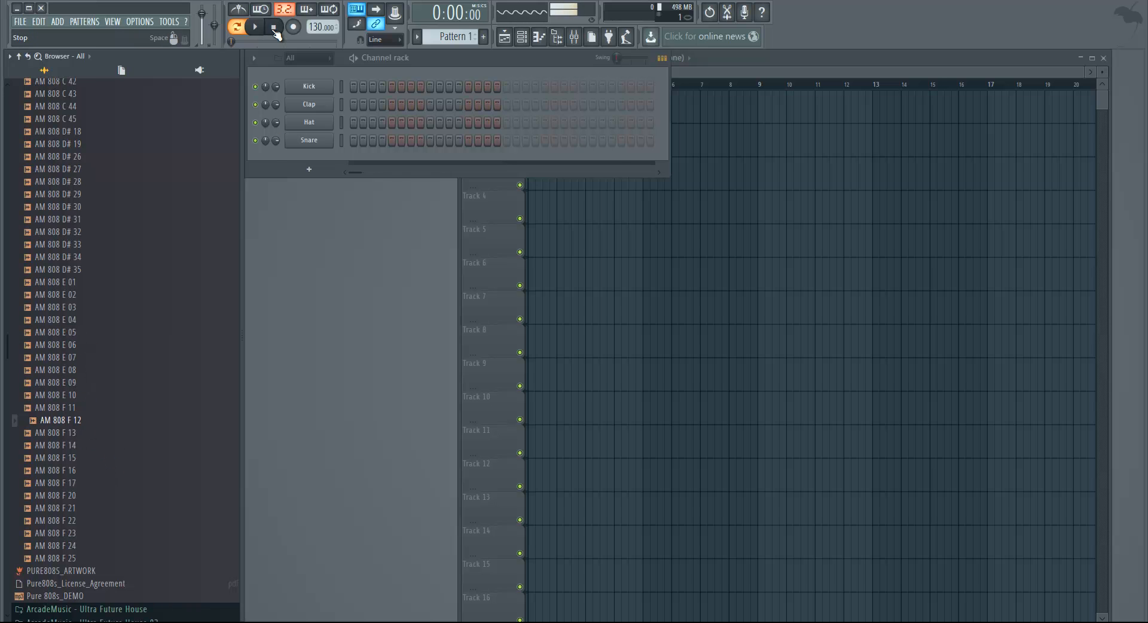
left_click(273, 28)
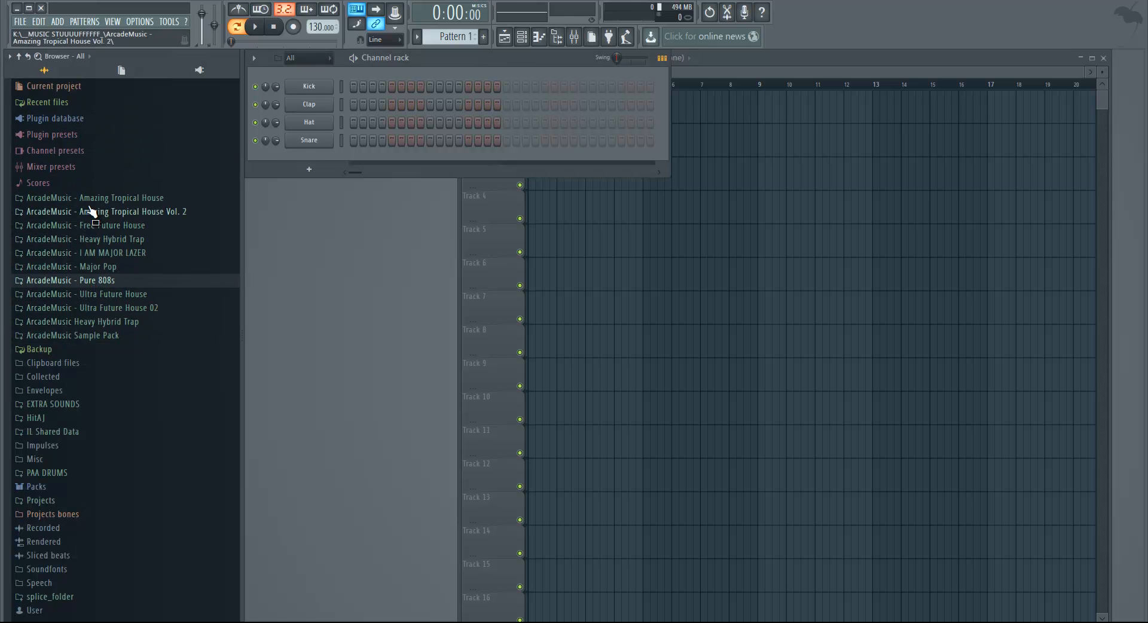
Add a new Serum instrument channel from the Add > Channel menu.
left_click(57, 20)
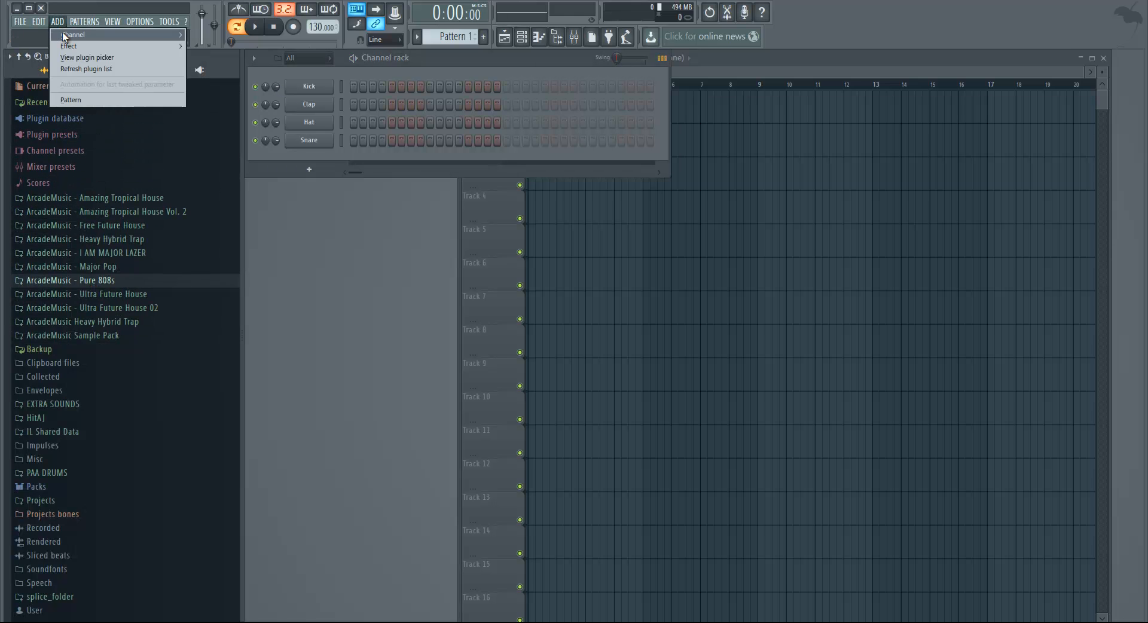
left_click(75, 34)
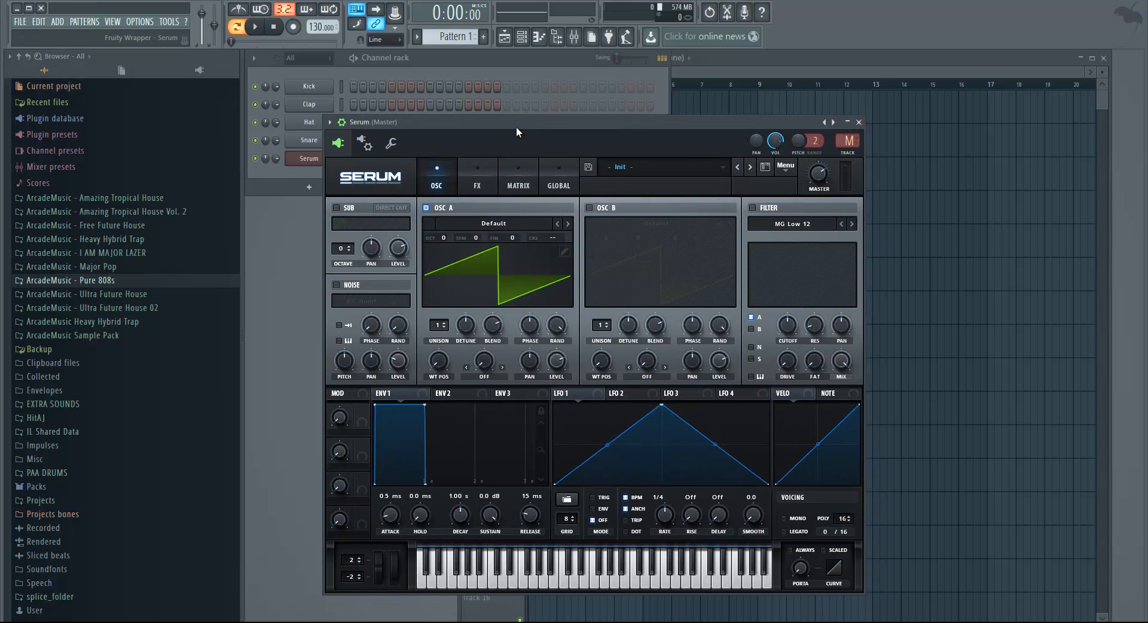
mouse_move(417, 409)
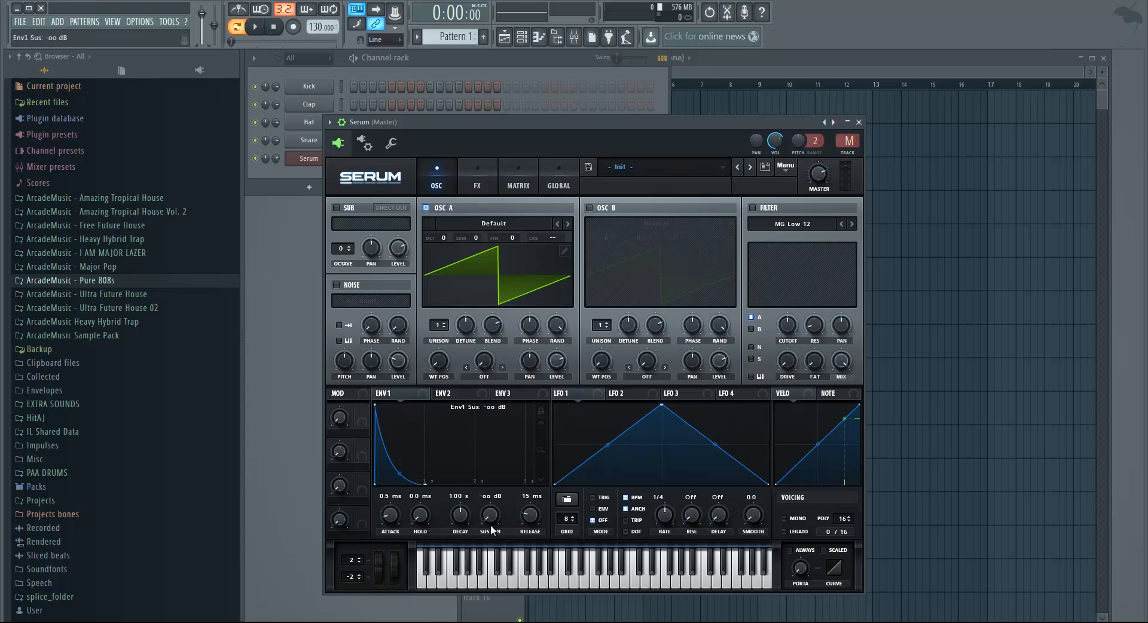
mouse_move(441, 531)
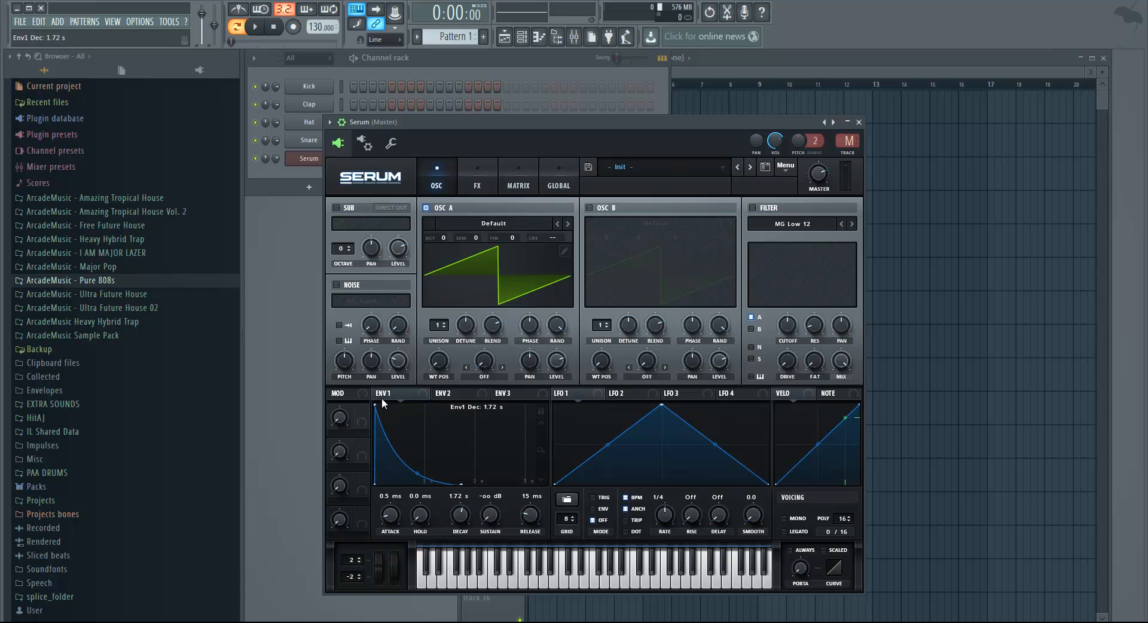
mouse_move(434, 478)
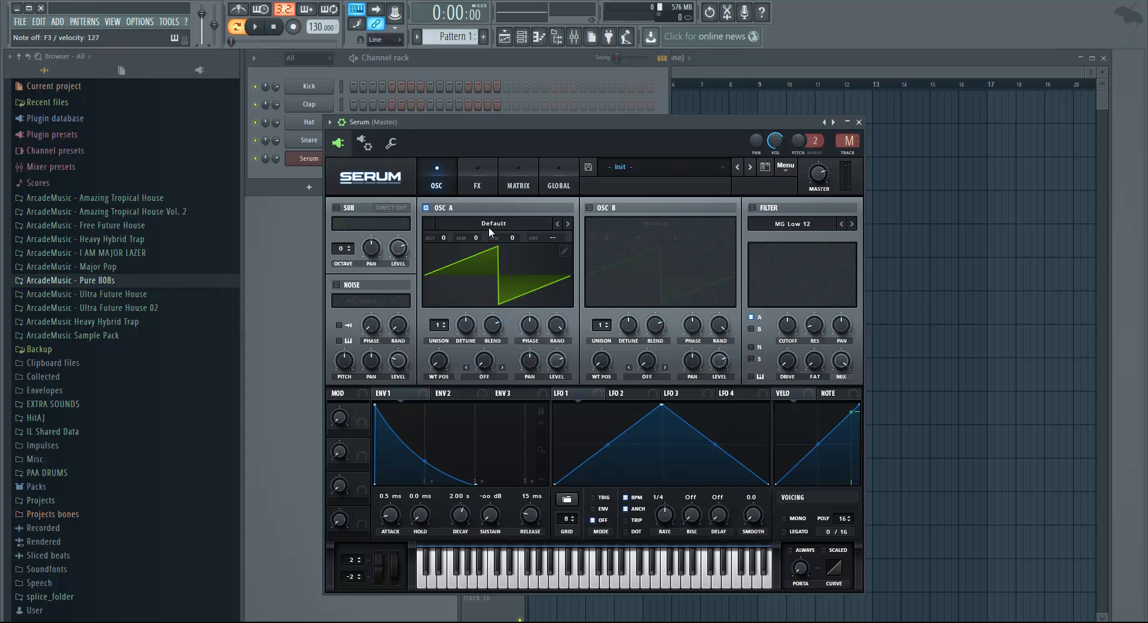
mouse_move(456, 311)
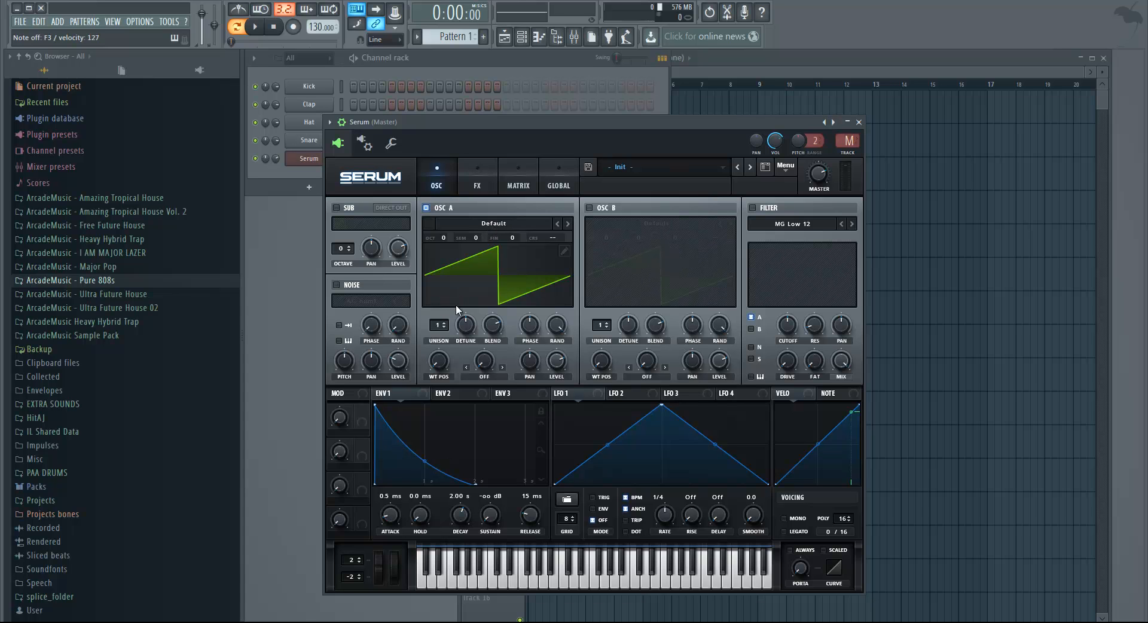
mouse_move(490, 296)
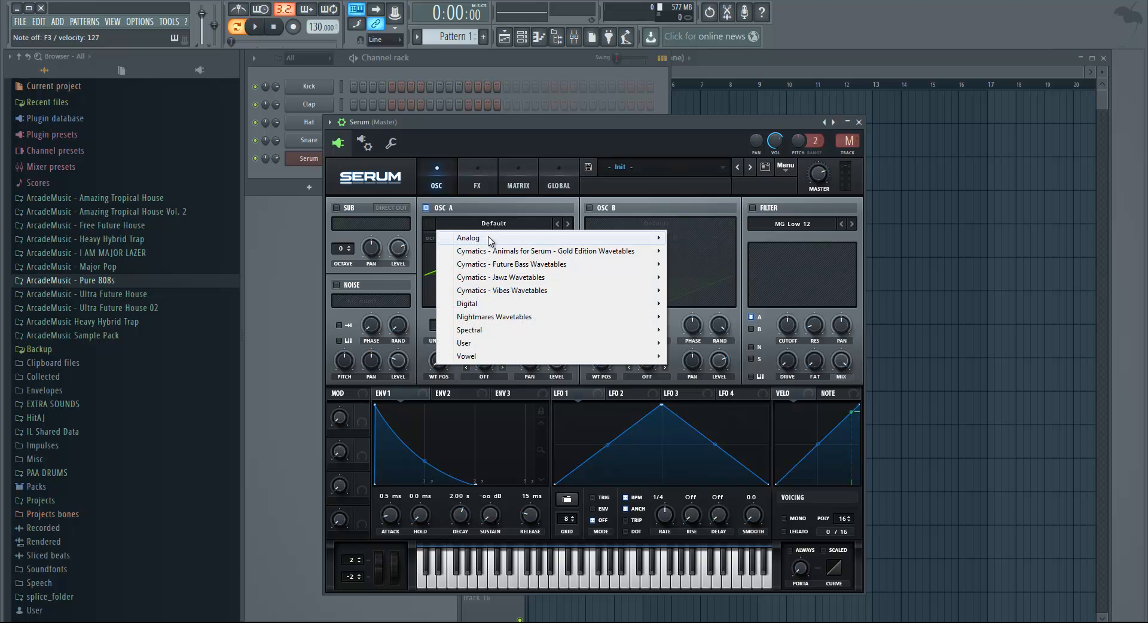
mouse_move(483, 225)
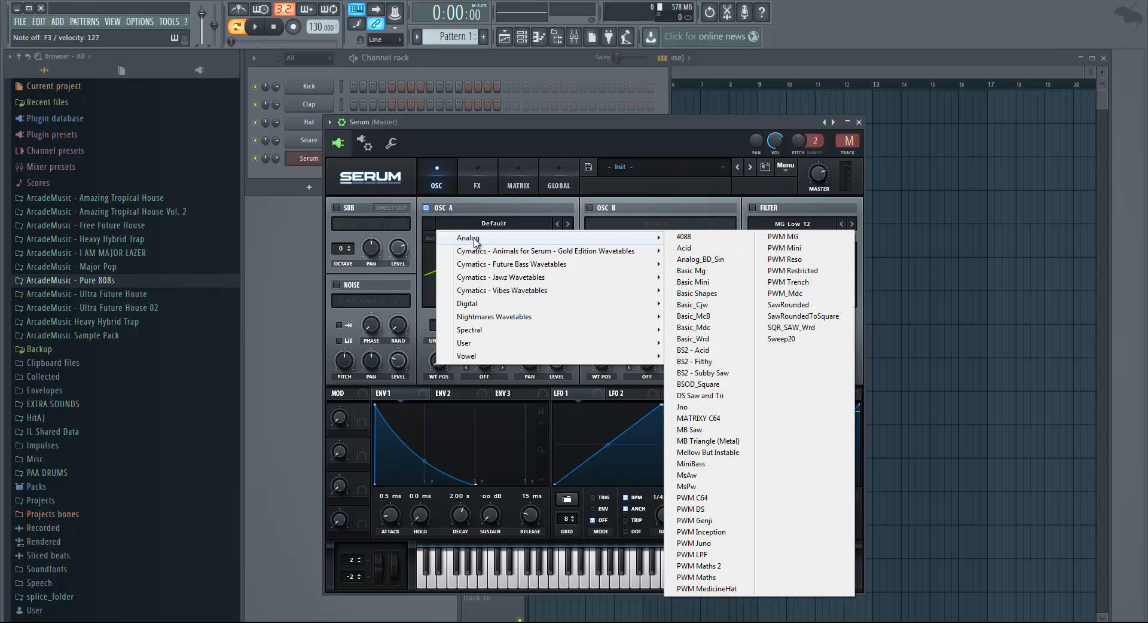
mouse_move(709, 293)
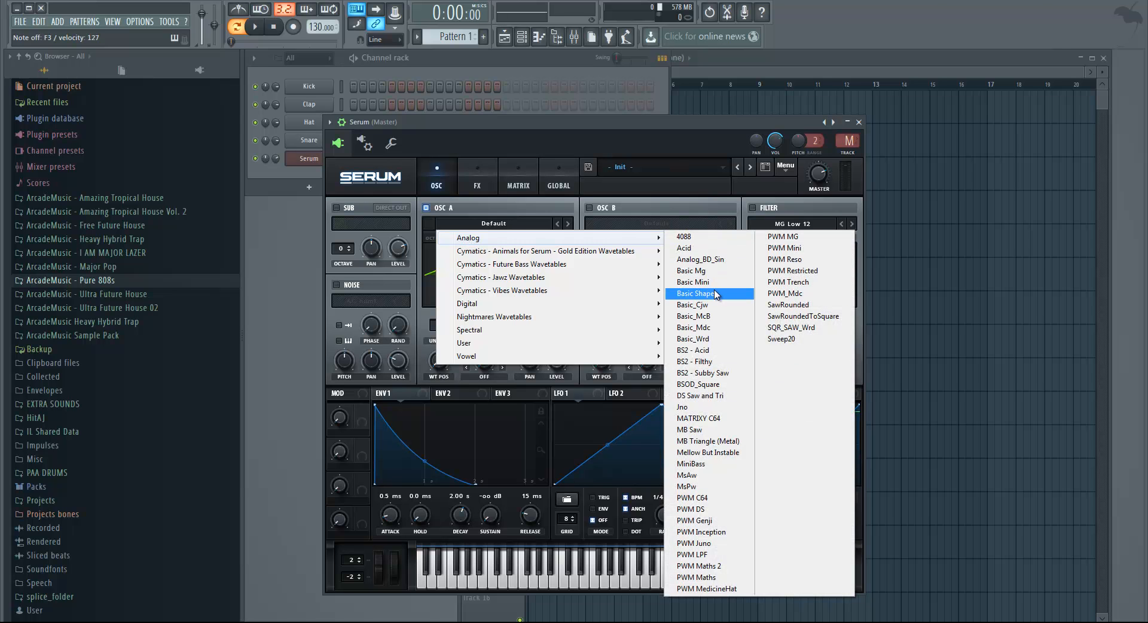
mouse_move(700, 260)
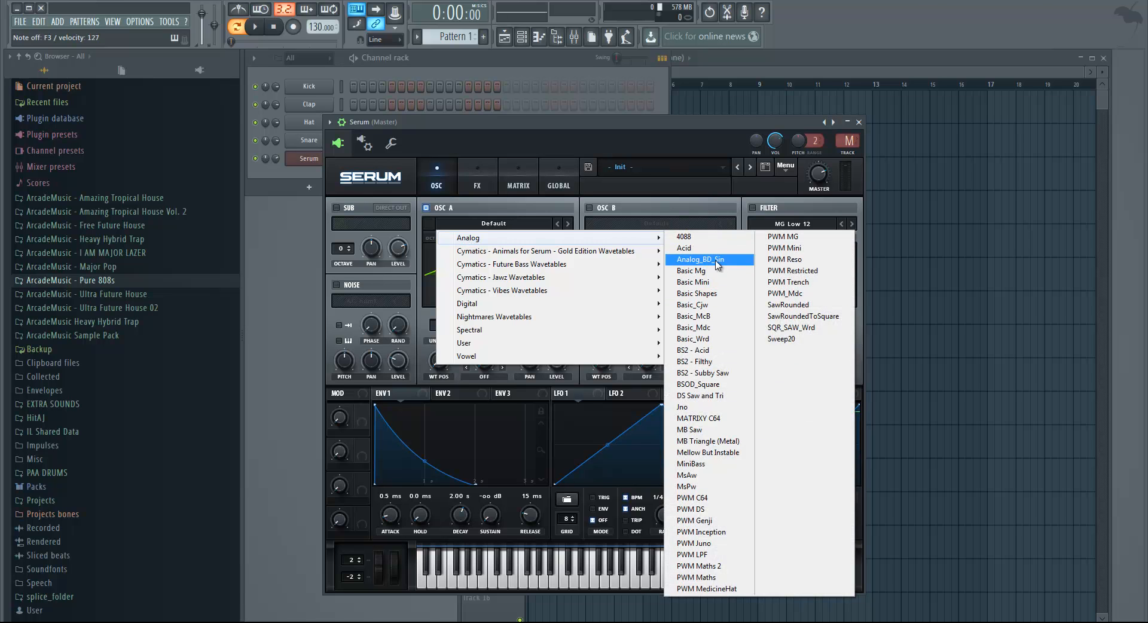
Load the Analog_BD_Sin sine wavetable on OSC A and sweep its wavetable position.
left_click(705, 260)
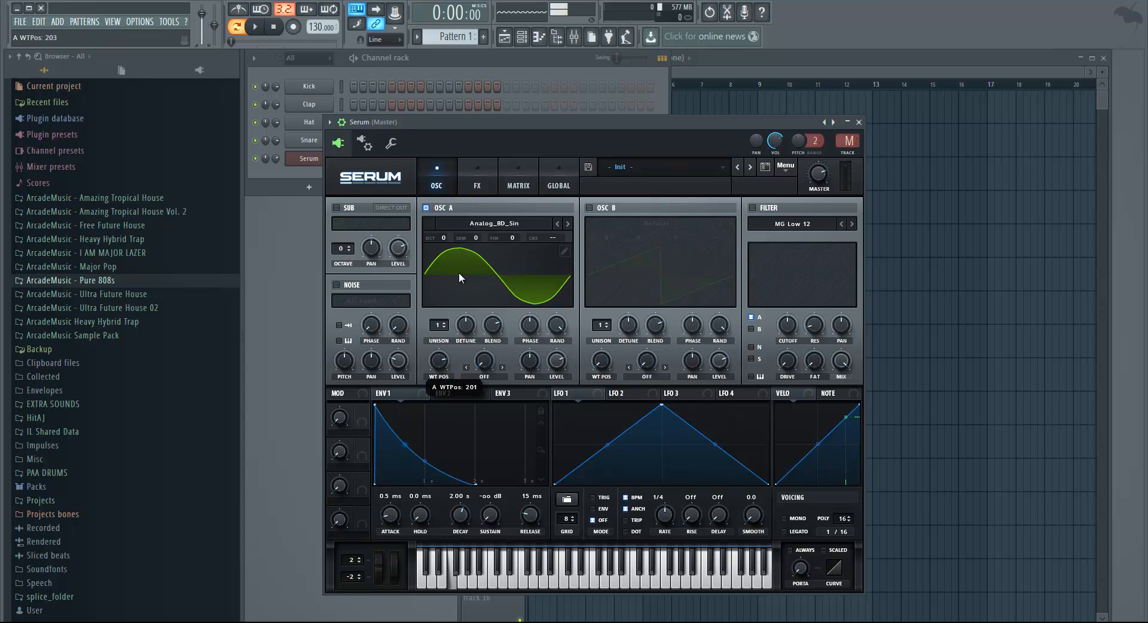
left_click_drag(459, 278, 451, 301)
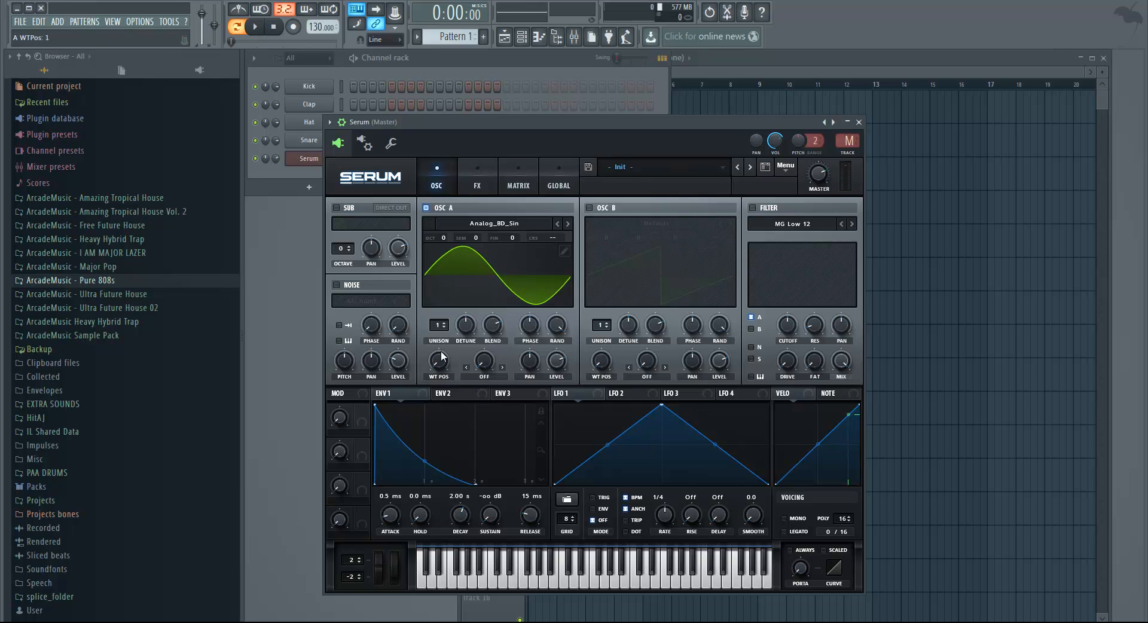
mouse_move(464, 338)
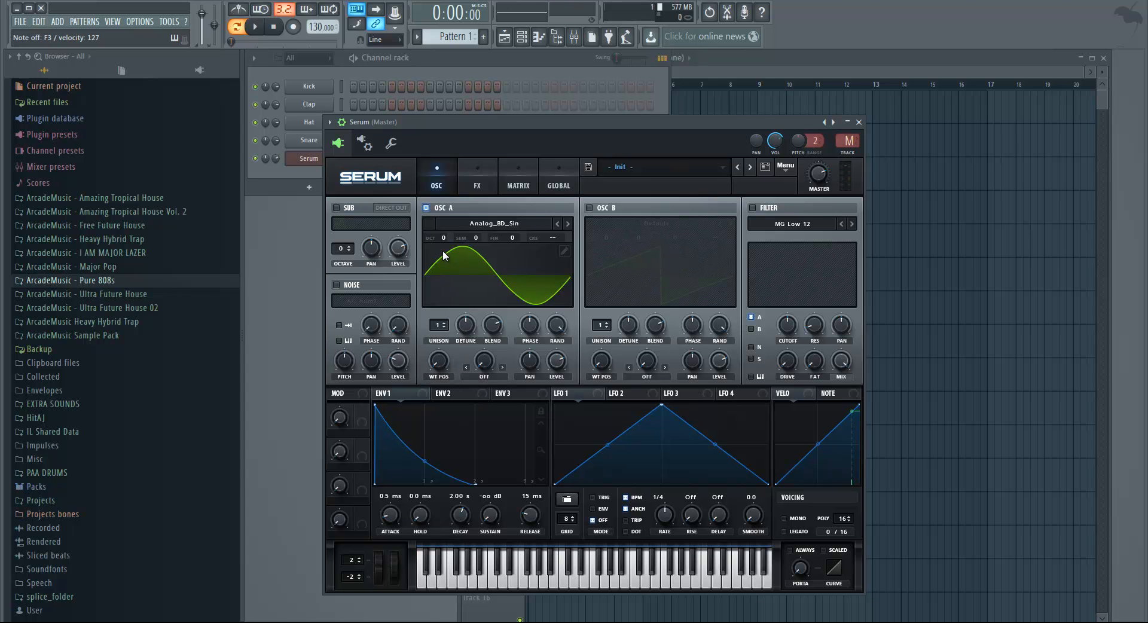
mouse_move(443, 237)
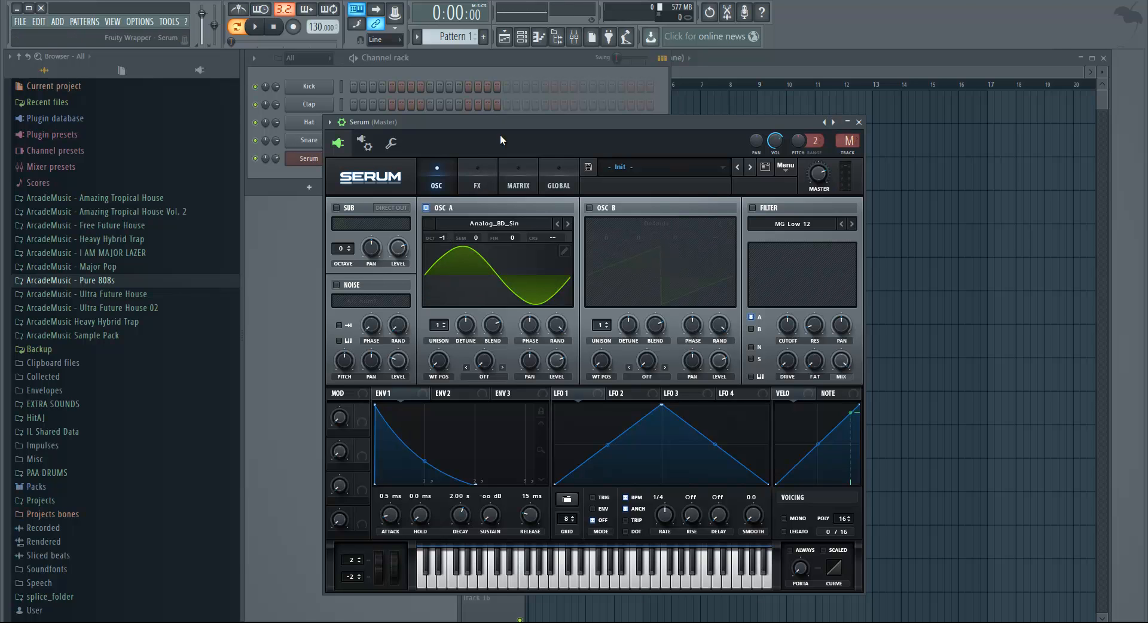
mouse_move(498, 154)
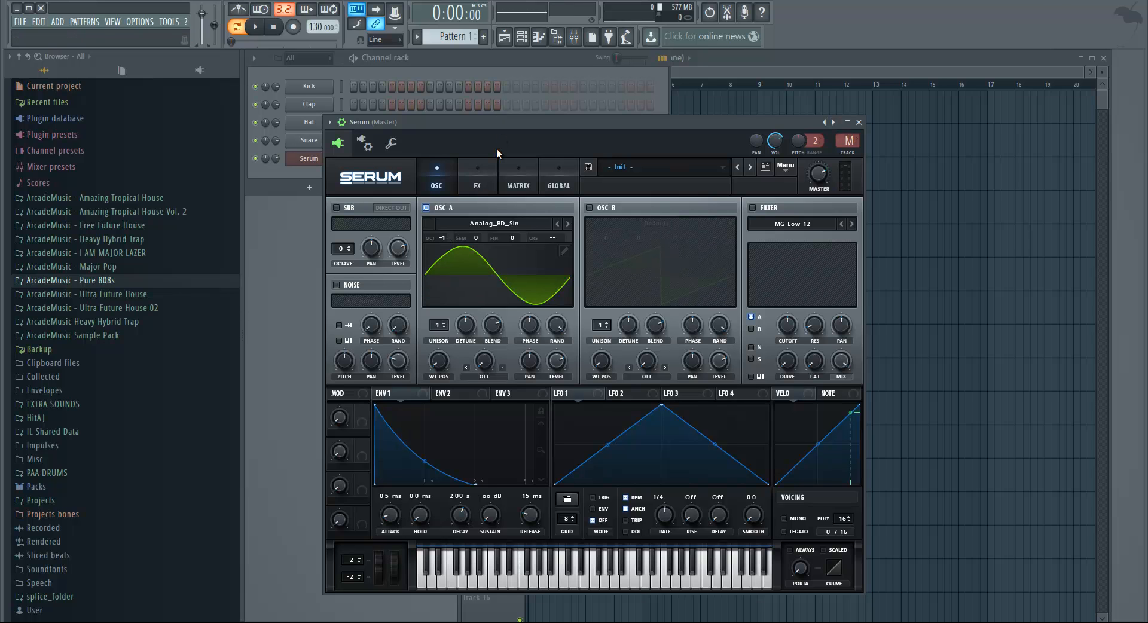
mouse_move(491, 172)
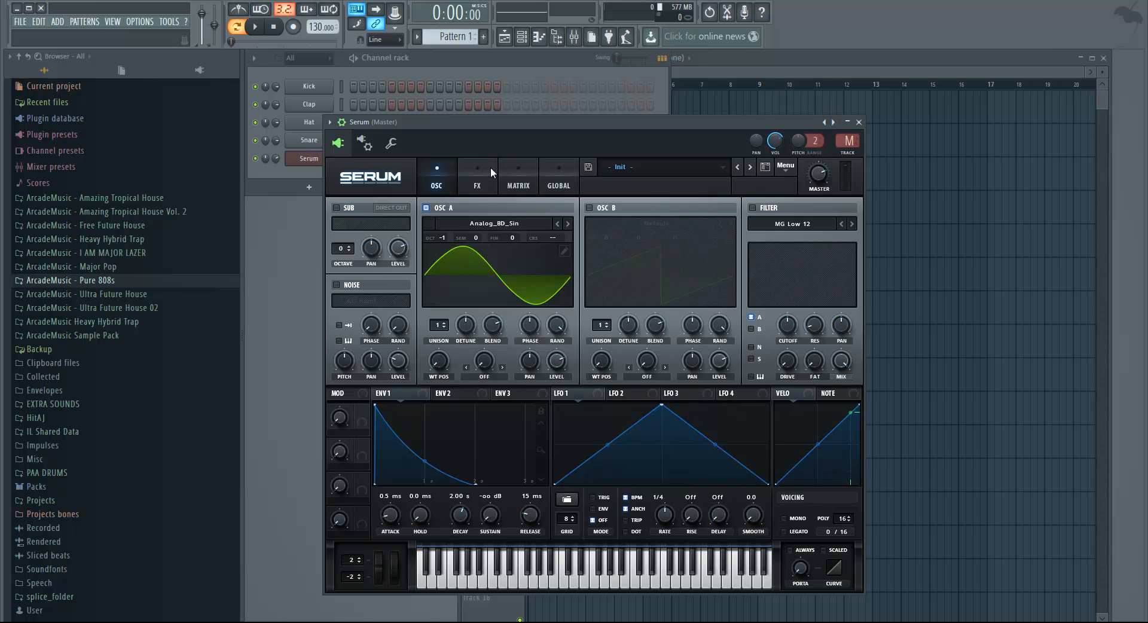
Enable the Distortion module in Serum's FX rack for the 808 bass.
left_click(477, 179)
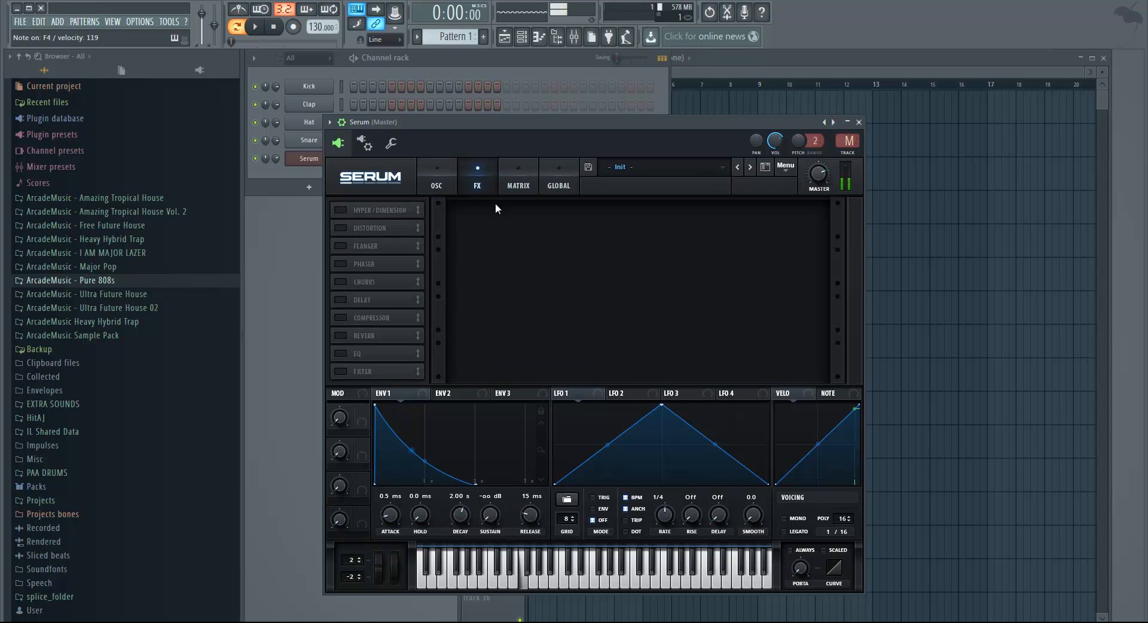
left_click(436, 186)
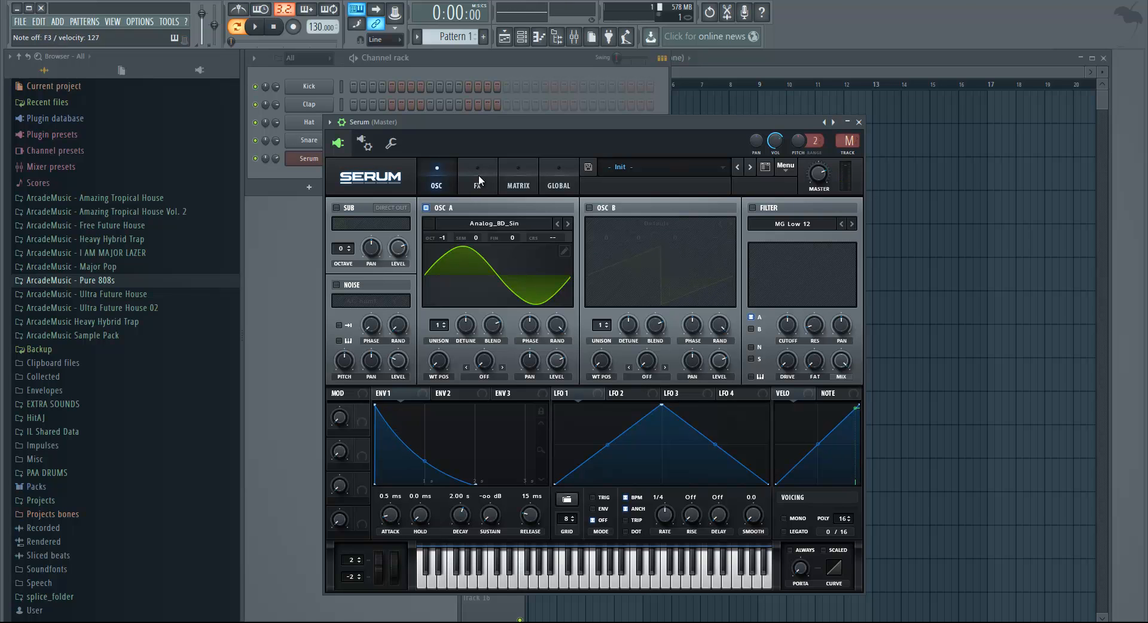
left_click(477, 175)
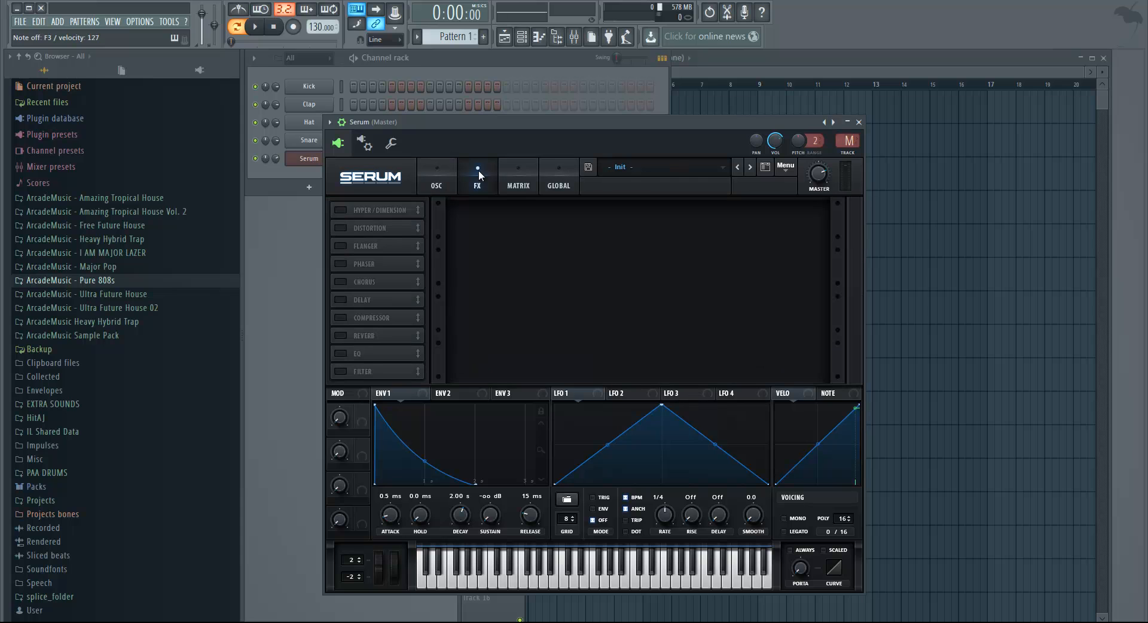
left_click(339, 227)
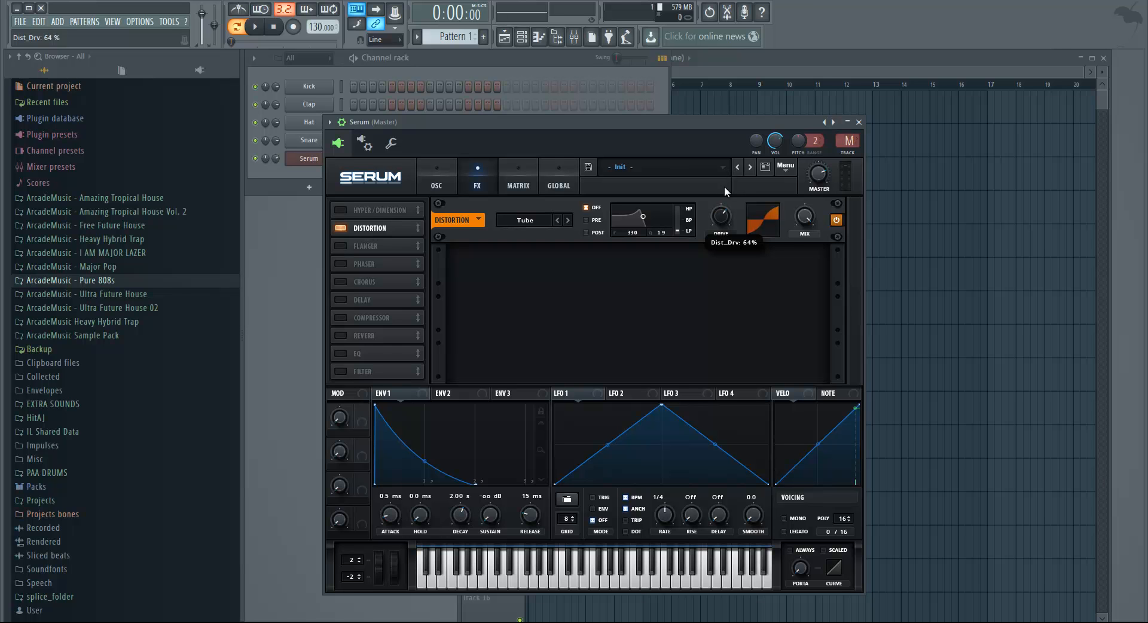
mouse_move(719, 216)
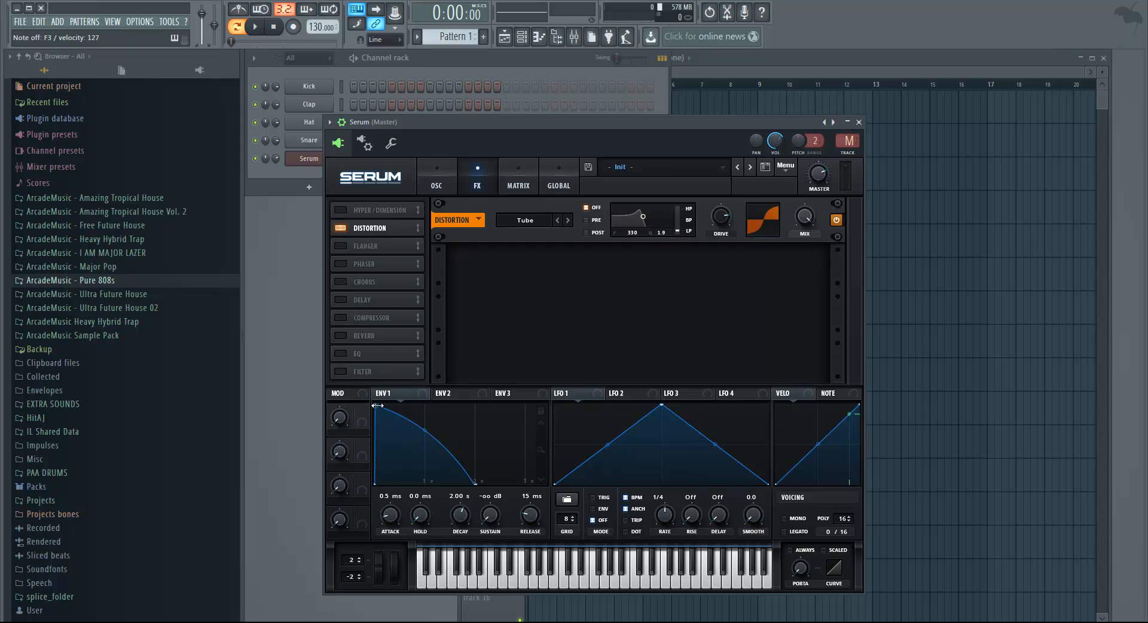
mouse_move(407, 422)
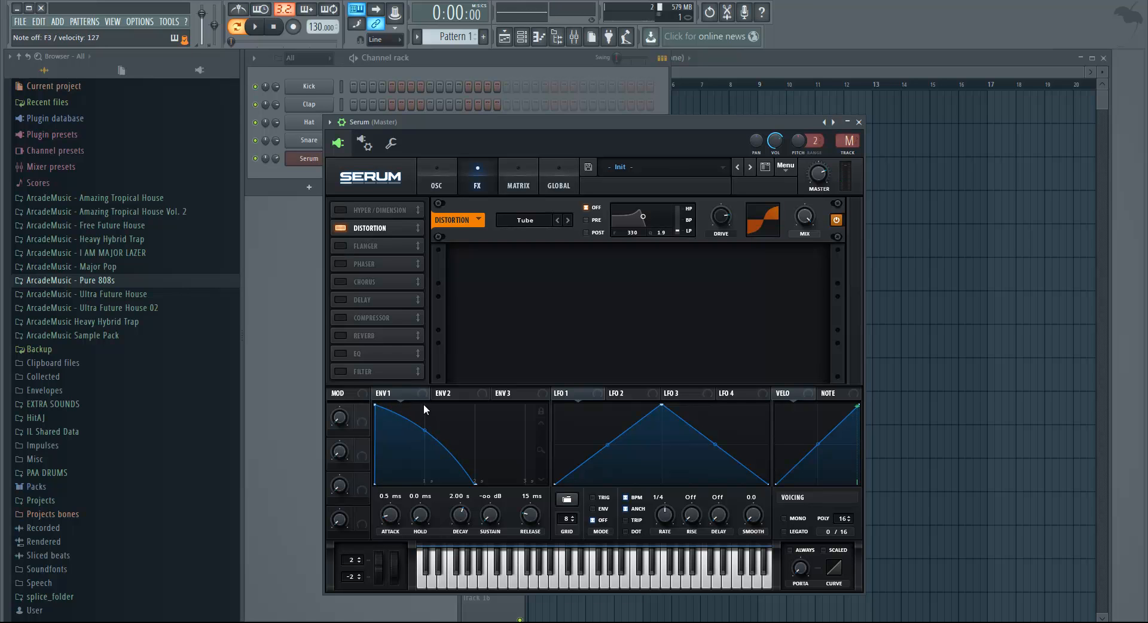
mouse_move(441, 175)
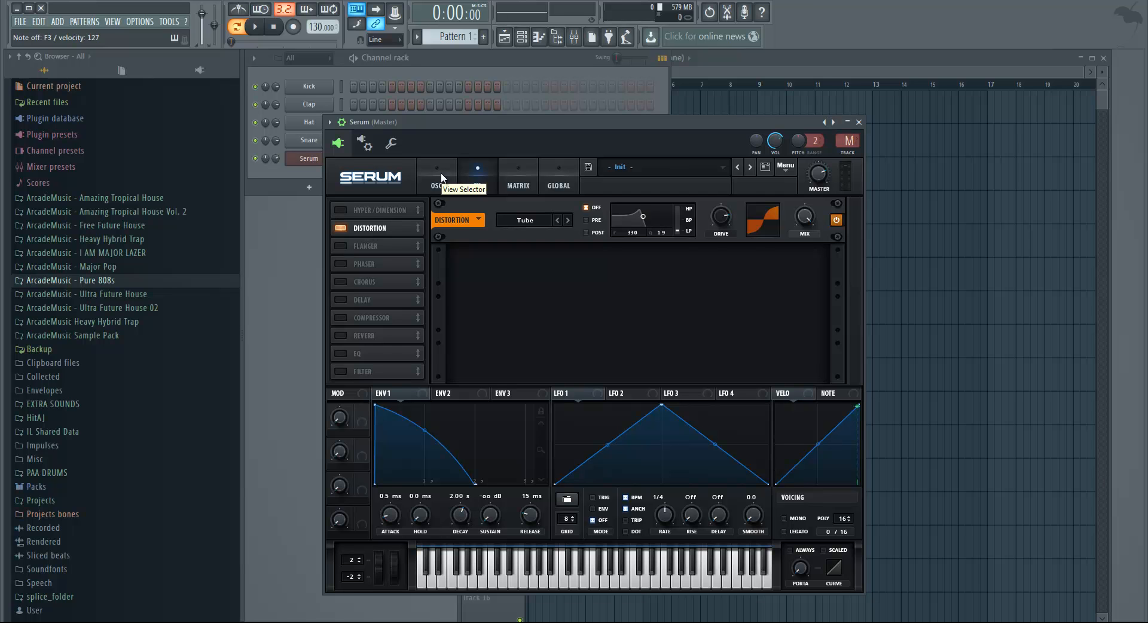
Review the OSC and FX views, checking the distortion on the 808.
left_click(437, 169)
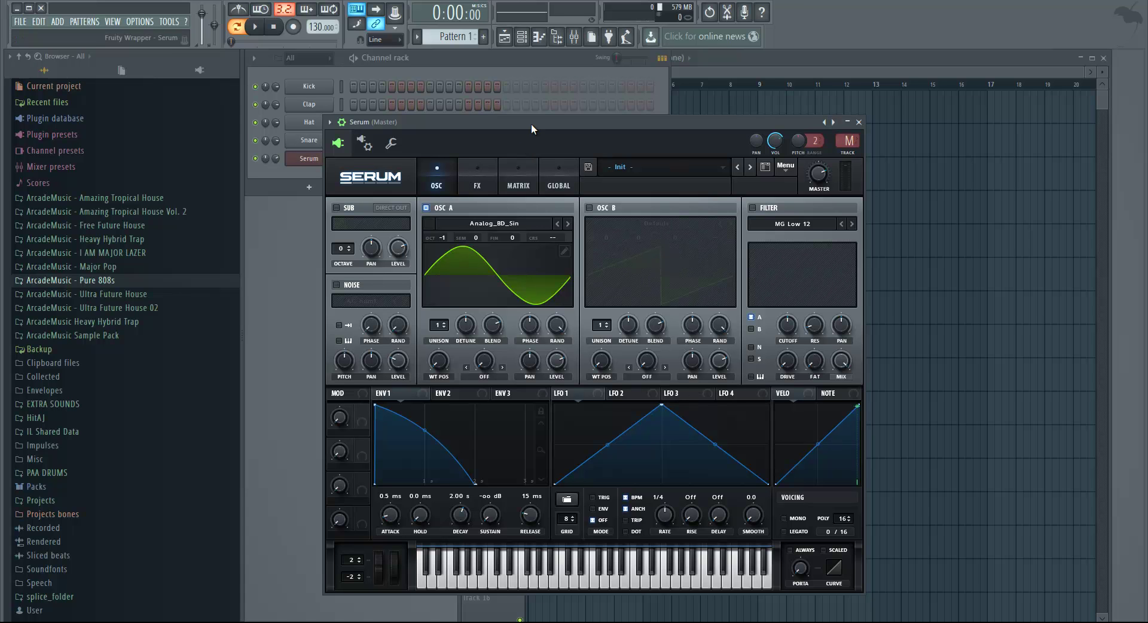
mouse_move(486, 172)
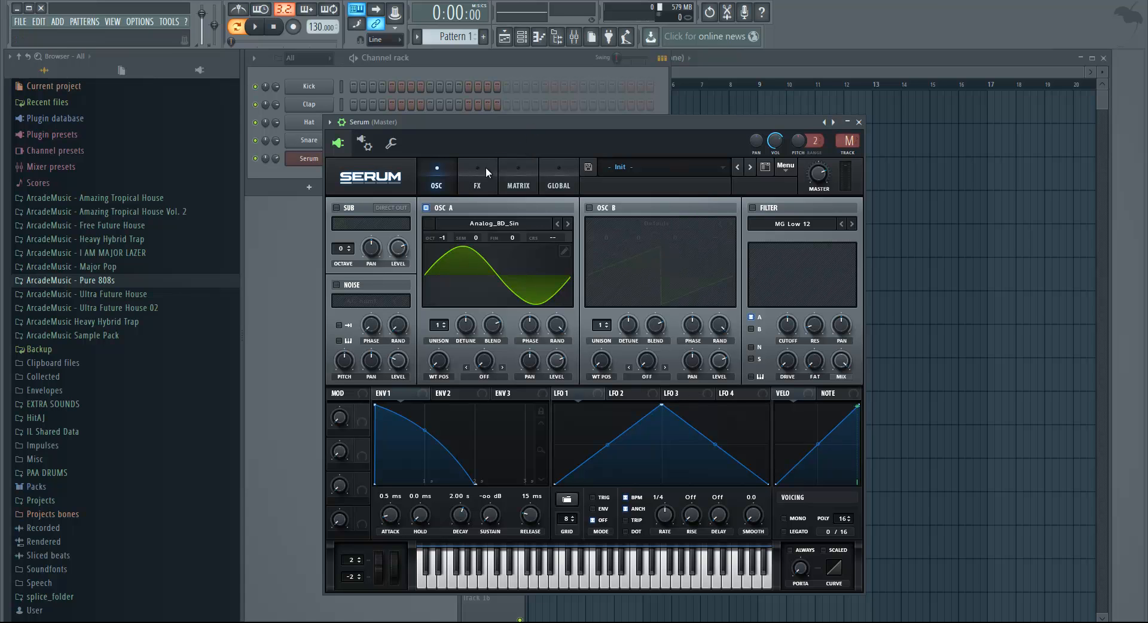
left_click(477, 177)
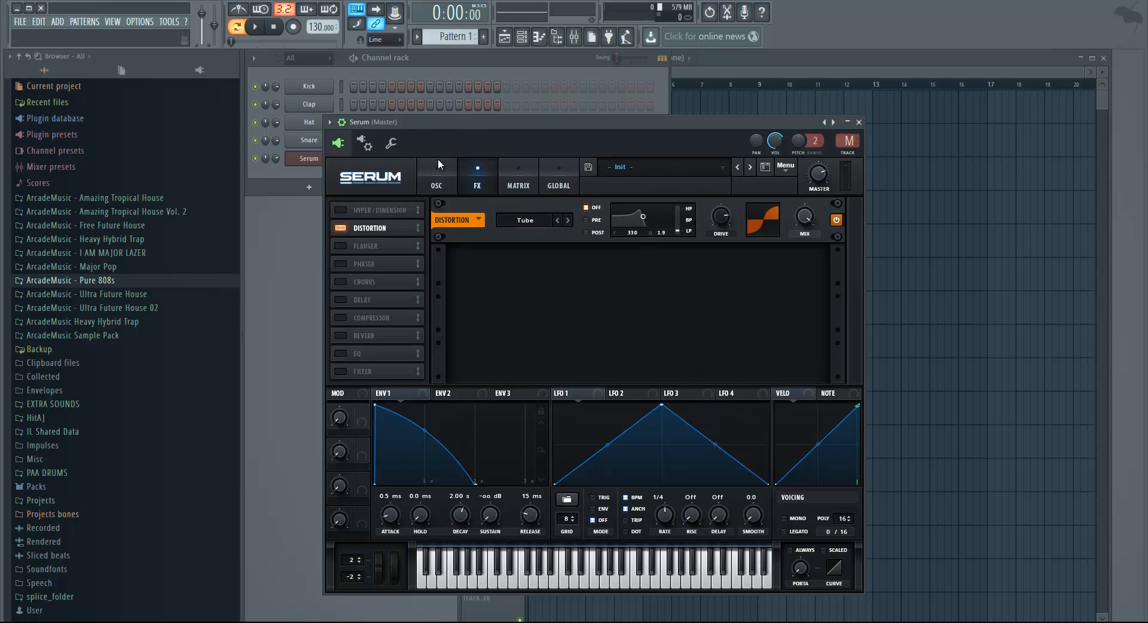
left_click(435, 176)
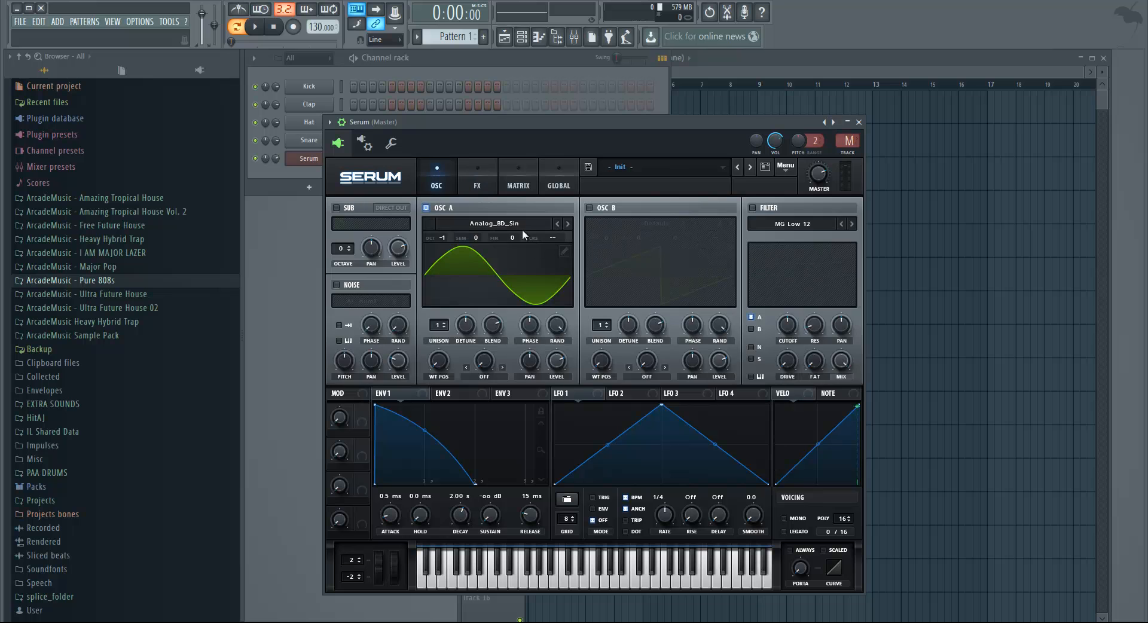
mouse_move(452, 179)
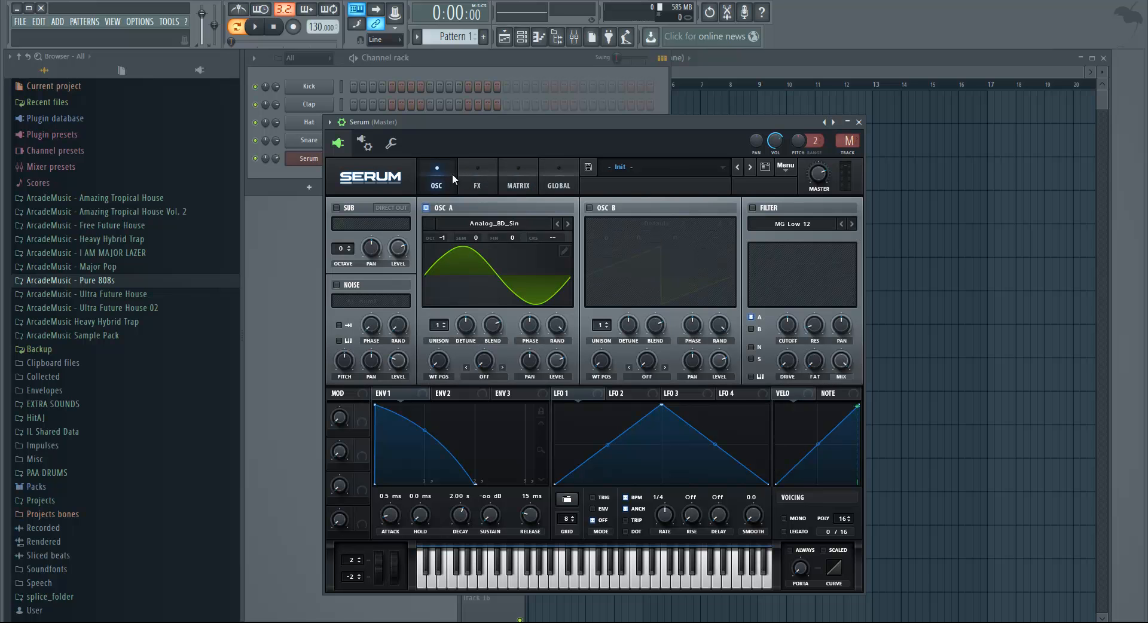
left_click(563, 393)
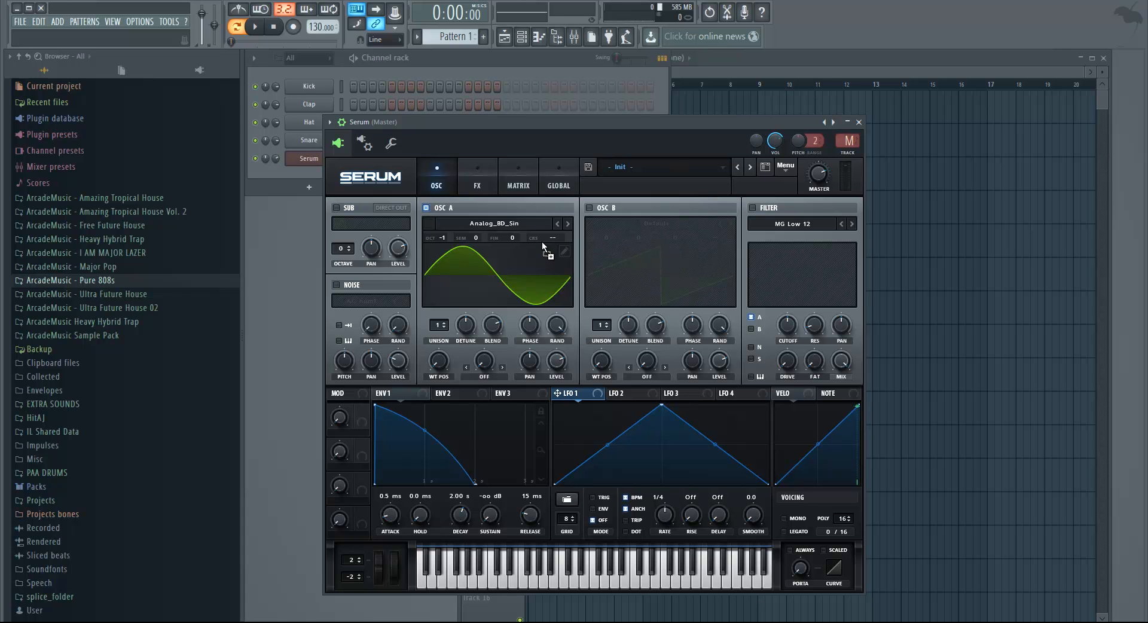
mouse_move(555, 241)
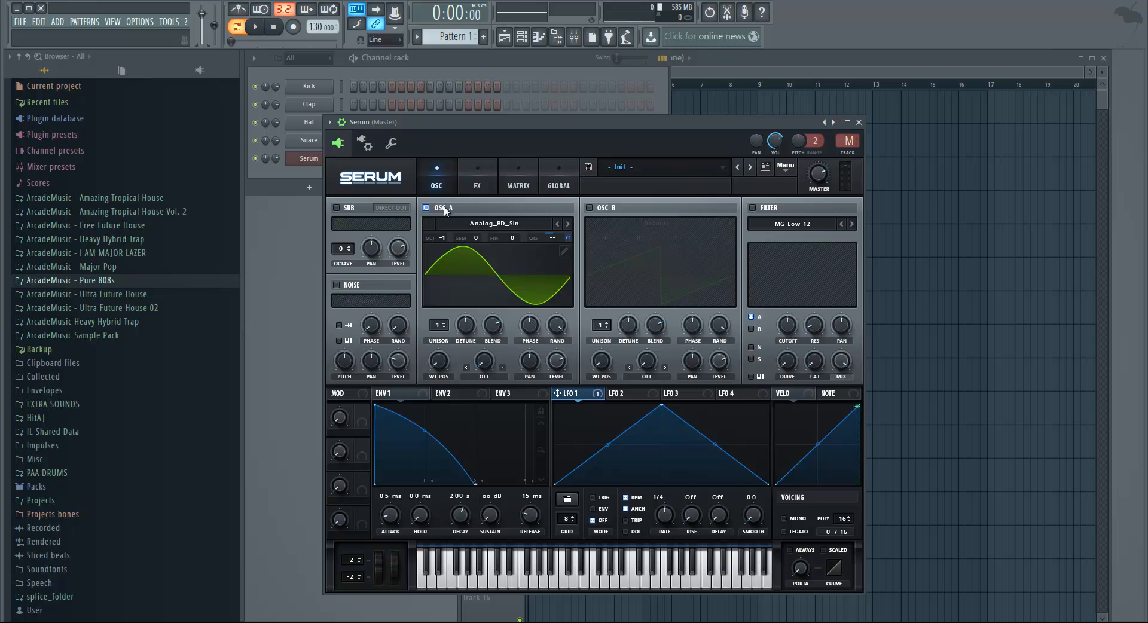
mouse_move(553, 241)
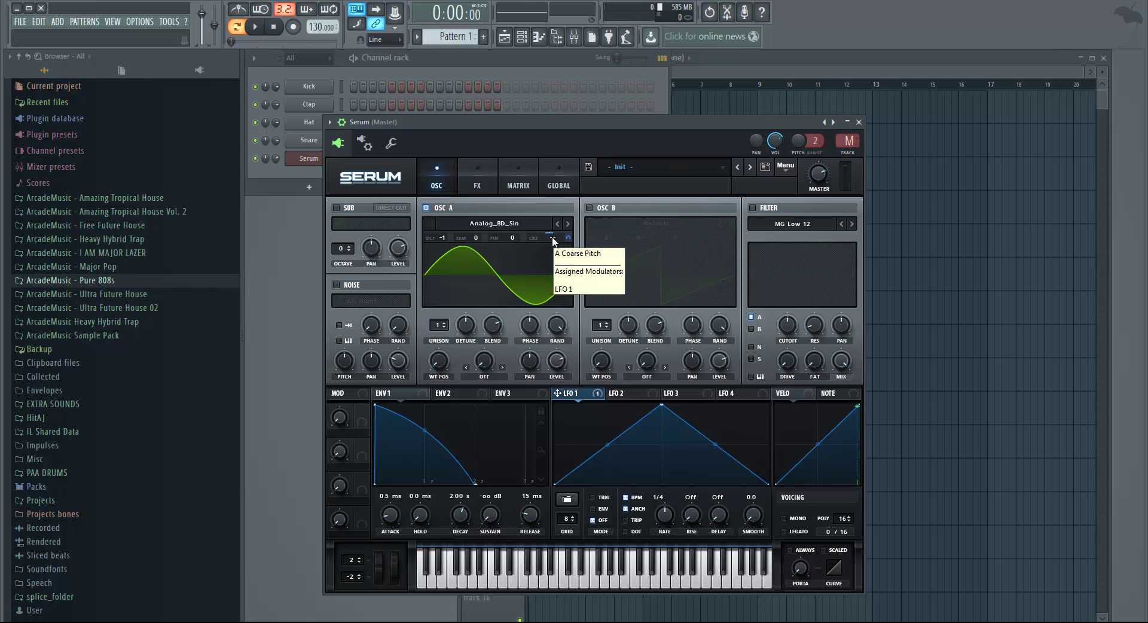
mouse_move(554, 241)
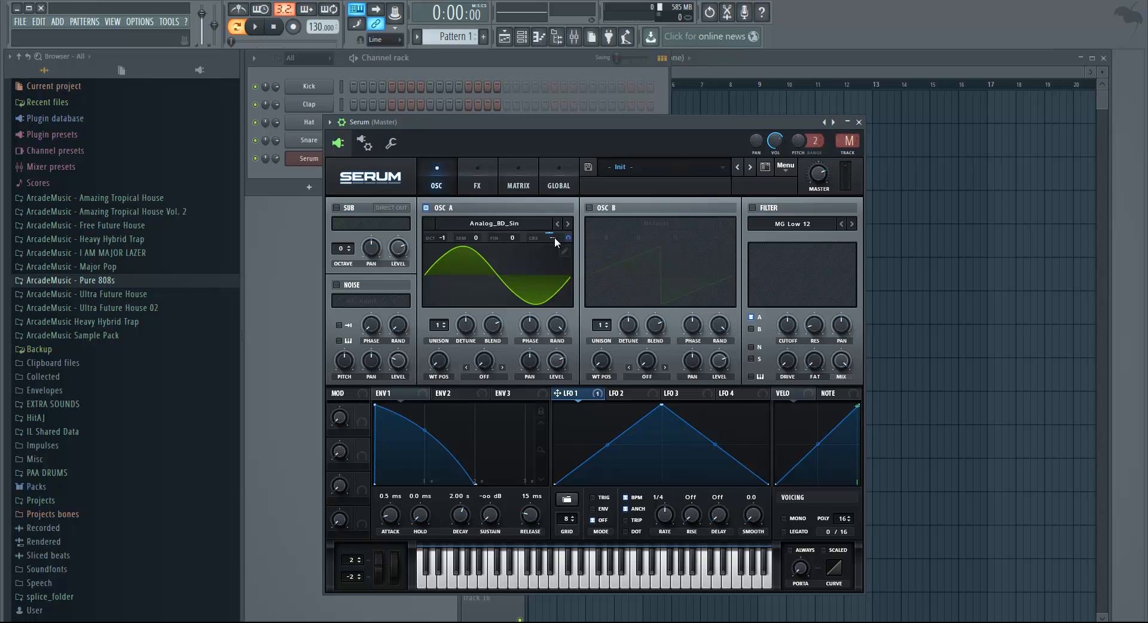
mouse_move(456, 183)
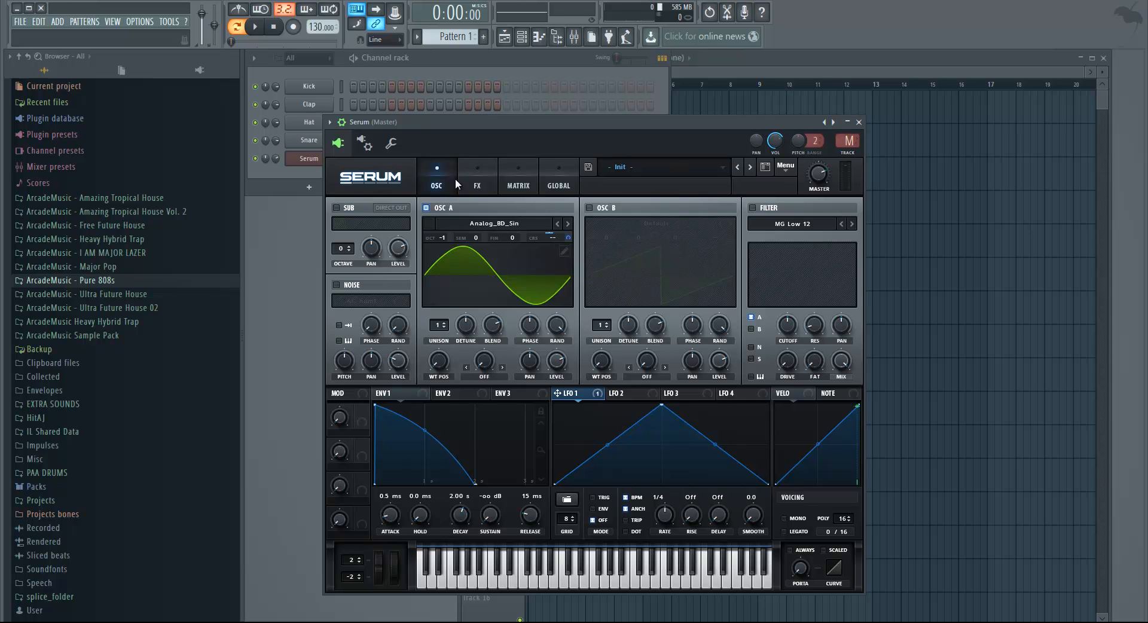
Check the LFO 1 → A Coarse Pitch routing in the MATRIX view, ending back on OSC.
left_click(517, 185)
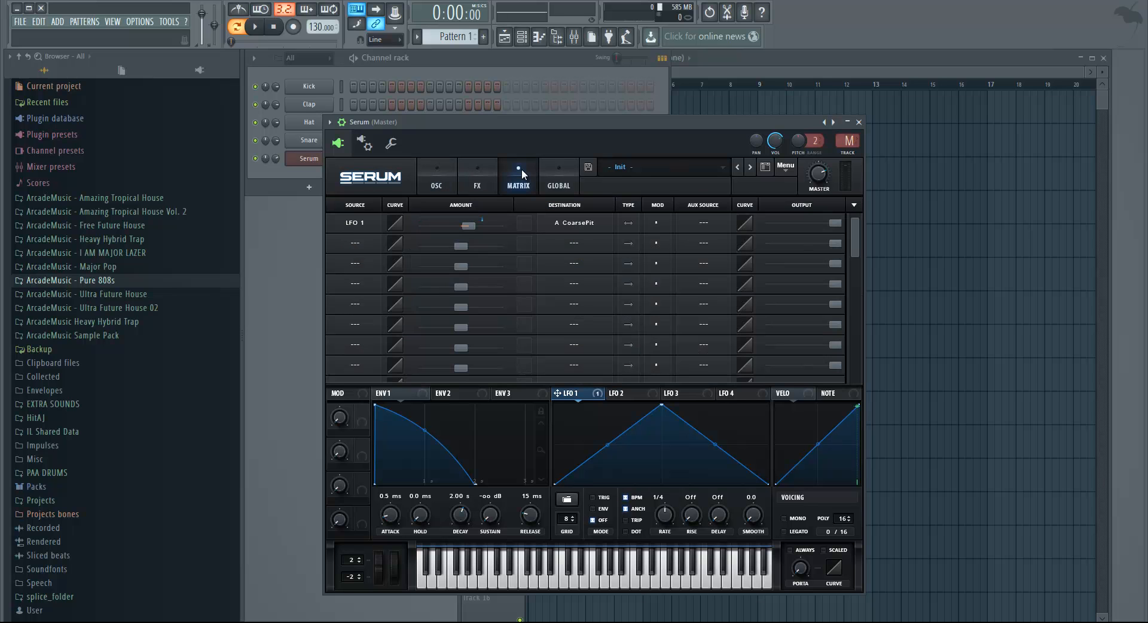
mouse_move(530, 233)
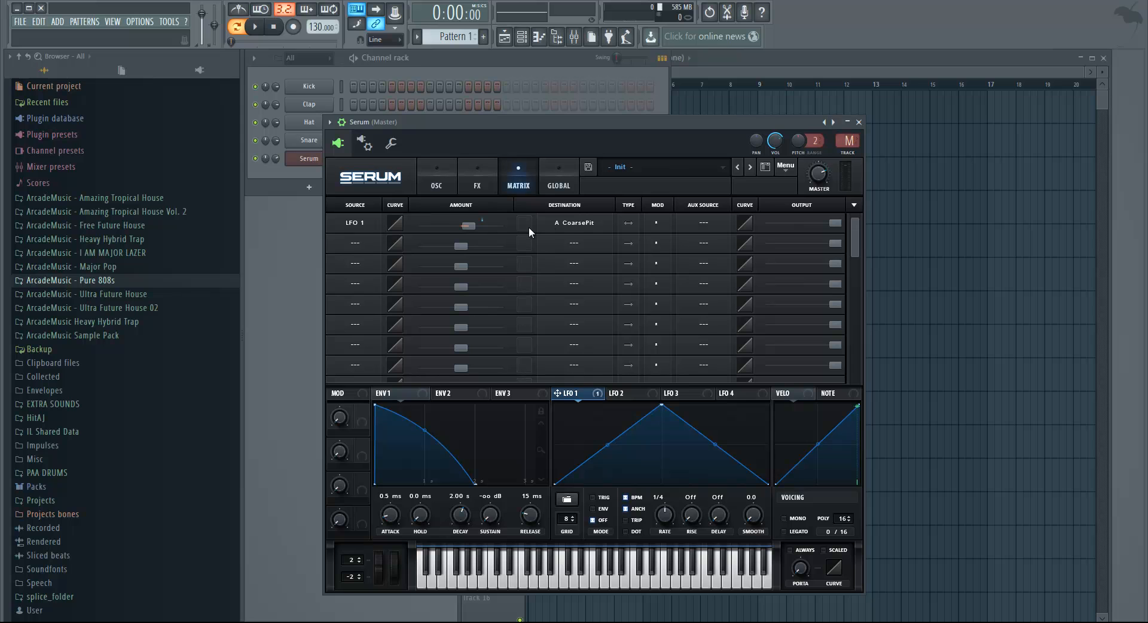
mouse_move(544, 232)
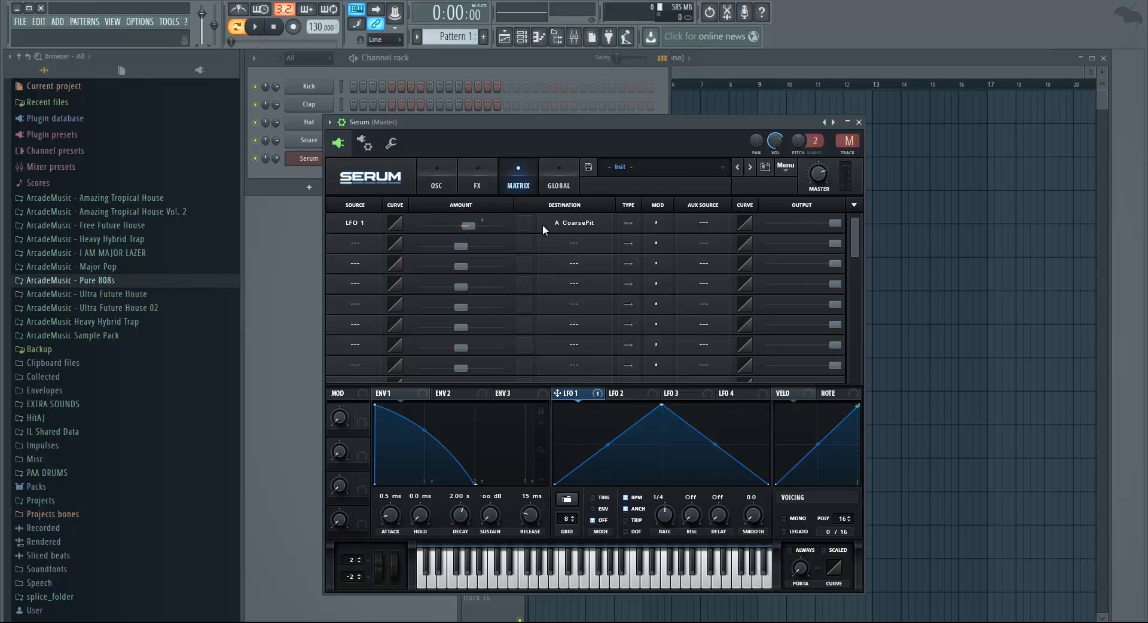
mouse_move(630, 224)
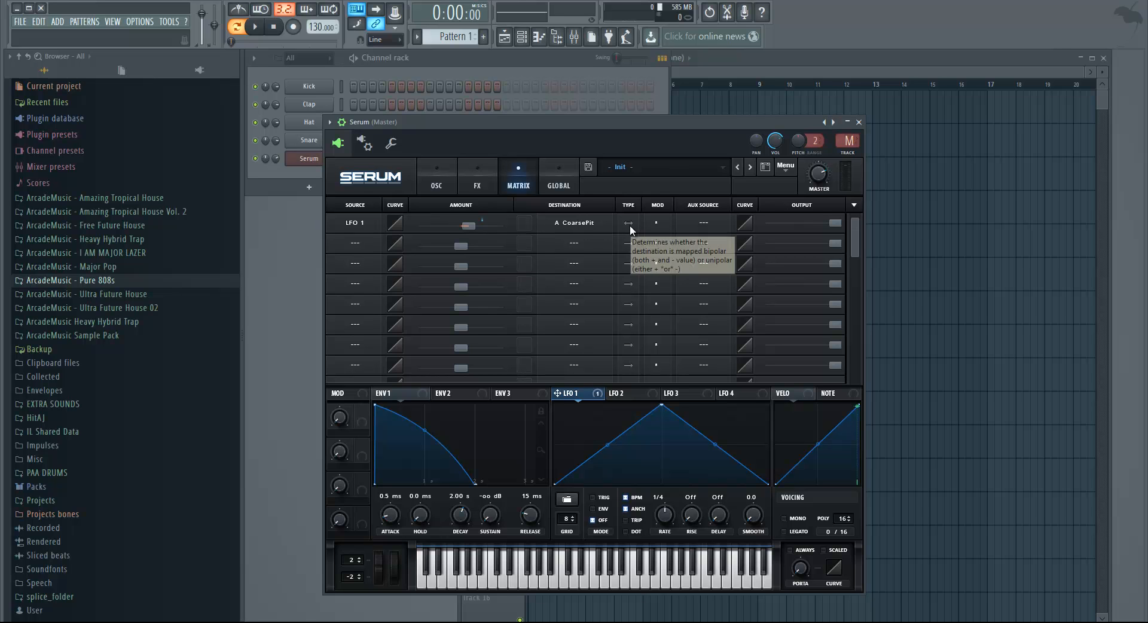
left_click(435, 176)
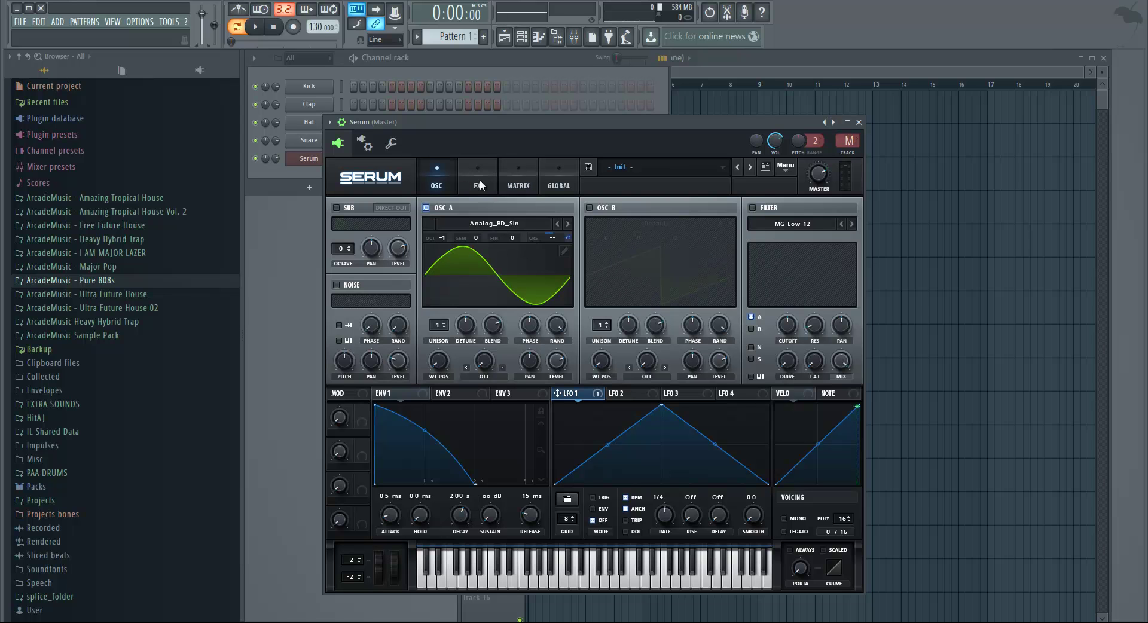
mouse_move(550, 239)
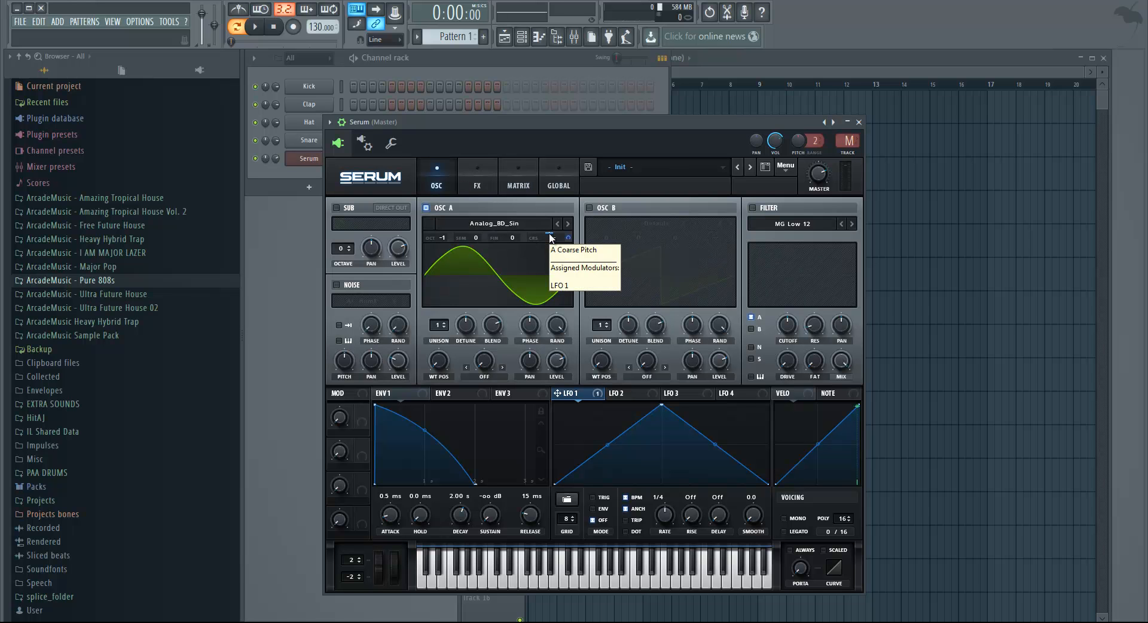
mouse_move(554, 235)
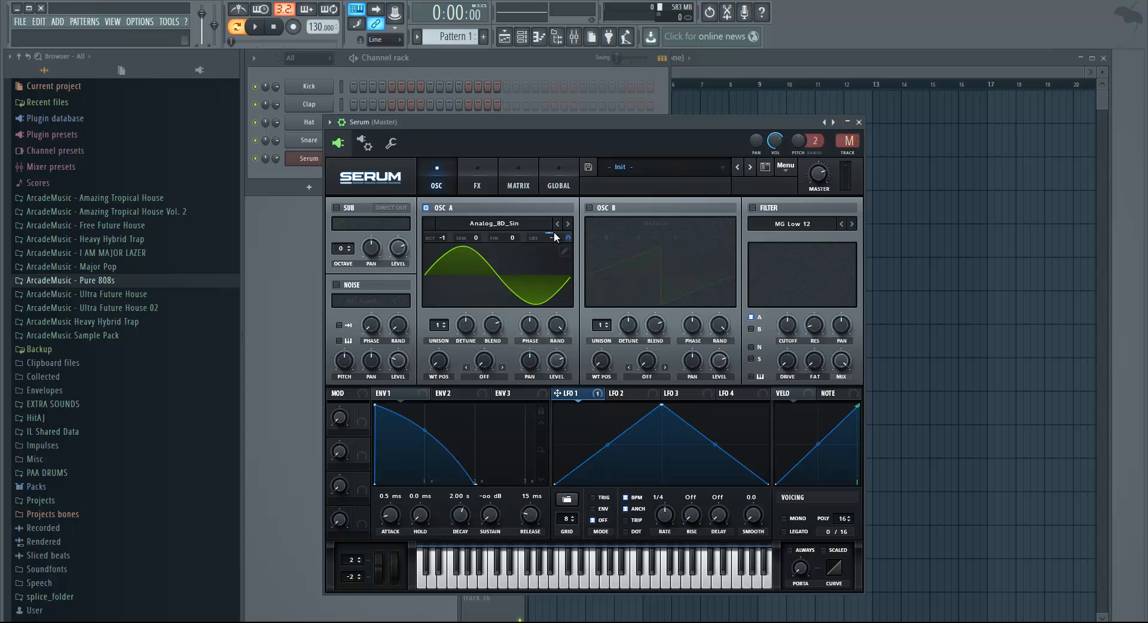
mouse_move(504, 192)
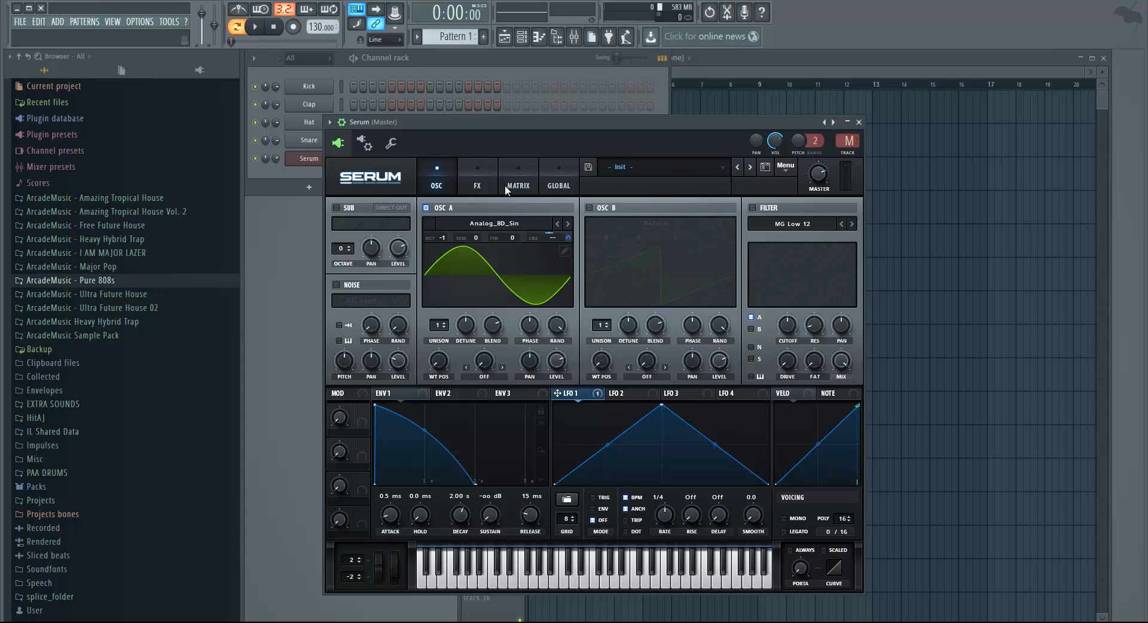
left_click(516, 185)
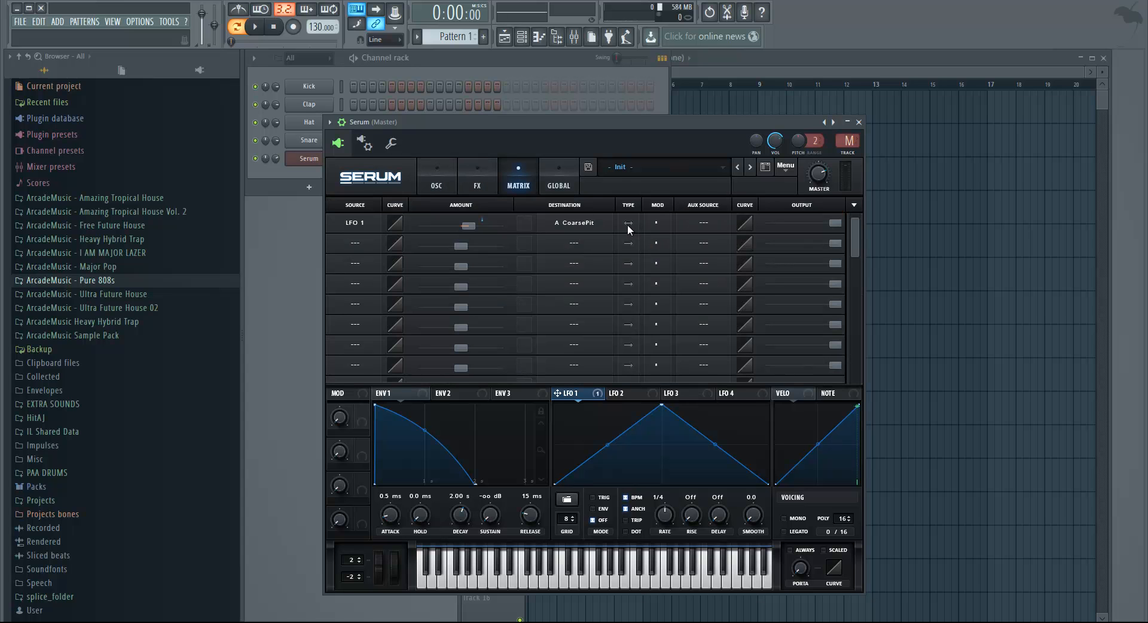
mouse_move(628, 224)
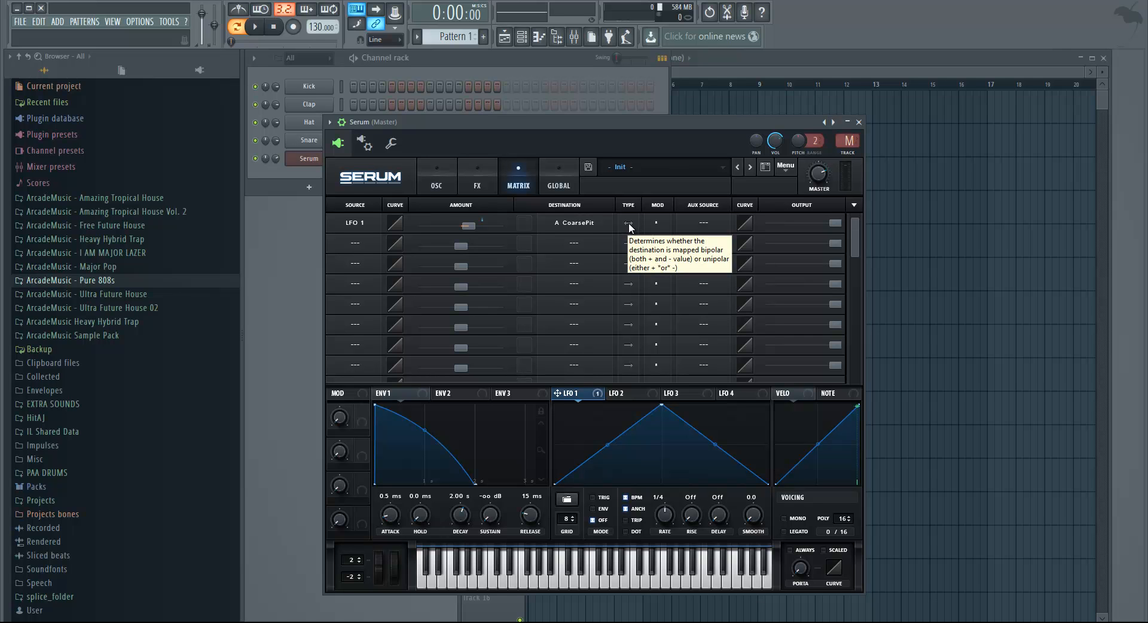
mouse_move(627, 228)
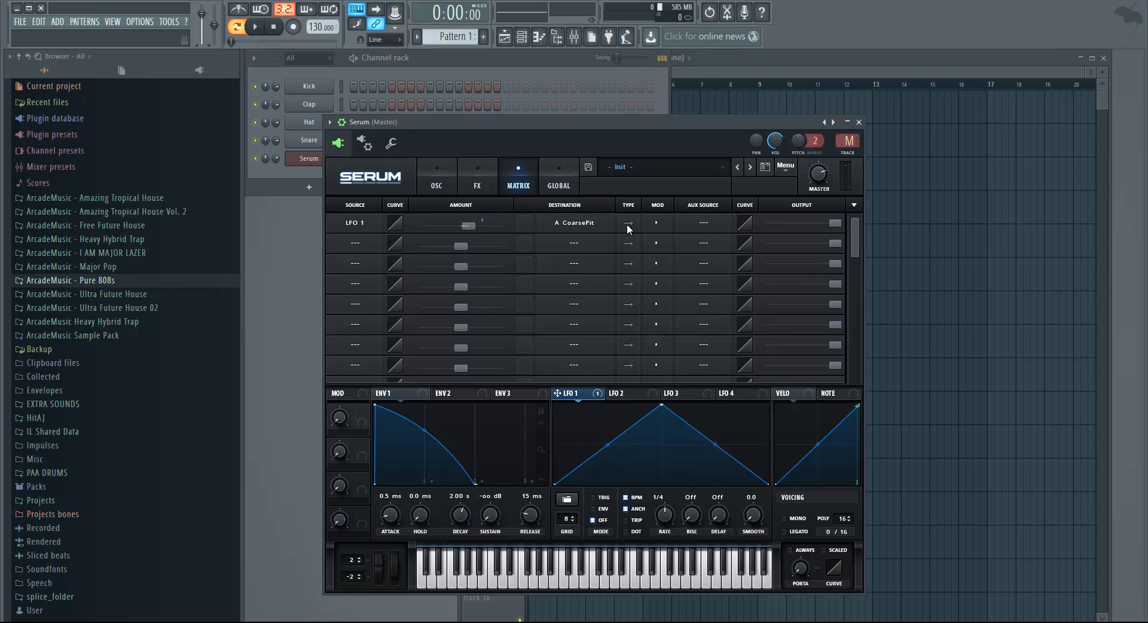
left_click(435, 175)
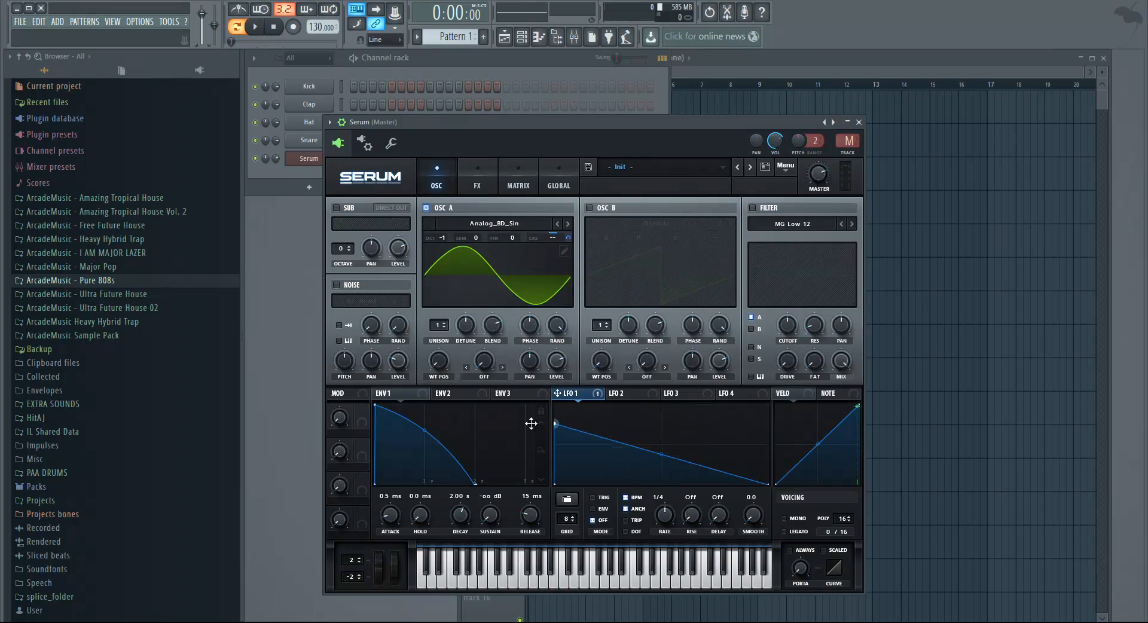
mouse_move(469, 174)
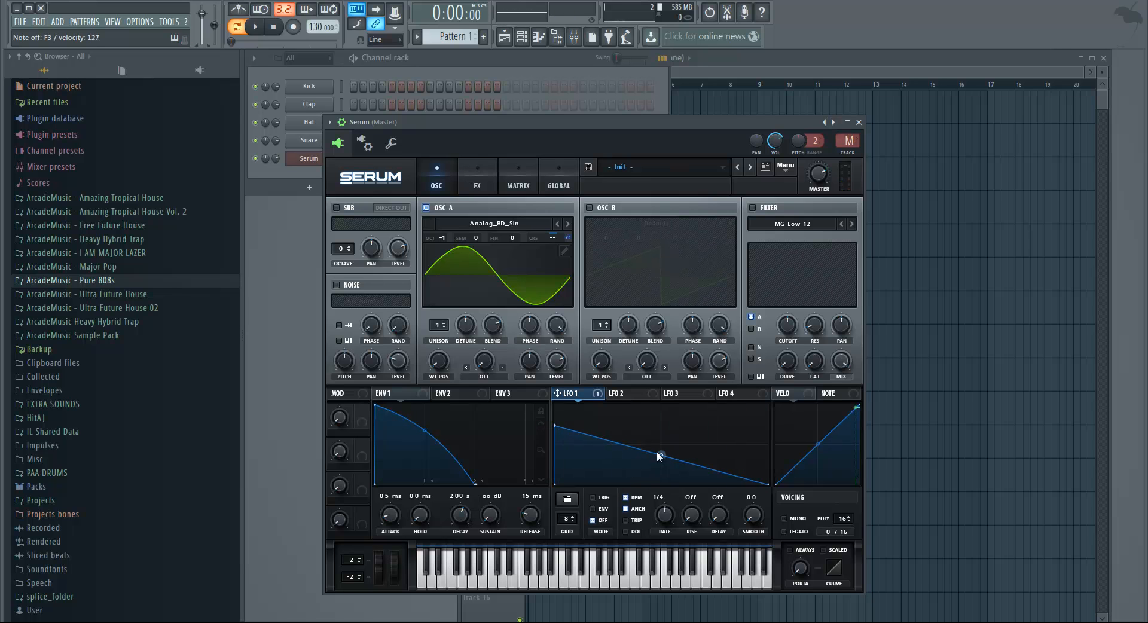
mouse_move(618, 501)
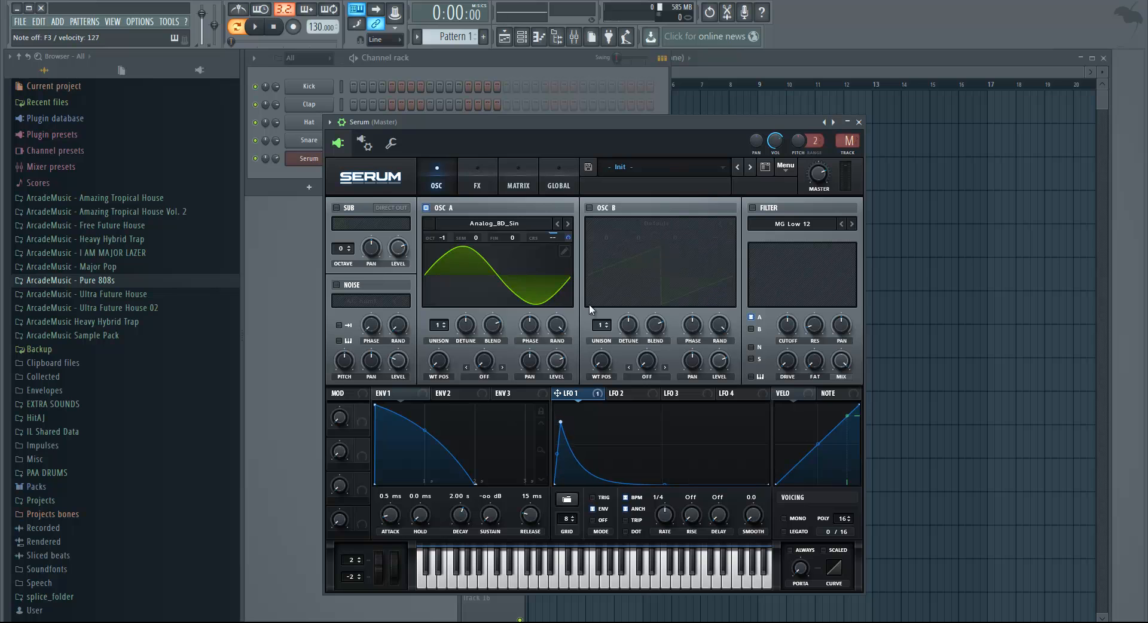
mouse_move(644, 290)
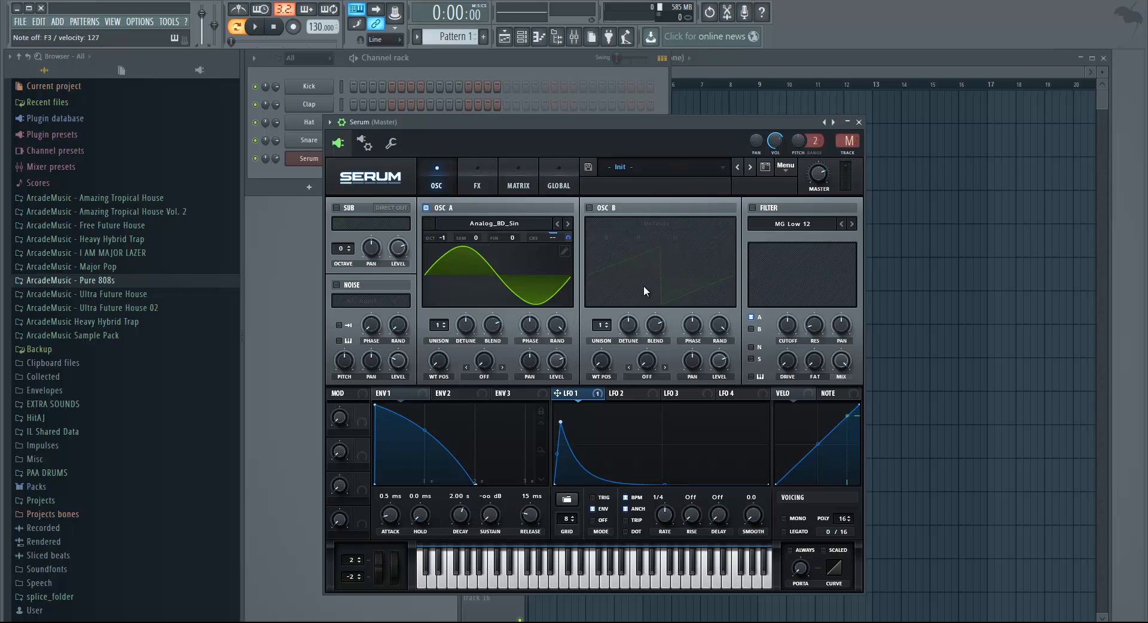
mouse_move(599, 361)
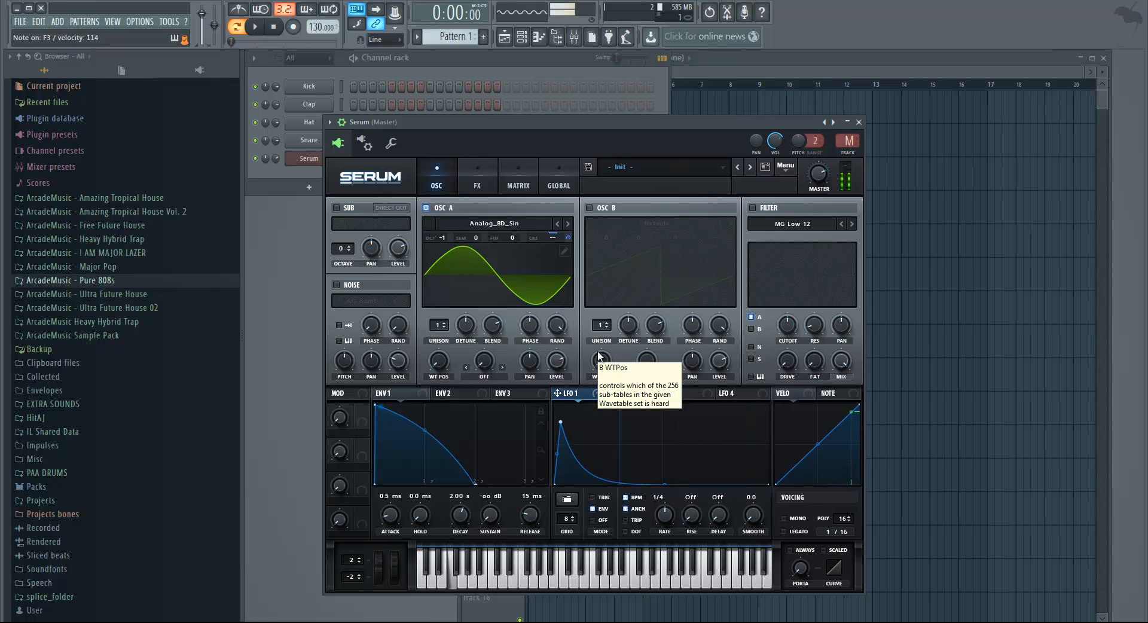
mouse_move(628, 324)
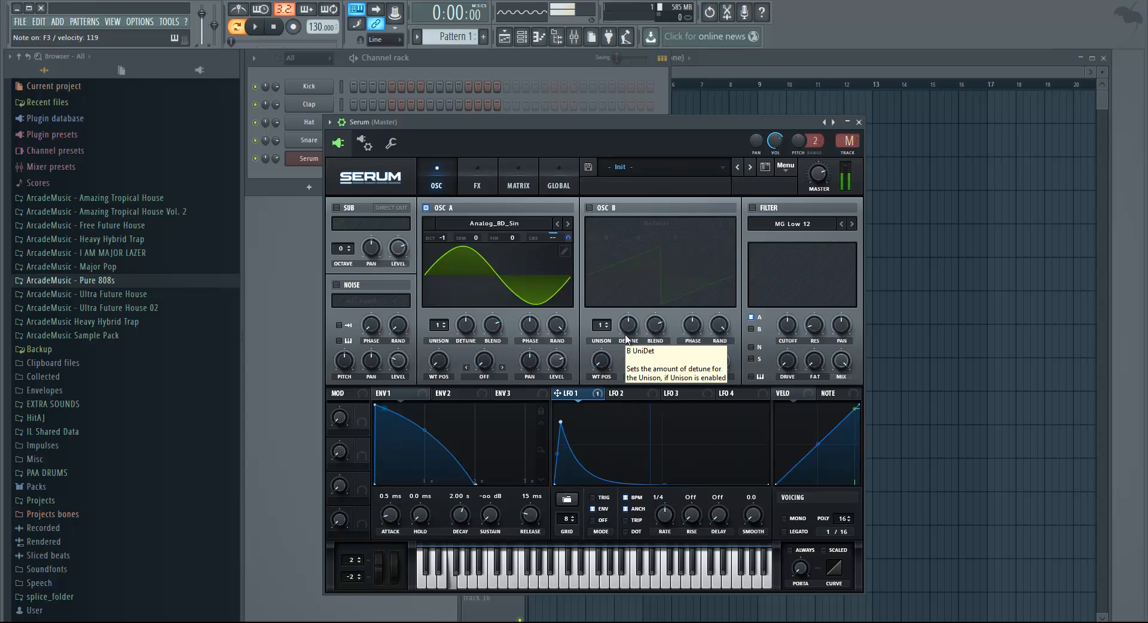
mouse_move(648, 221)
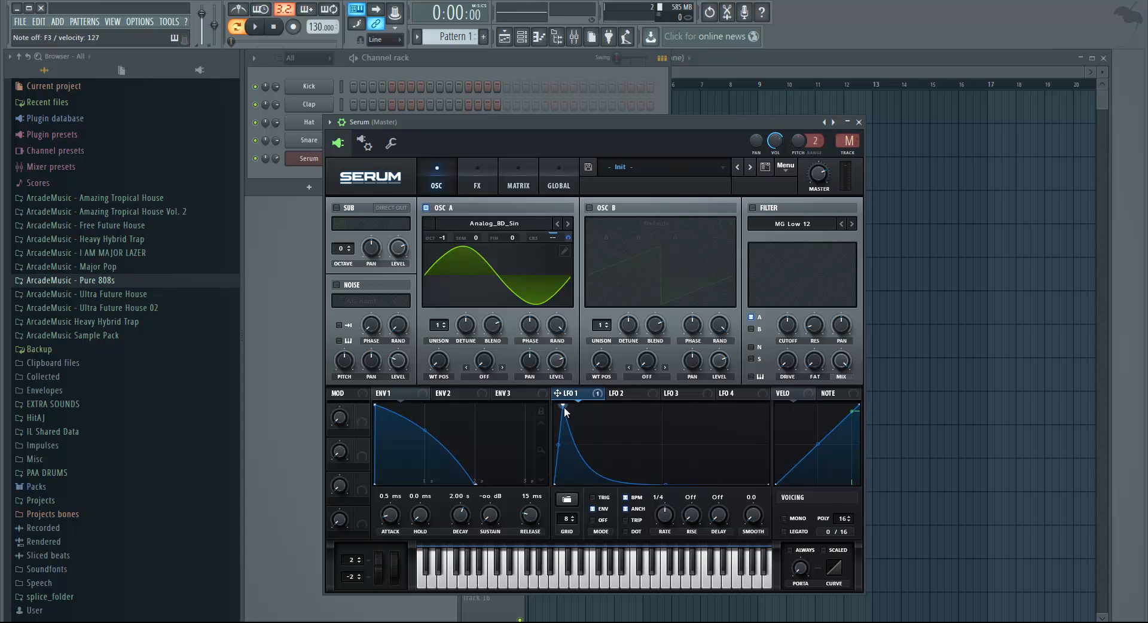
mouse_move(520, 176)
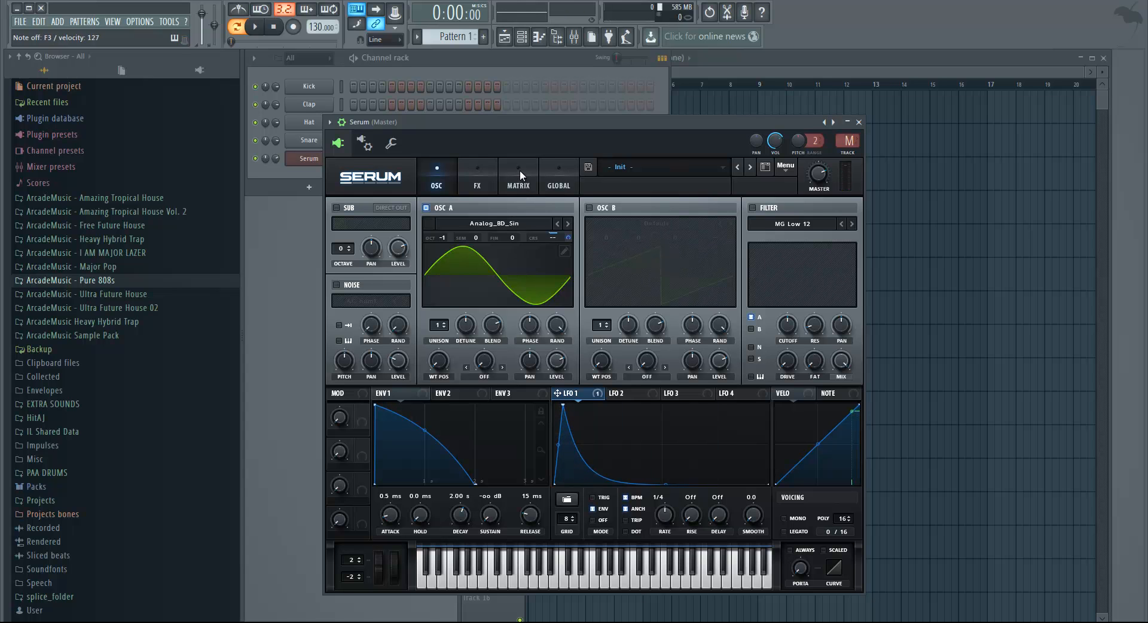
Raise the LFO 1 → A CoarsePit modulation amount to about 45 in the MATRIX.
left_click(518, 176)
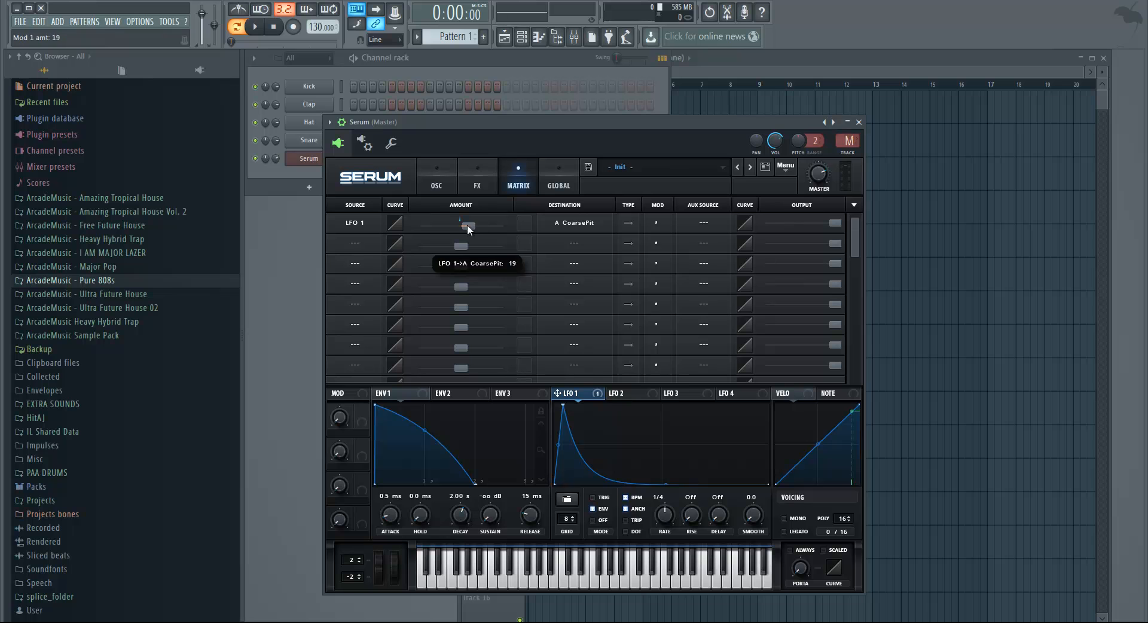
left_click_drag(469, 226, 483, 226)
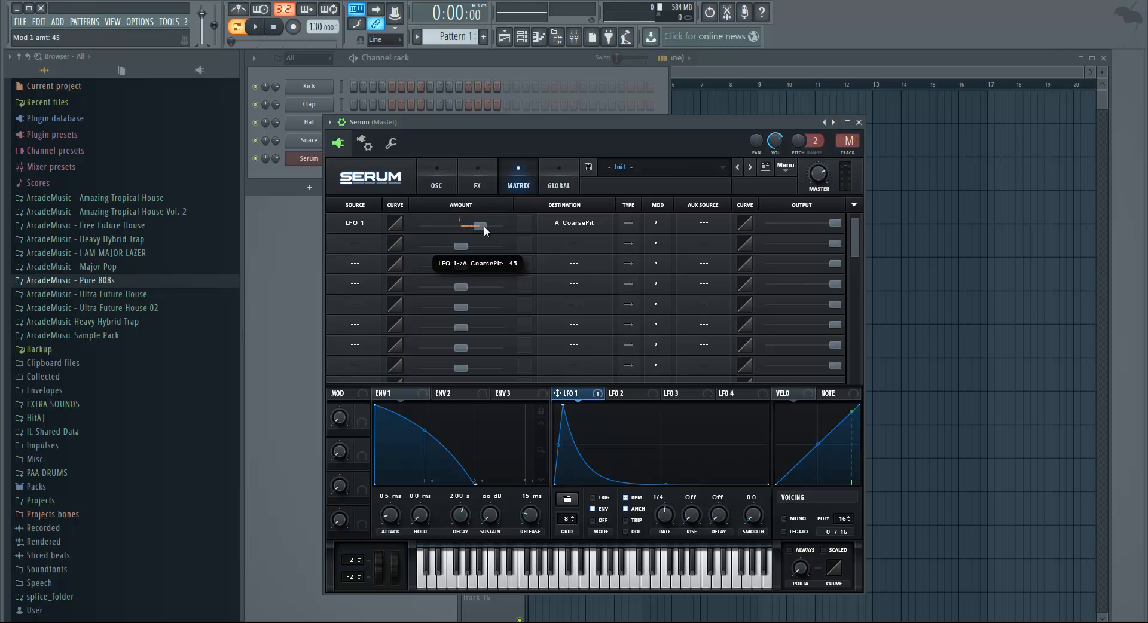
left_click(436, 175)
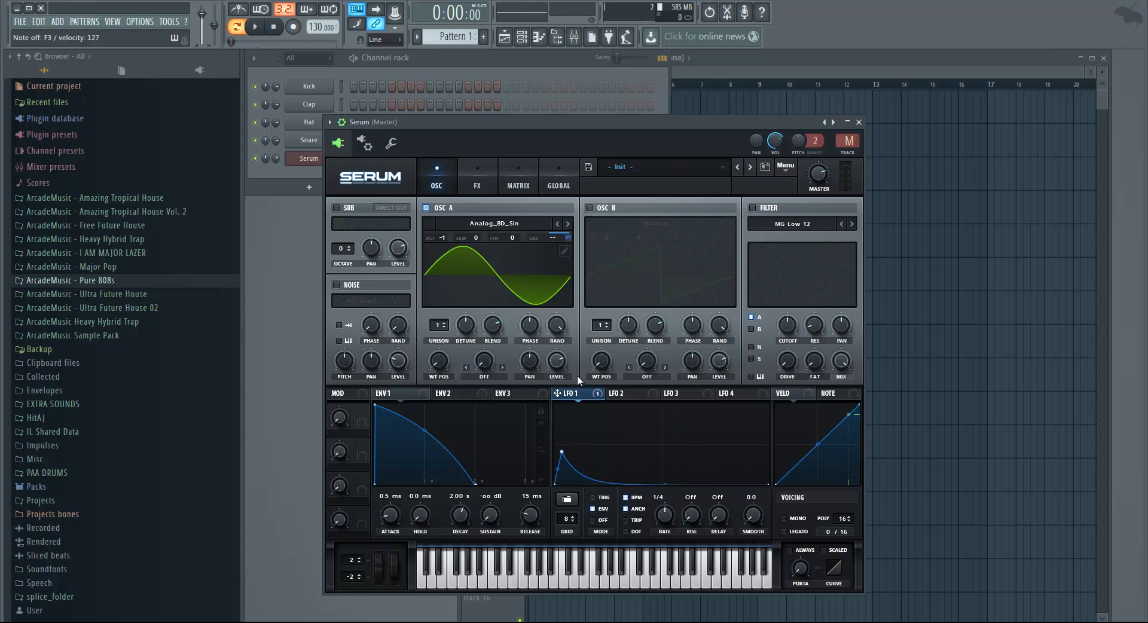
mouse_move(593, 455)
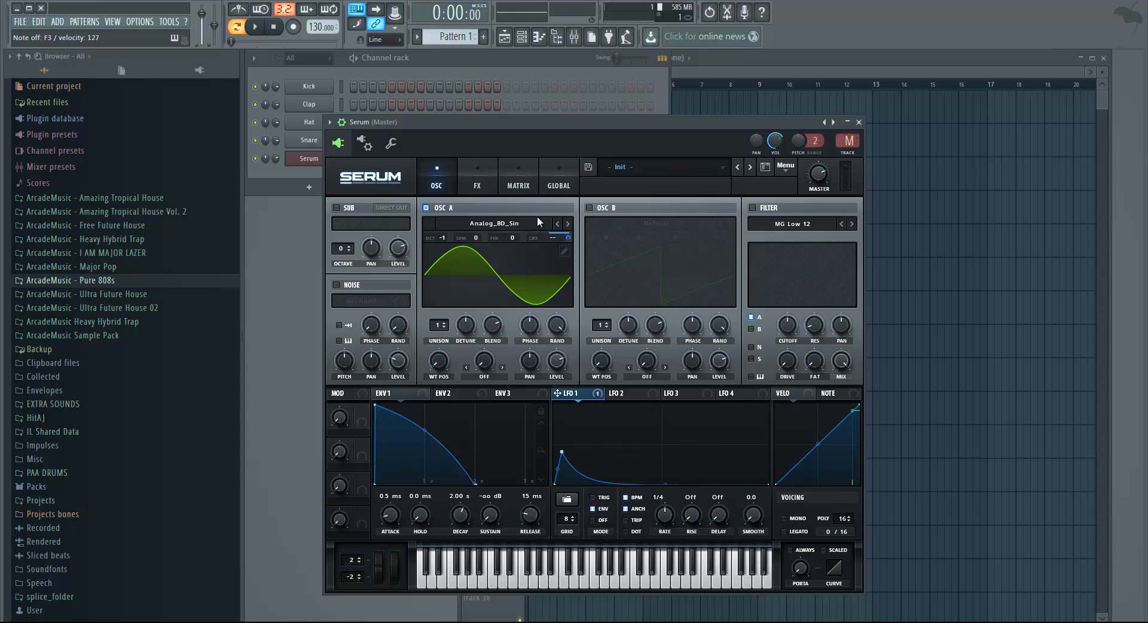
Show Serum's FX rack holding the Tube distortion.
left_click(477, 176)
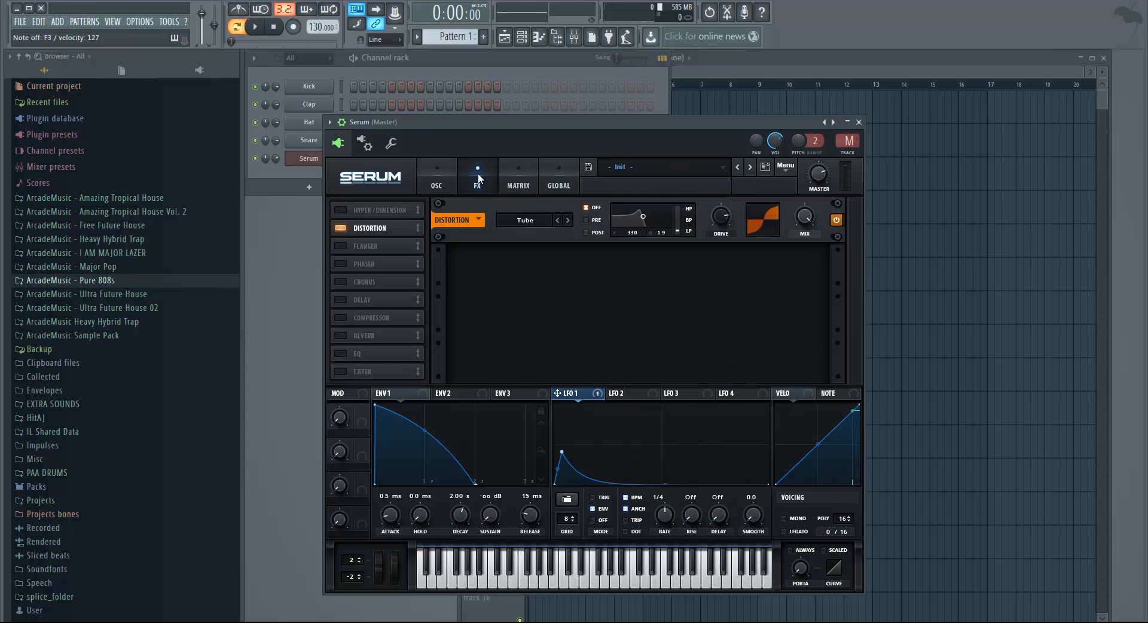
mouse_move(720, 225)
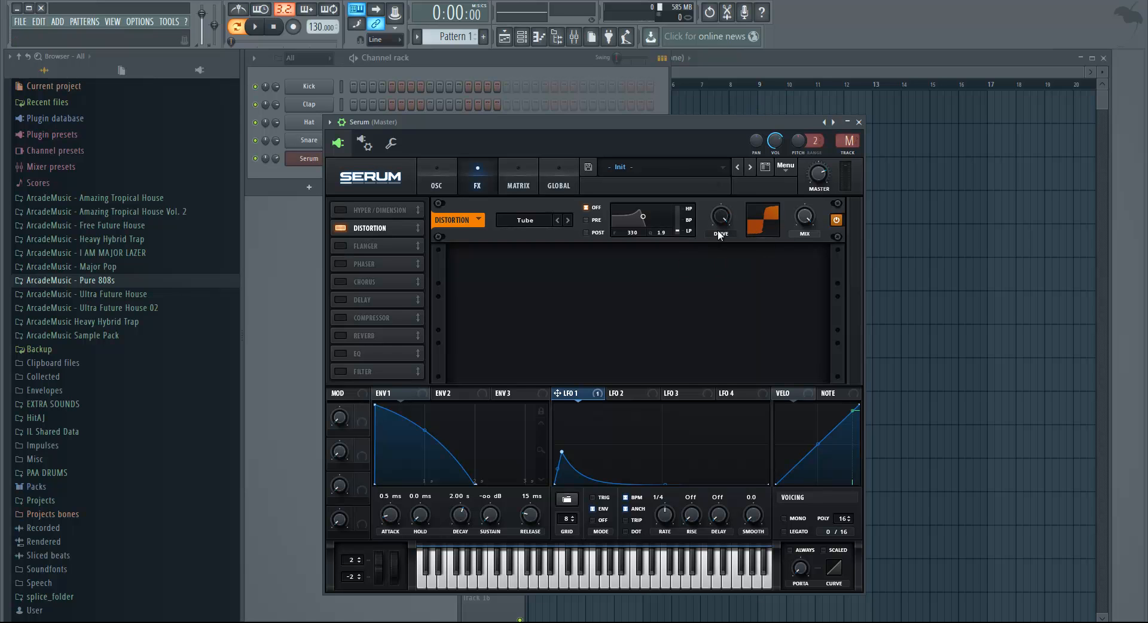
mouse_move(720, 220)
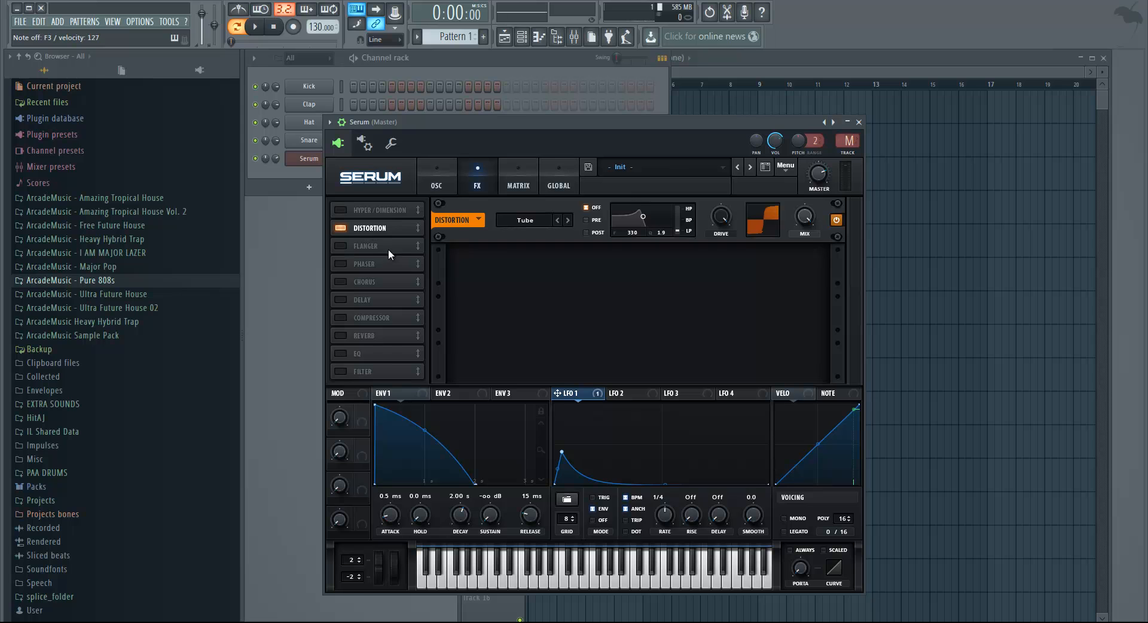
mouse_move(345, 357)
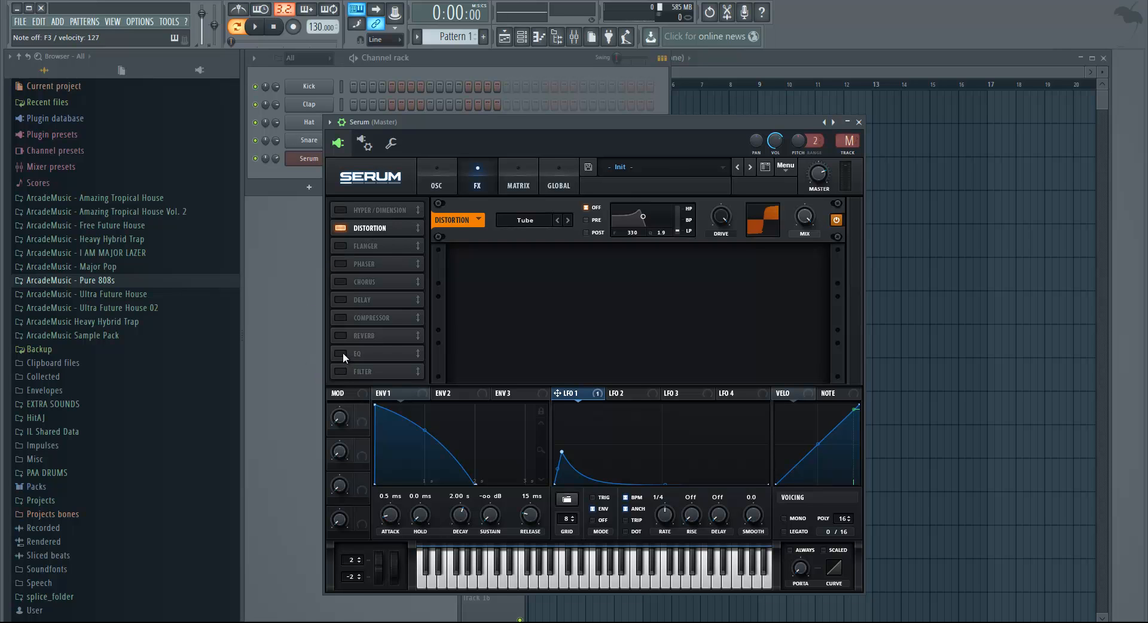
Enable an EQ after the distortion and set its low-pass cutoff near 243 Hz.
left_click(359, 352)
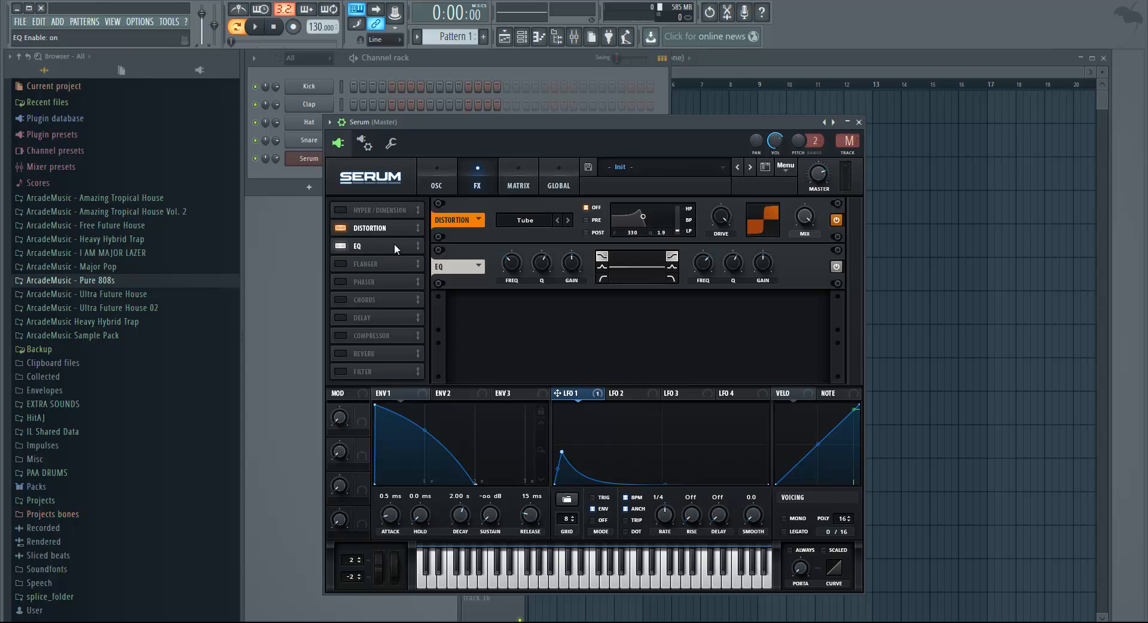
mouse_move(655, 283)
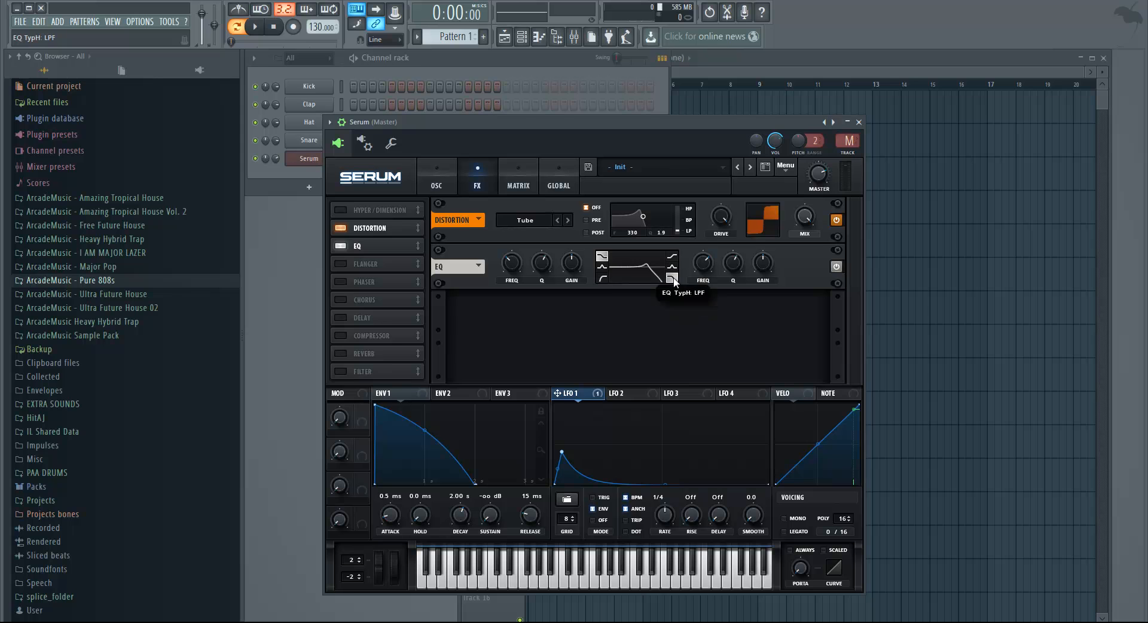
mouse_move(686, 284)
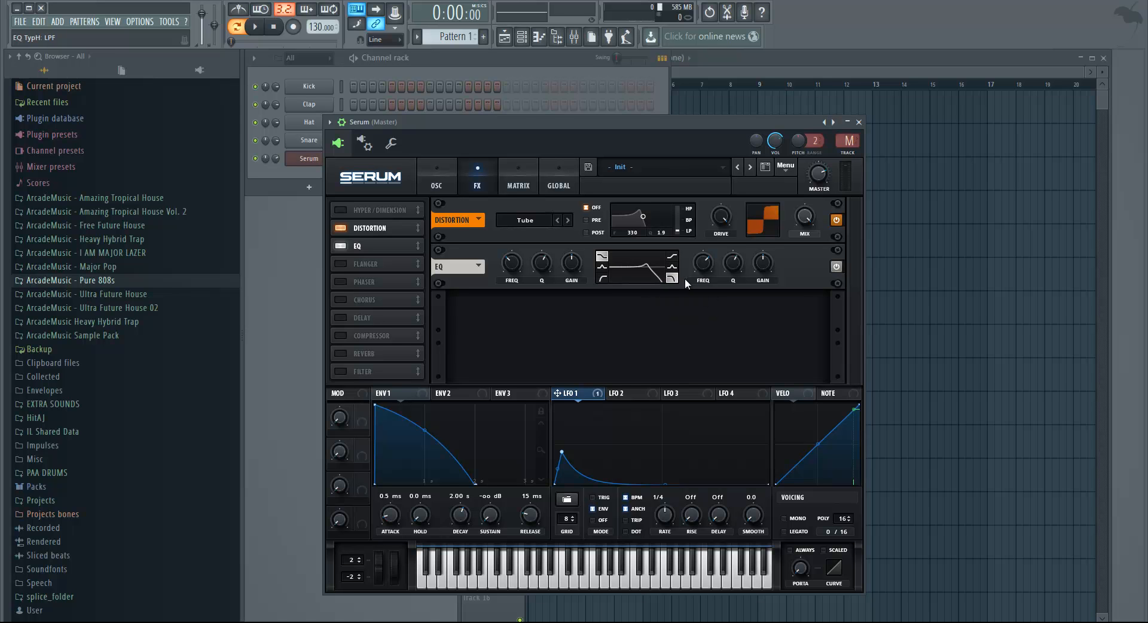
mouse_move(710, 273)
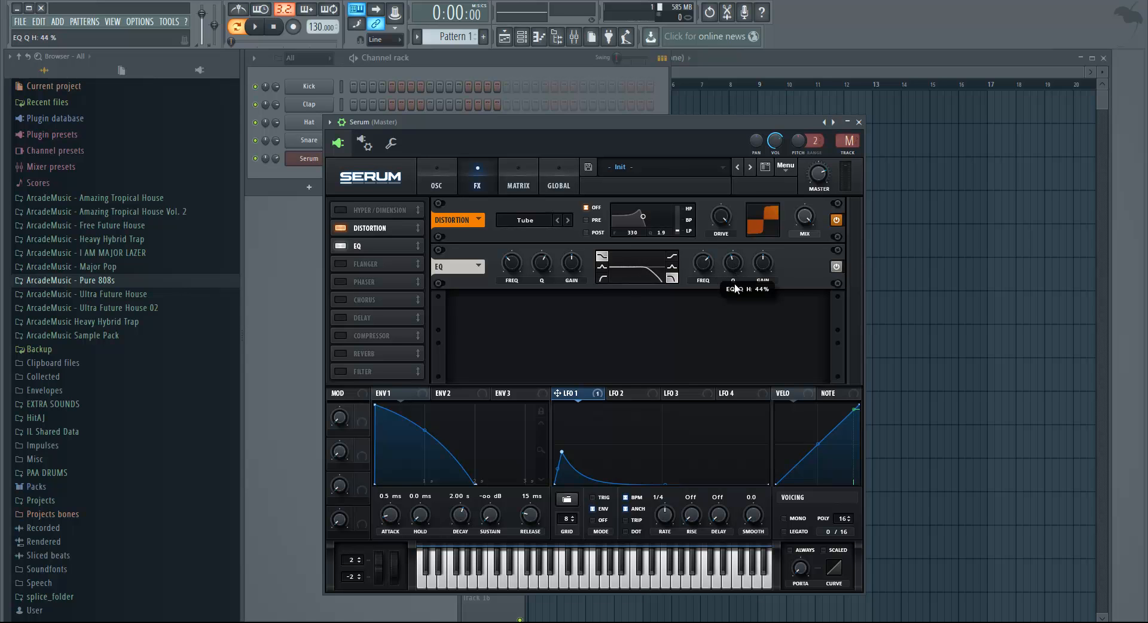
mouse_move(642, 273)
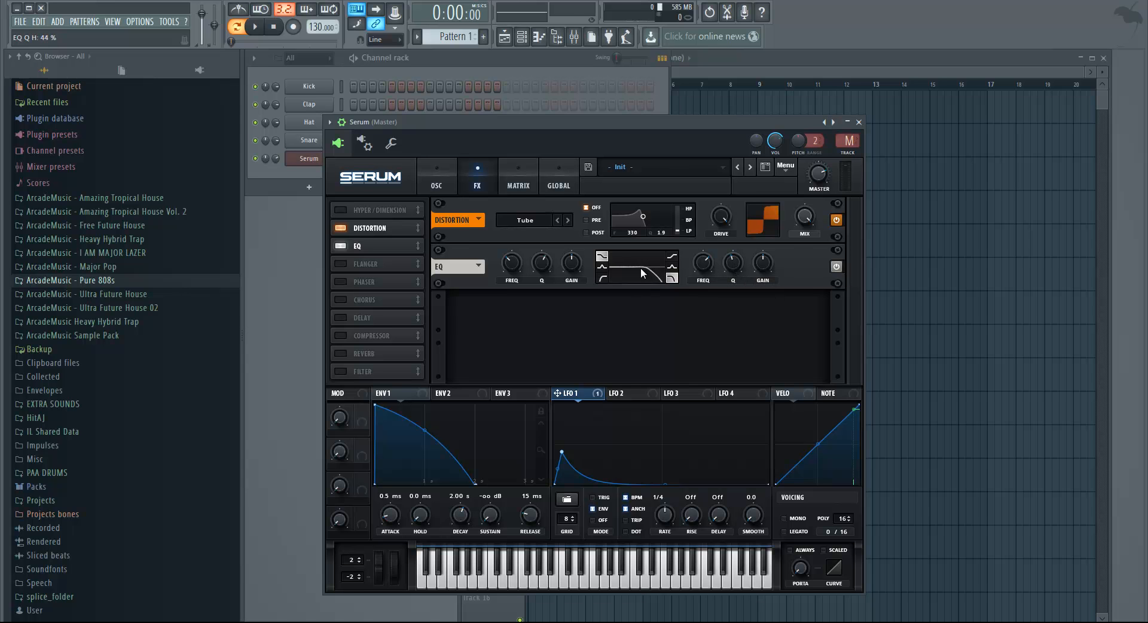
mouse_move(732, 265)
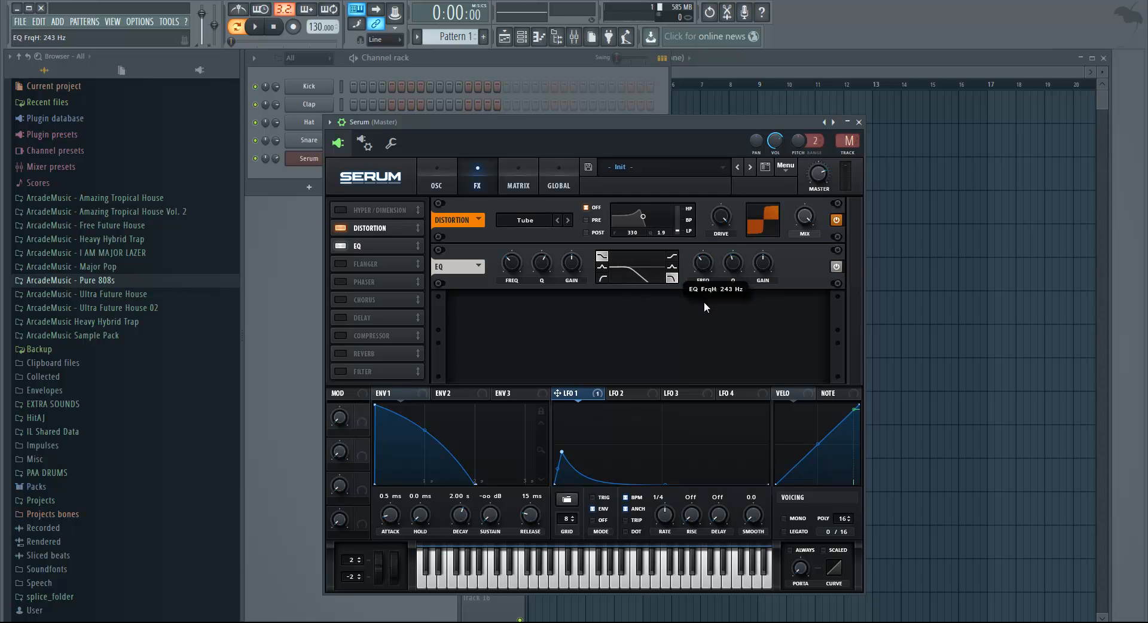
left_click_drag(630, 260, 625, 275)
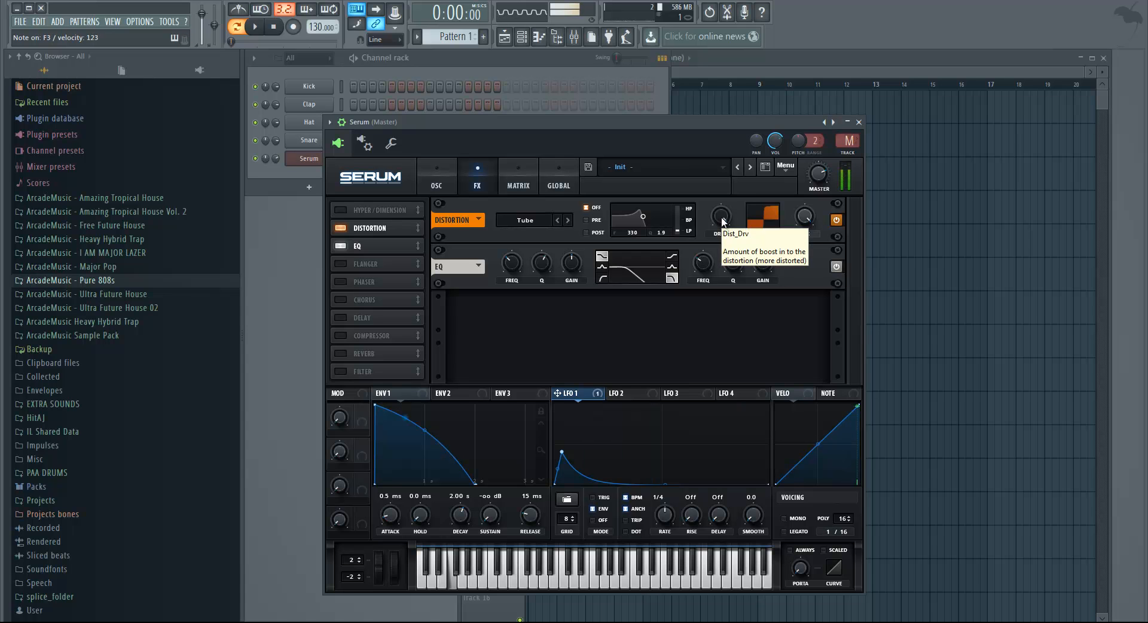
mouse_move(704, 276)
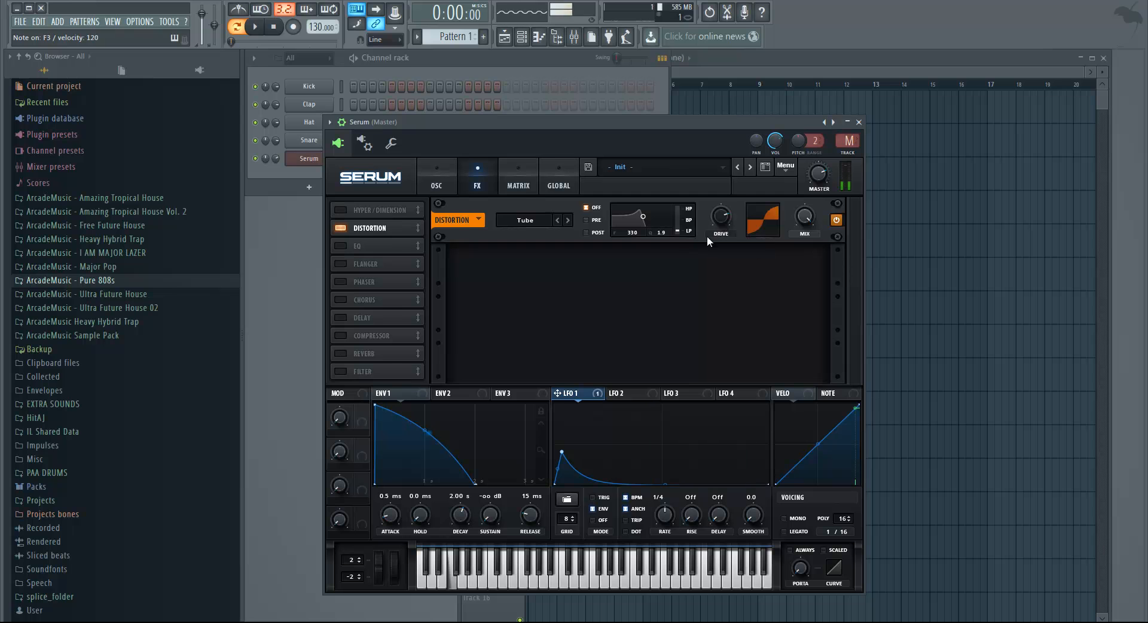
left_click(435, 176)
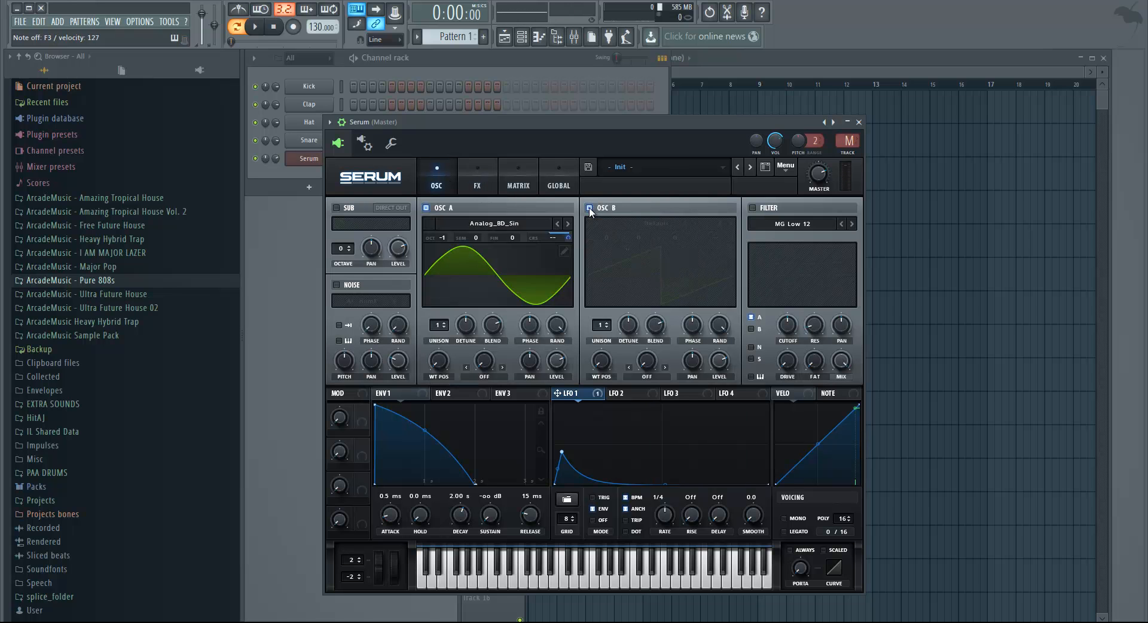
left_click(589, 210)
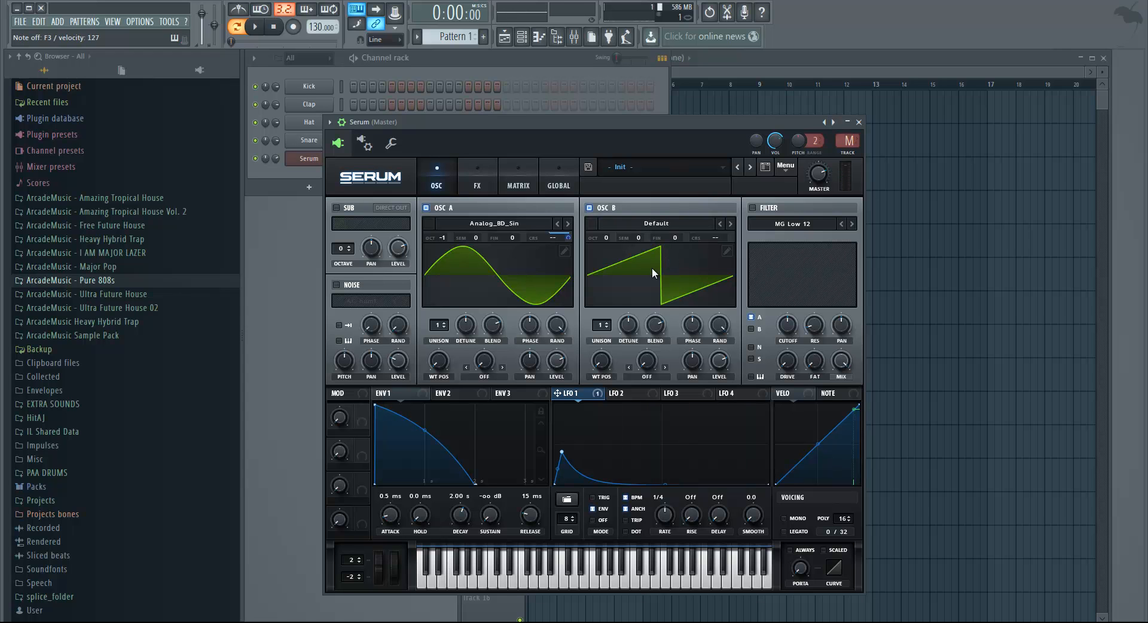
mouse_move(624, 258)
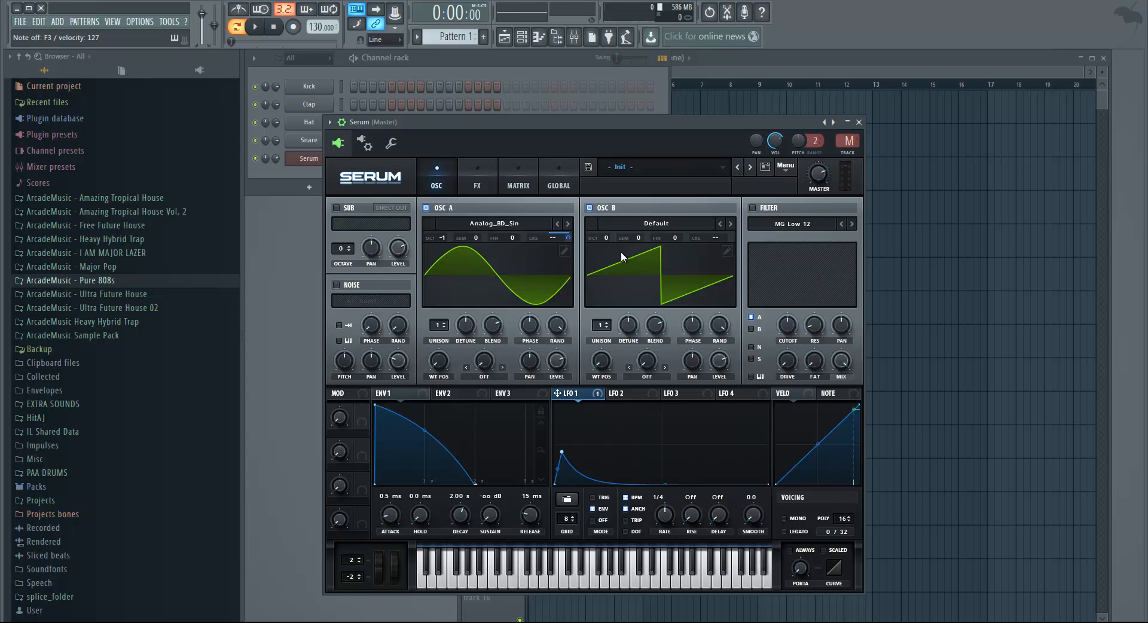
mouse_move(613, 240)
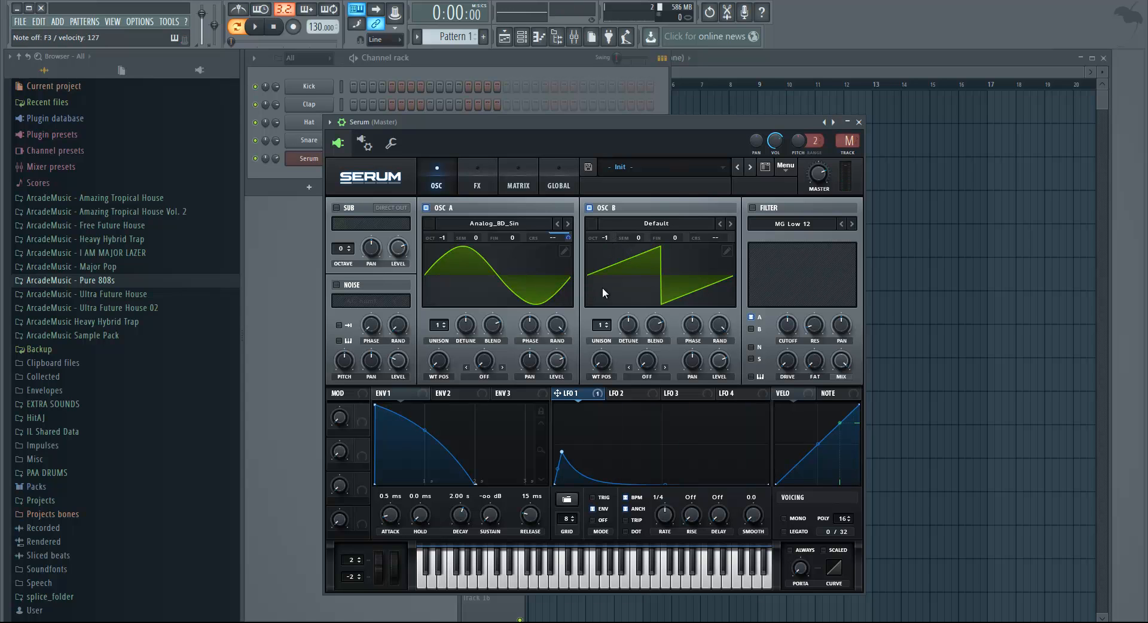
mouse_move(750, 212)
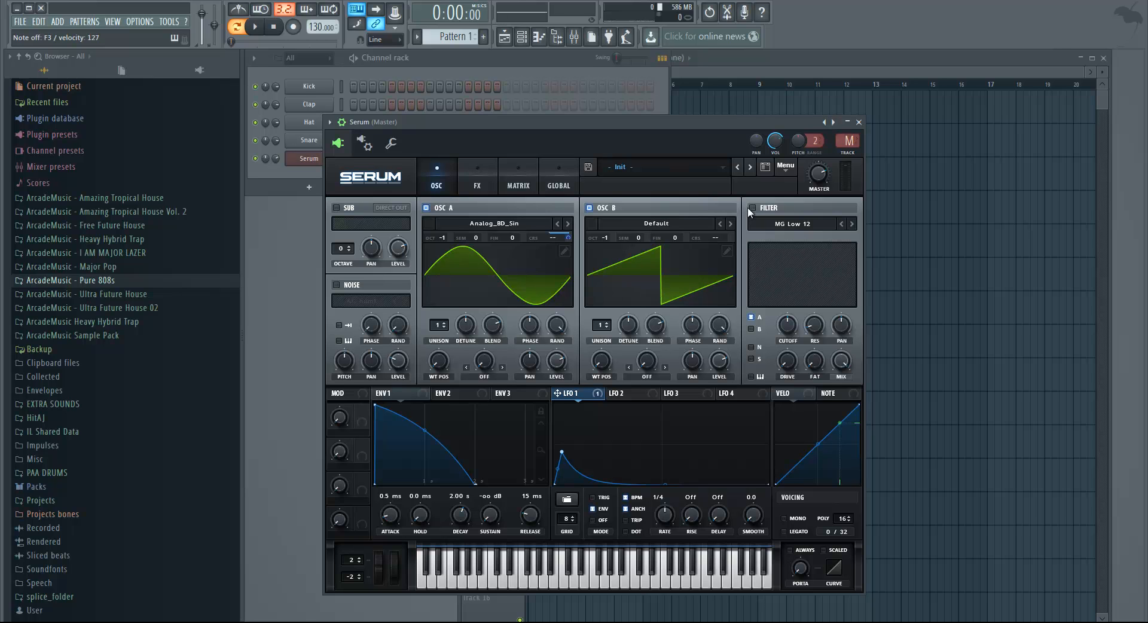
Switch on the MG Low 12 filter with only oscillator B routed through it.
left_click(752, 210)
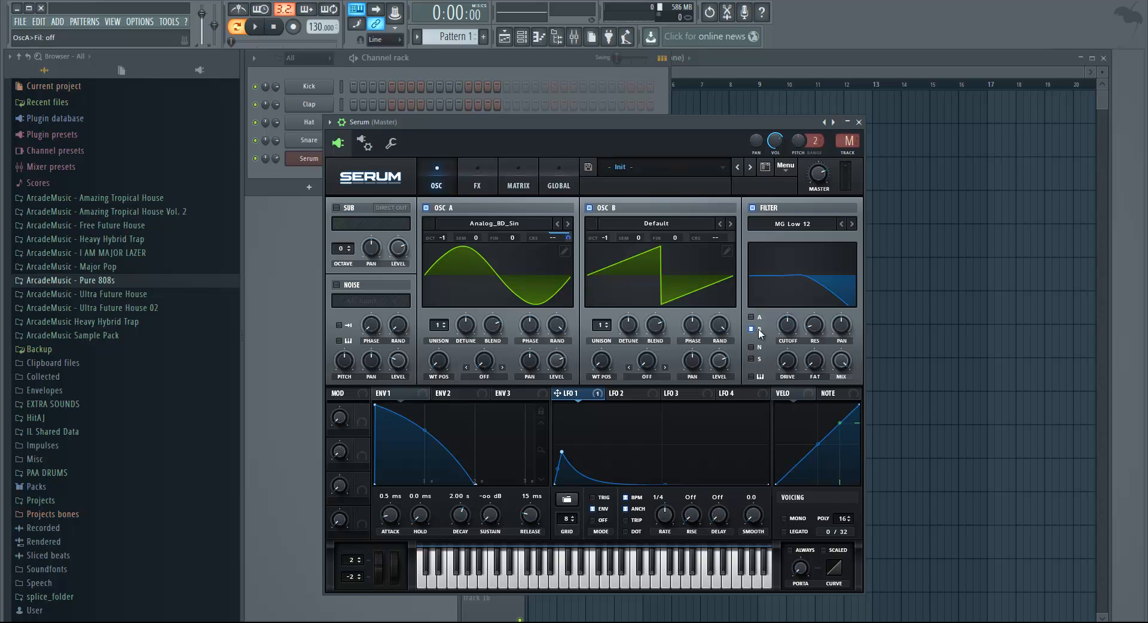
mouse_move(756, 329)
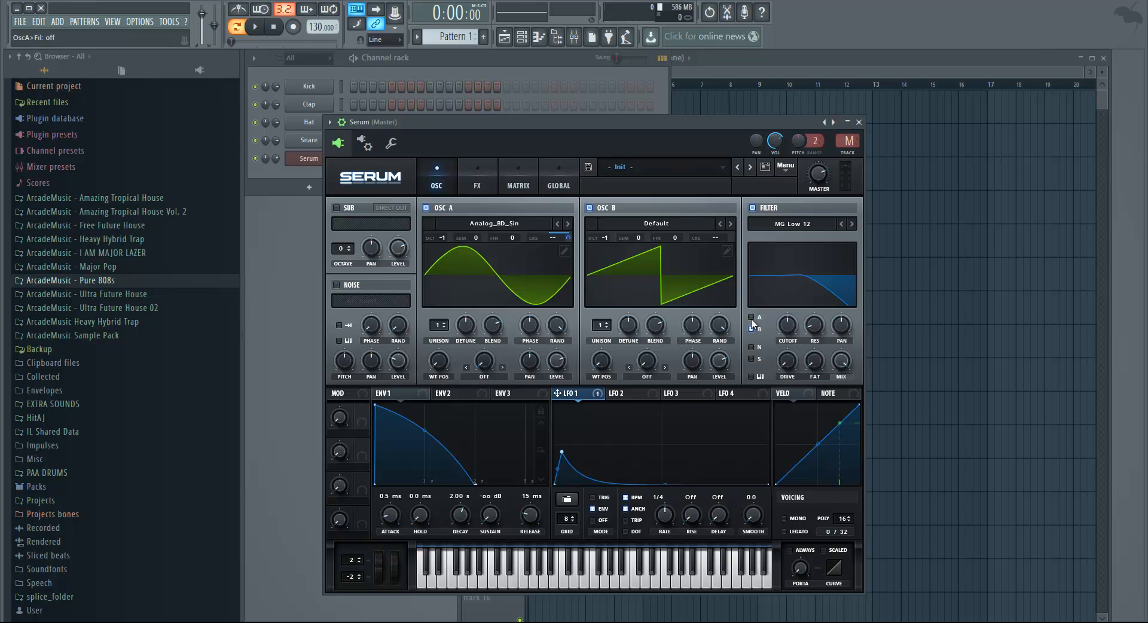
mouse_move(751, 318)
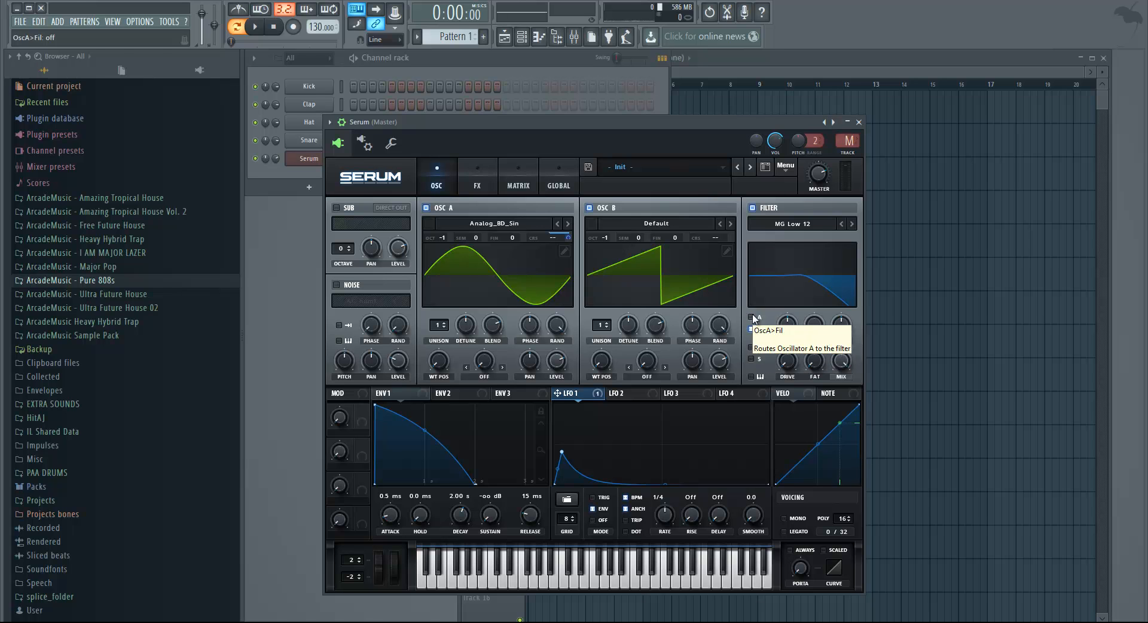
left_click(748, 318)
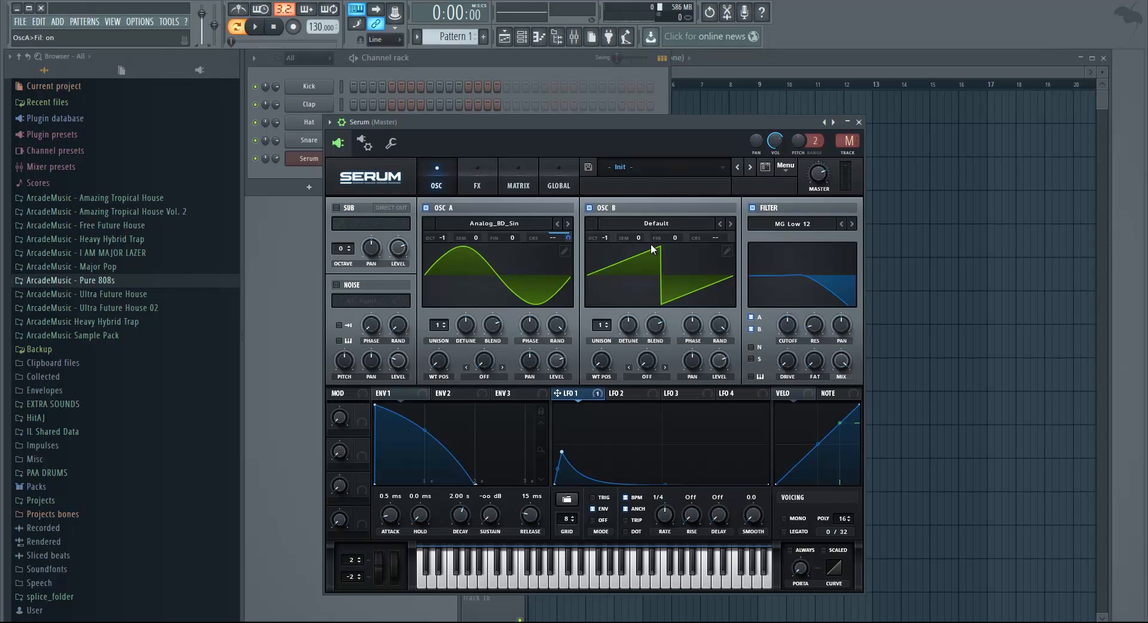
left_click(751, 328)
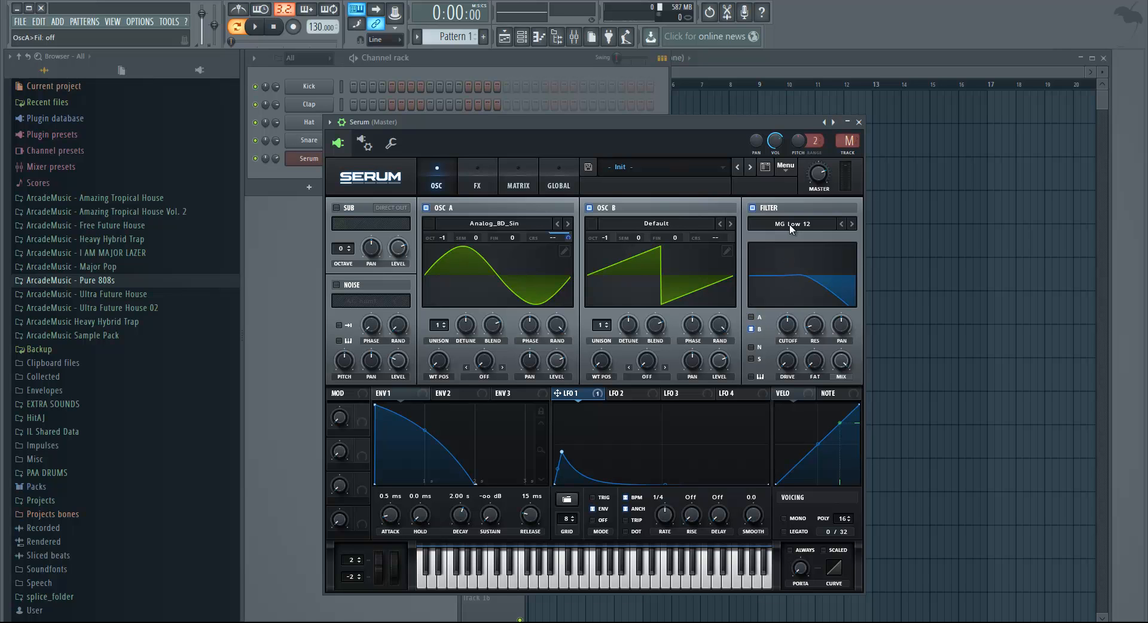
mouse_move(794, 223)
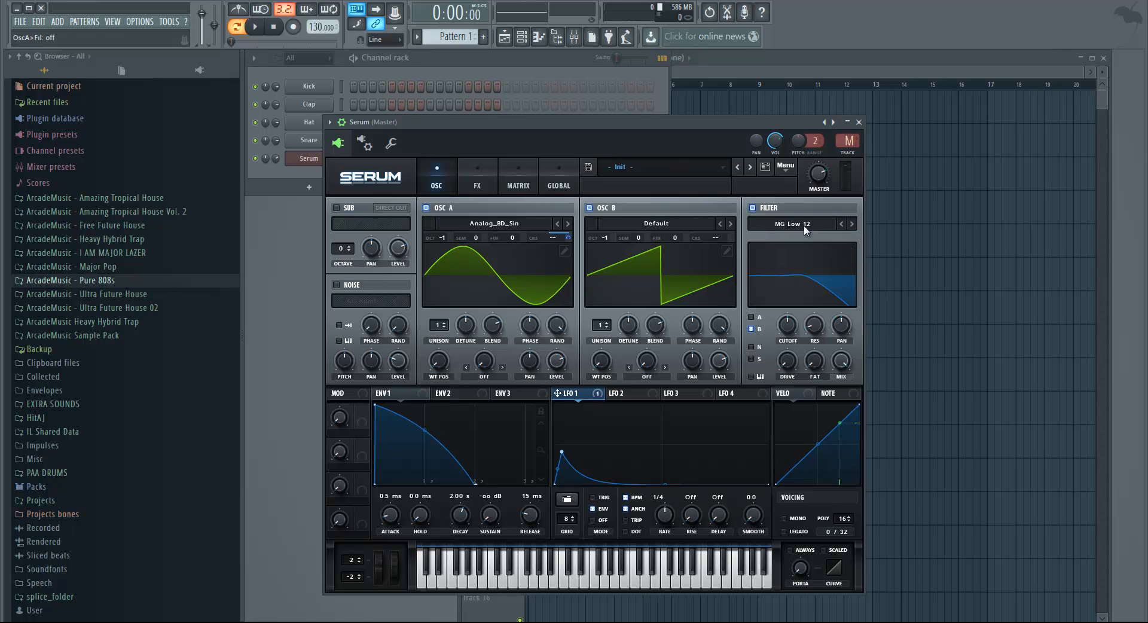
mouse_move(786, 324)
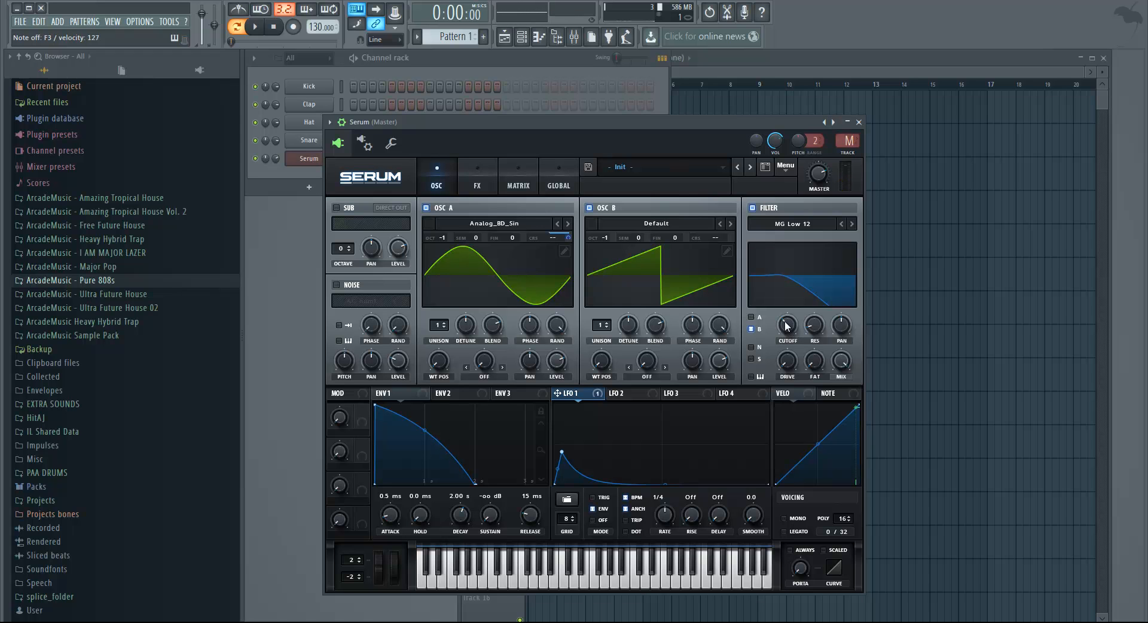
mouse_move(673, 284)
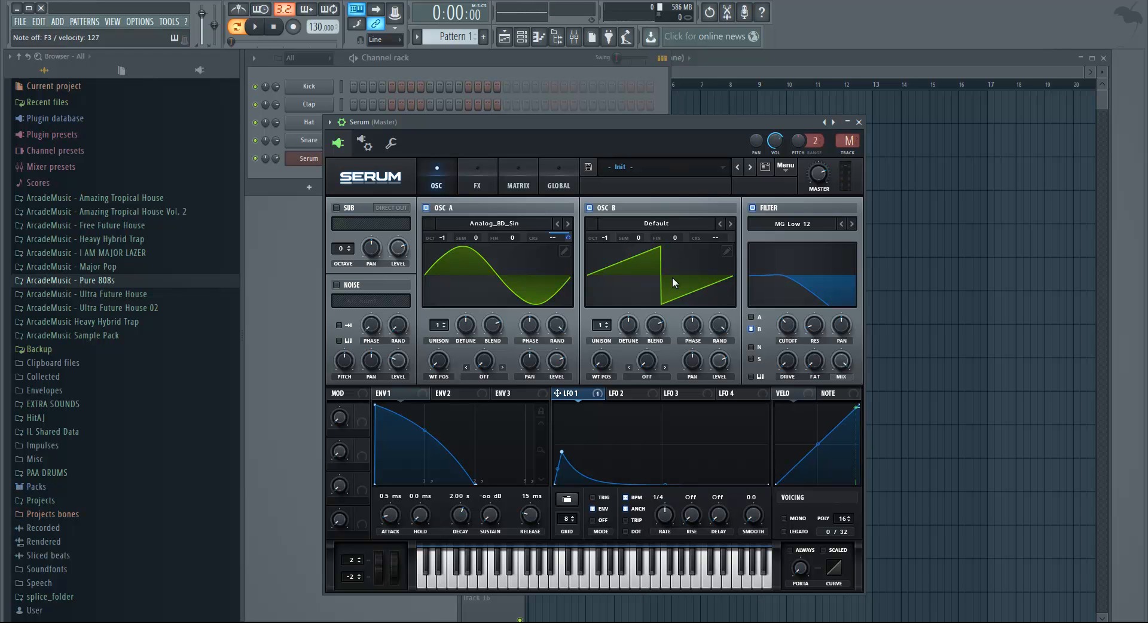
mouse_move(826, 393)
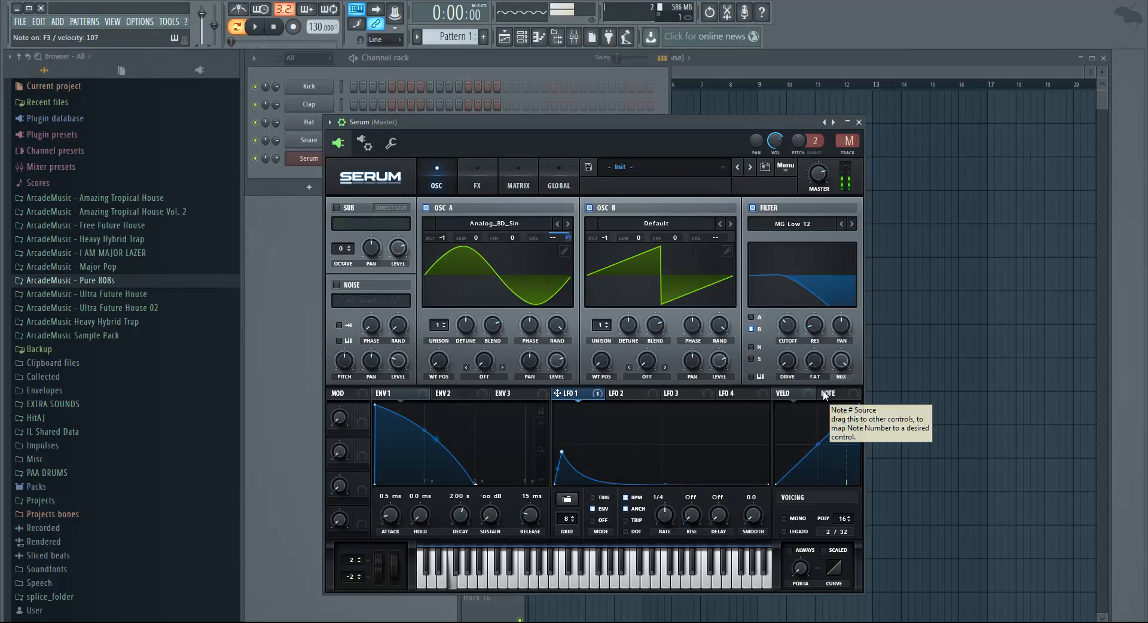
mouse_move(786, 324)
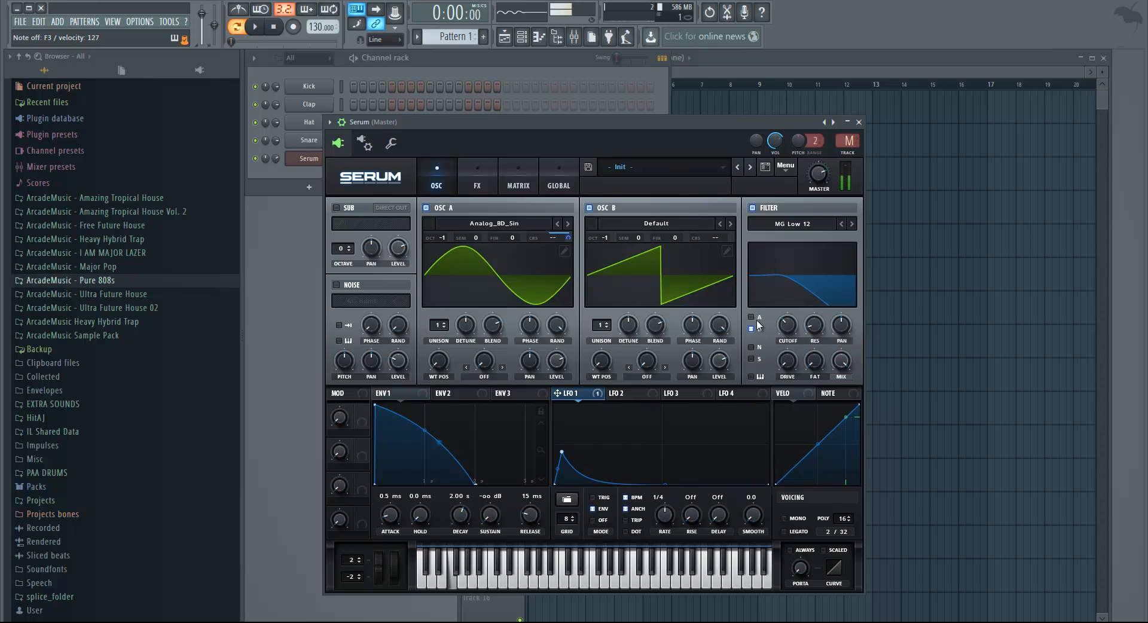
Mute and unmute the OSC B saw to compare the sine alone, then show the FX rack.
left_click(589, 208)
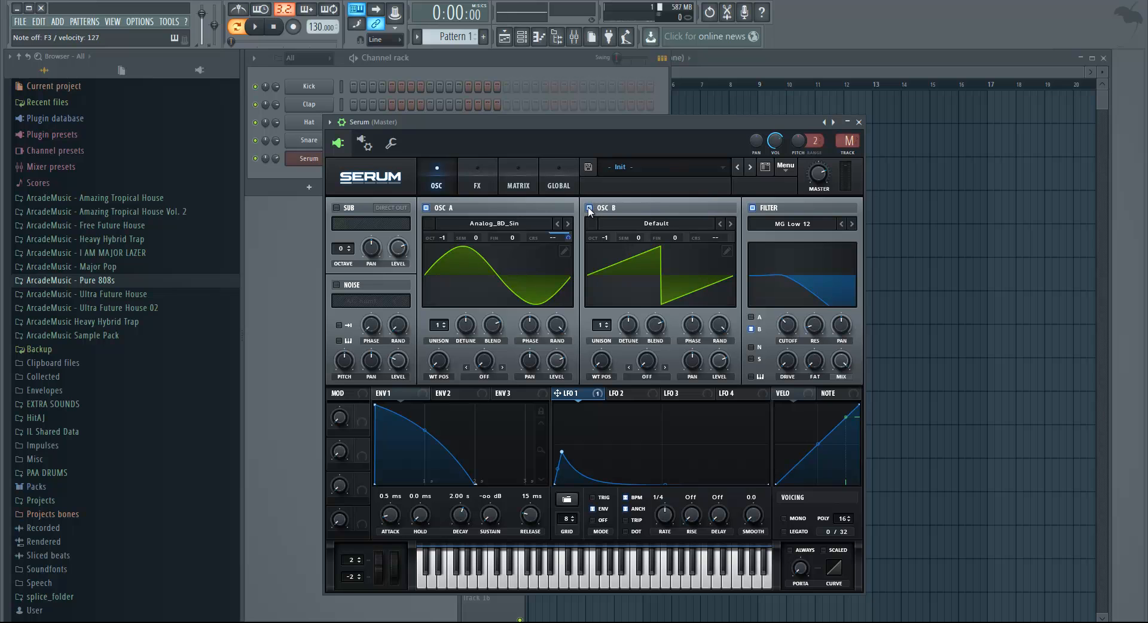
left_click(590, 207)
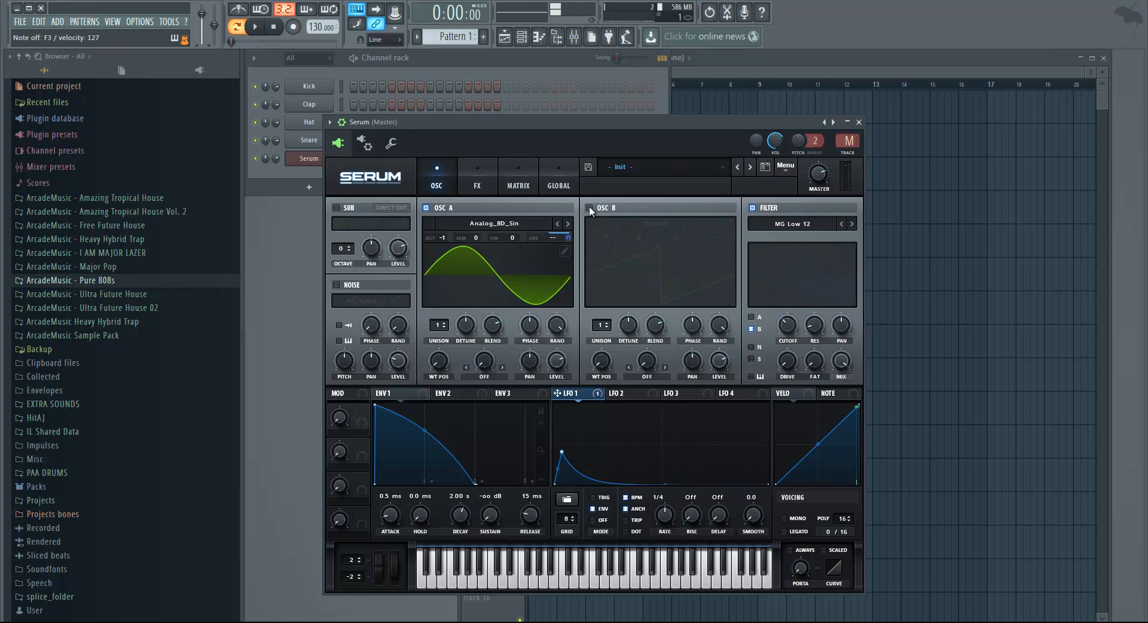
left_click(589, 207)
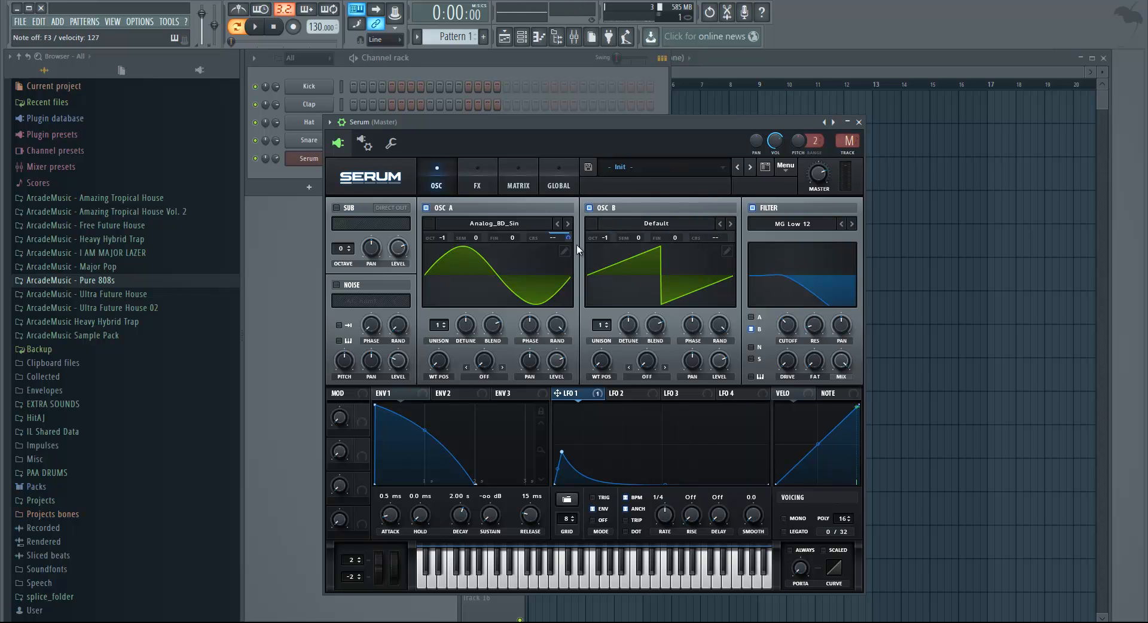
mouse_move(484, 178)
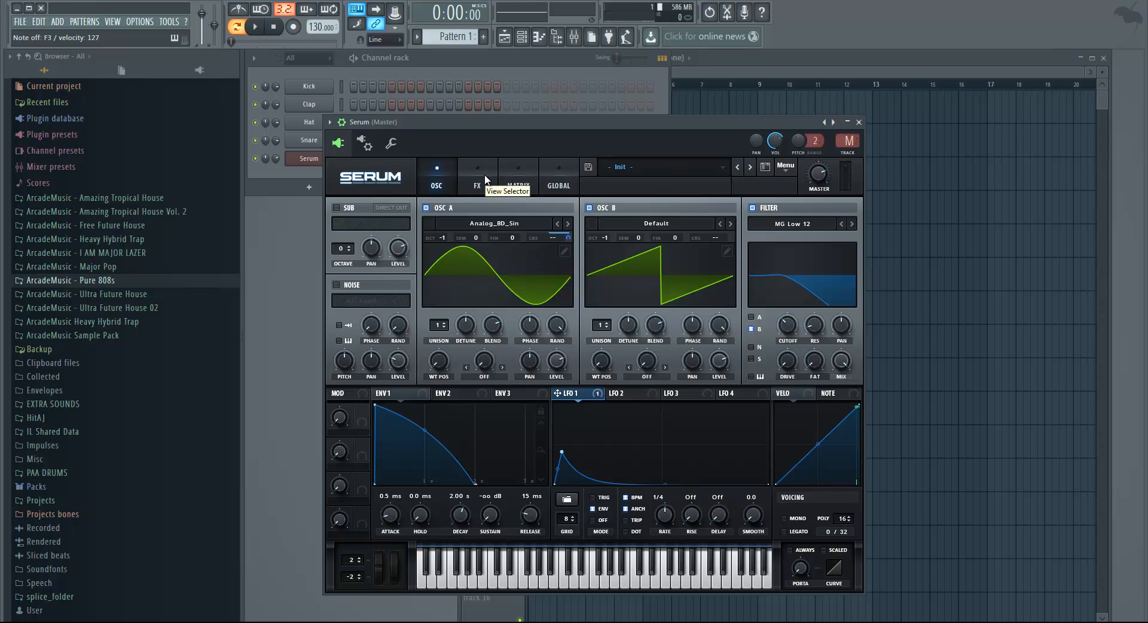
left_click(476, 175)
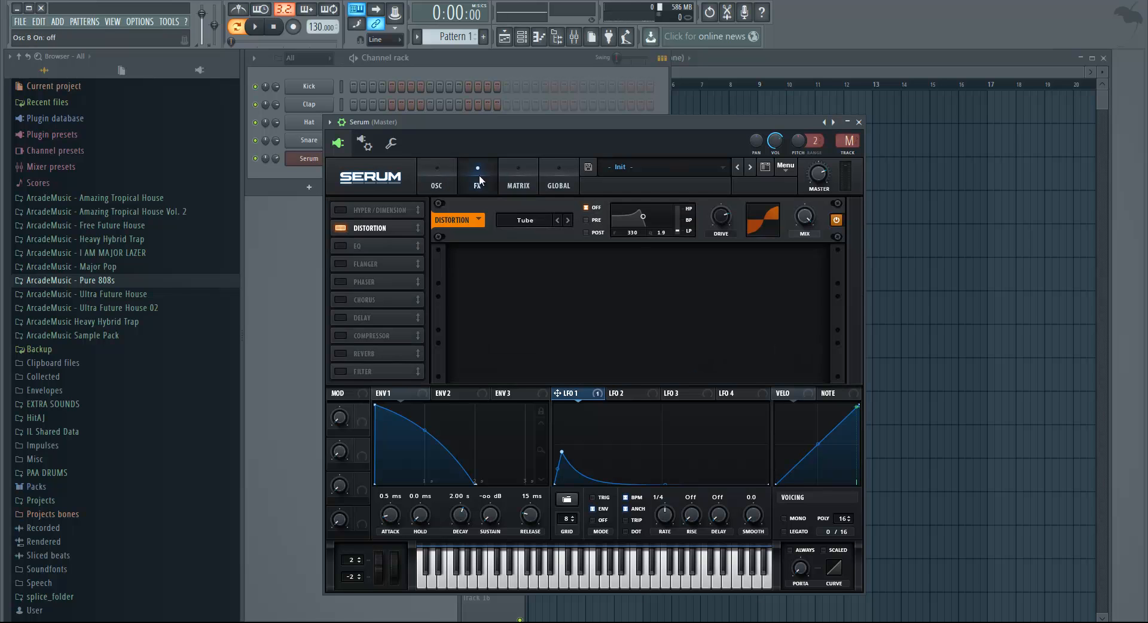
Switch on the EQ effect sitting after the Tube distortion in Serum's FX rack.
left_click(337, 245)
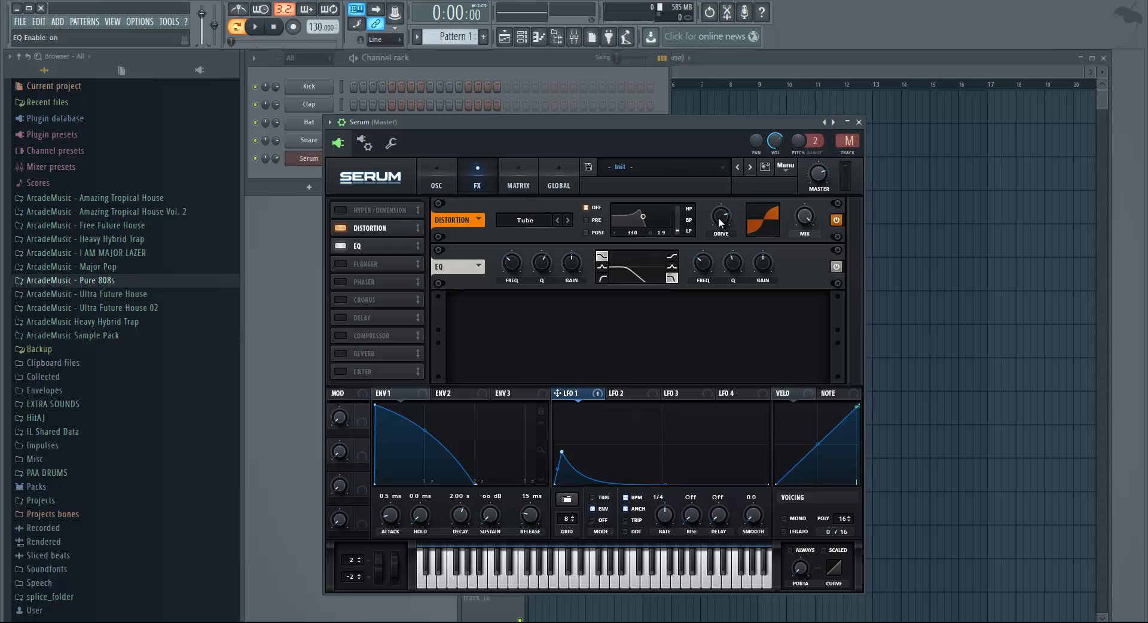
mouse_move(720, 220)
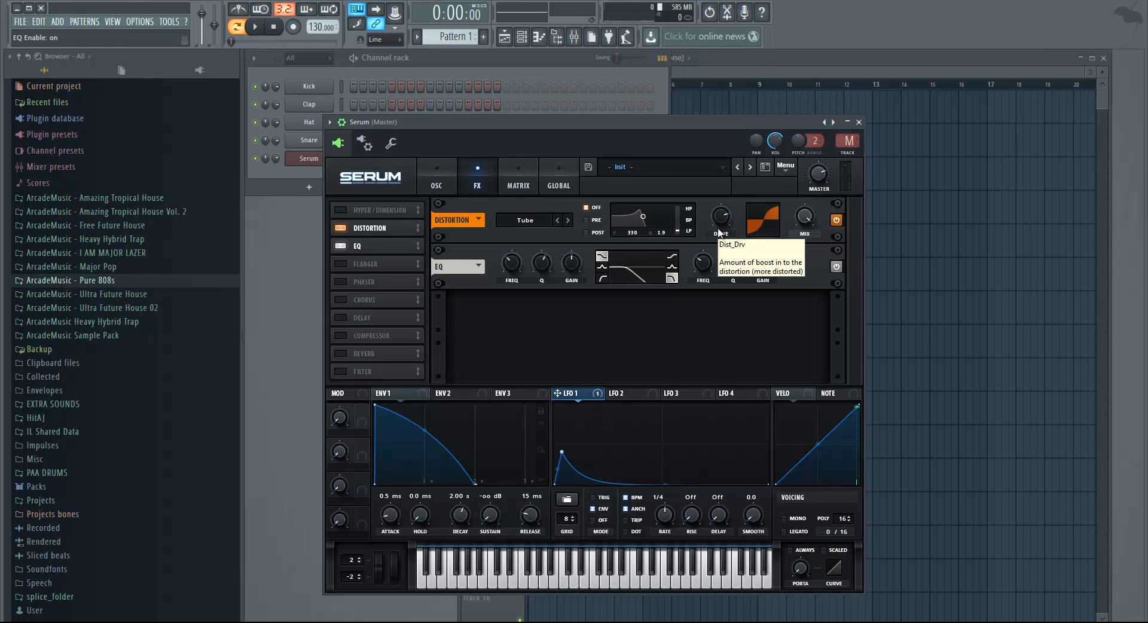
mouse_move(719, 233)
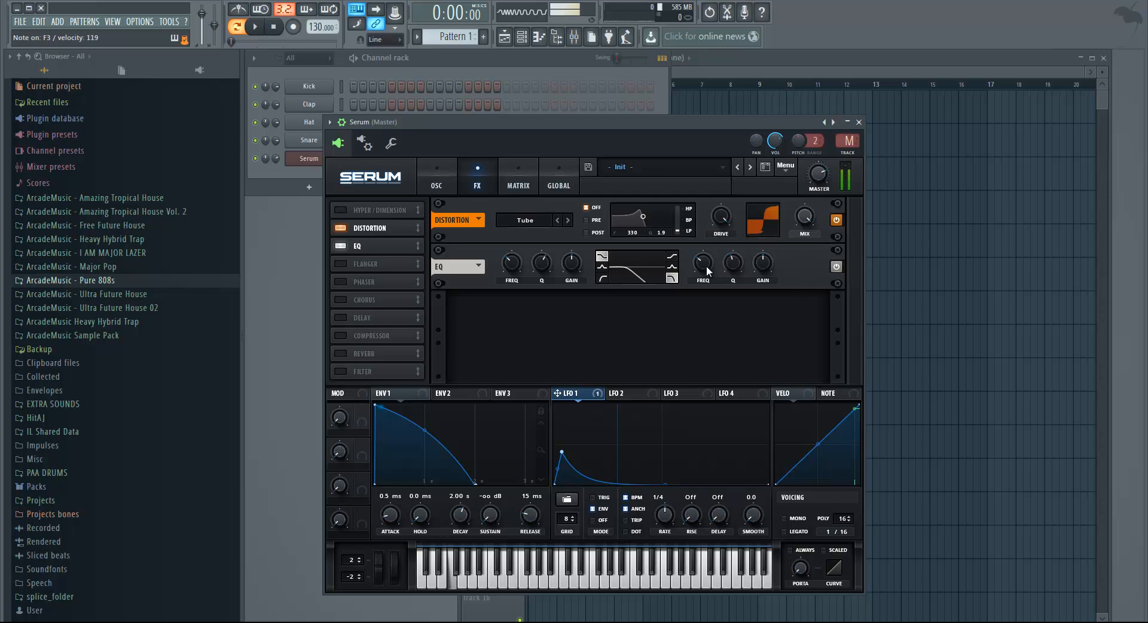
mouse_move(702, 263)
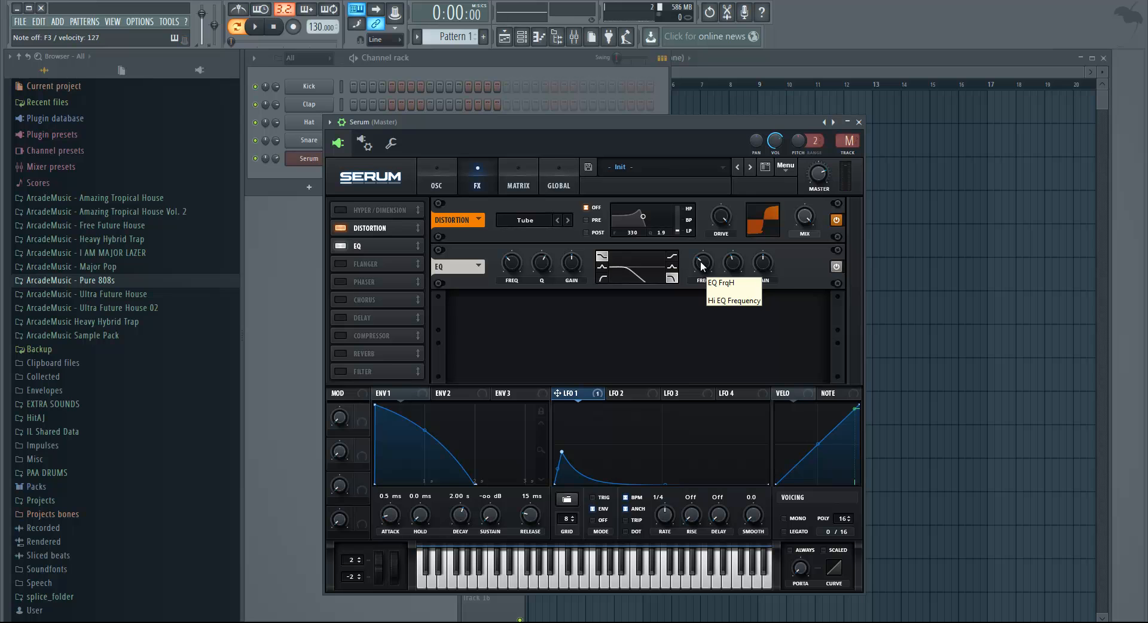
mouse_move(734, 212)
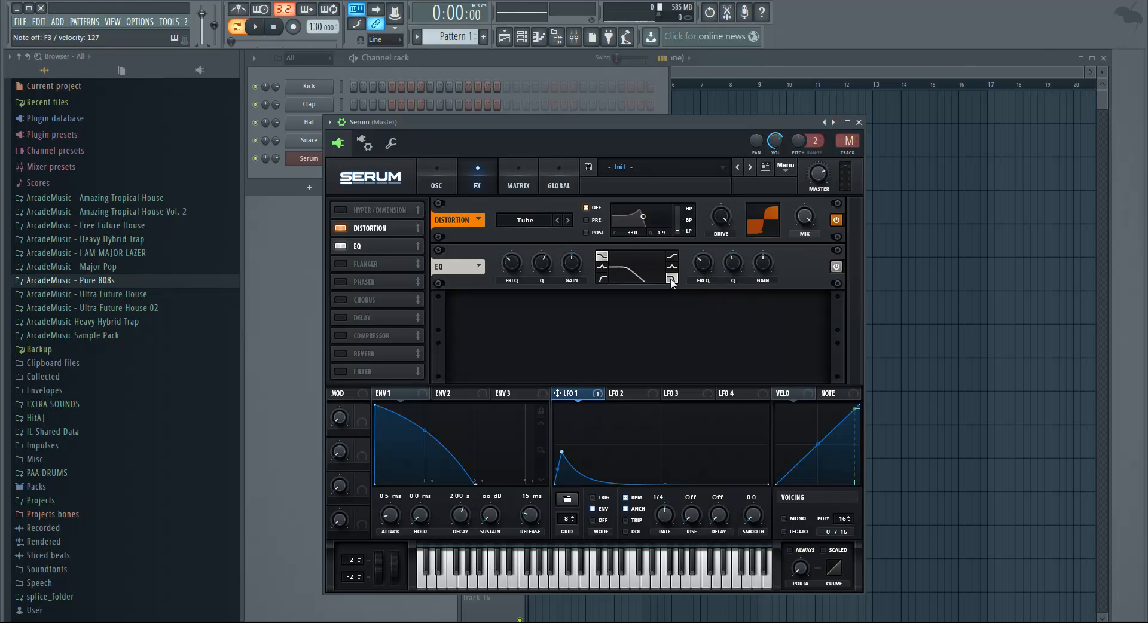
mouse_move(401, 265)
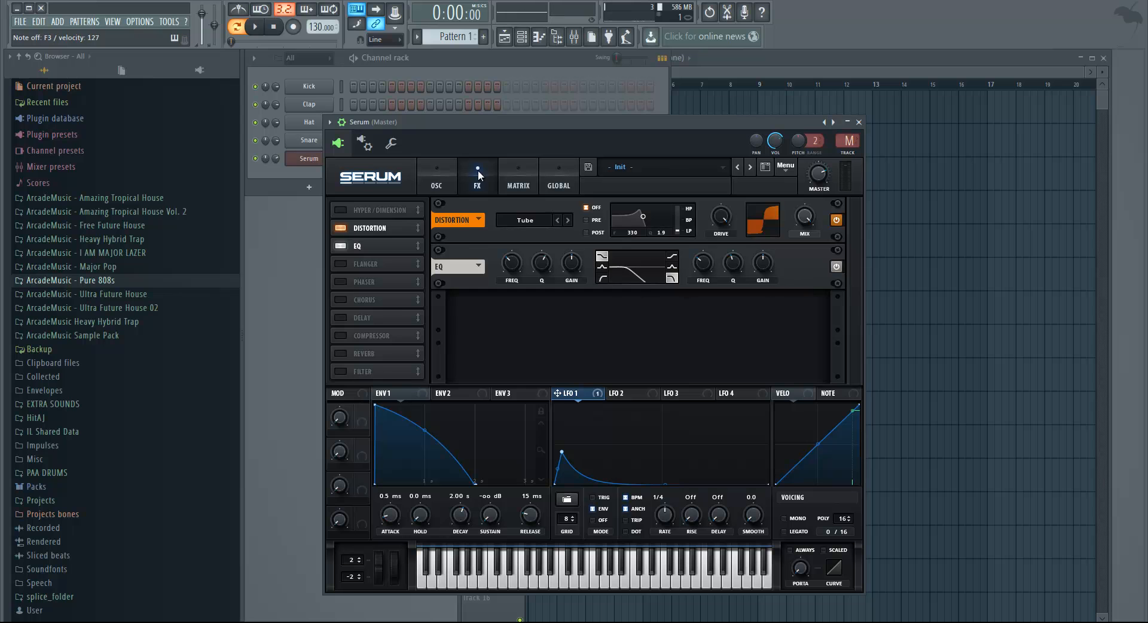
Return to Serum's oscillator page showing the Analog_BD_Sin wavetable and MG Low 12 filter.
left_click(435, 174)
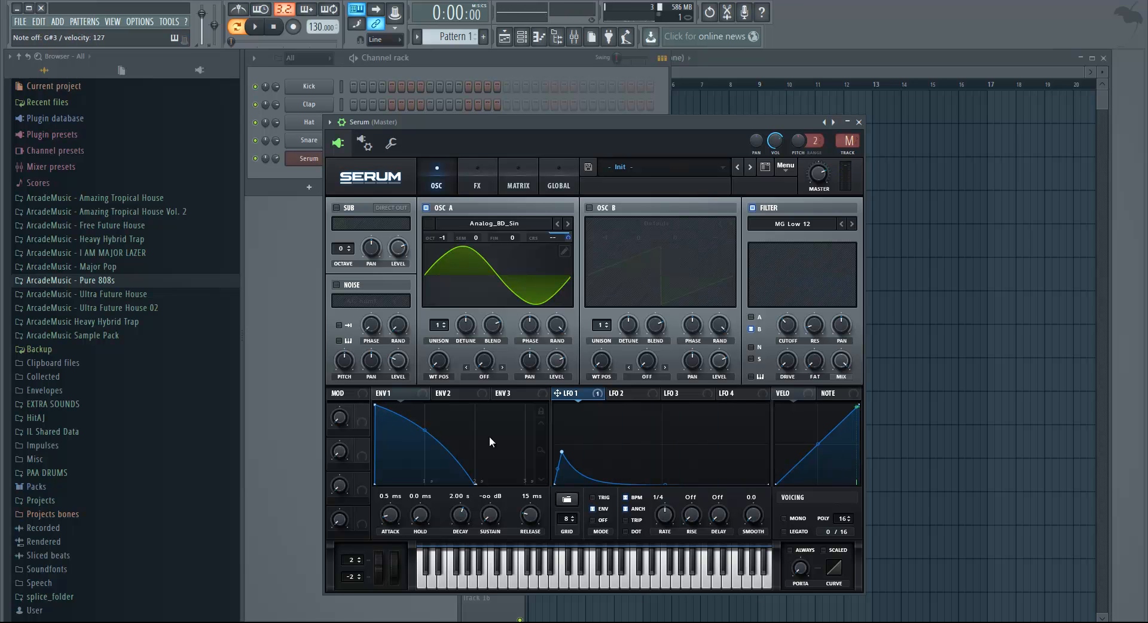
mouse_move(421, 328)
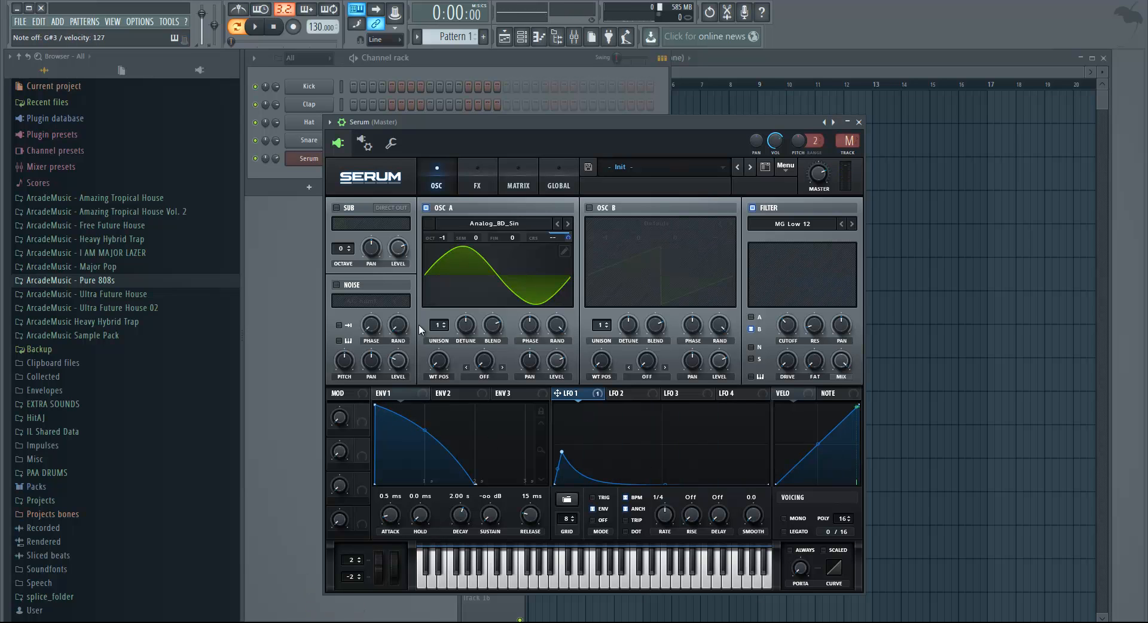